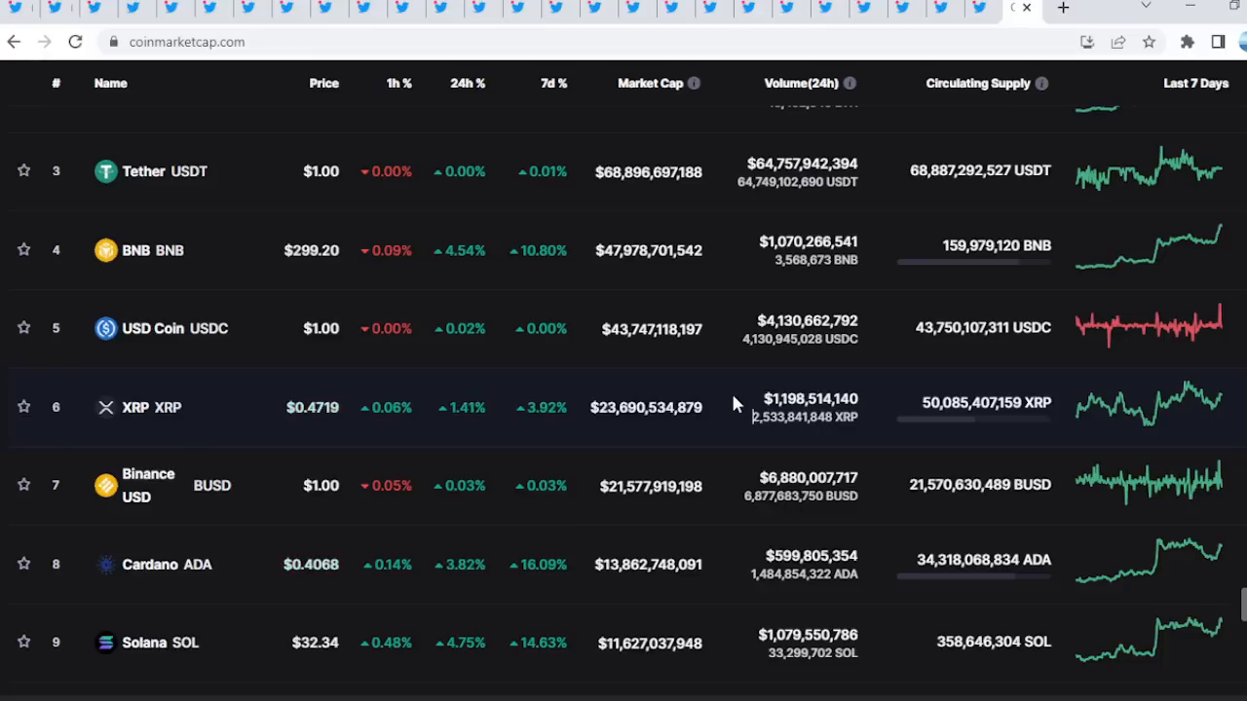
Scroll down the CoinMarketCap coin rankings table before leaving for the Prague protest tab
scroll("down", 3)
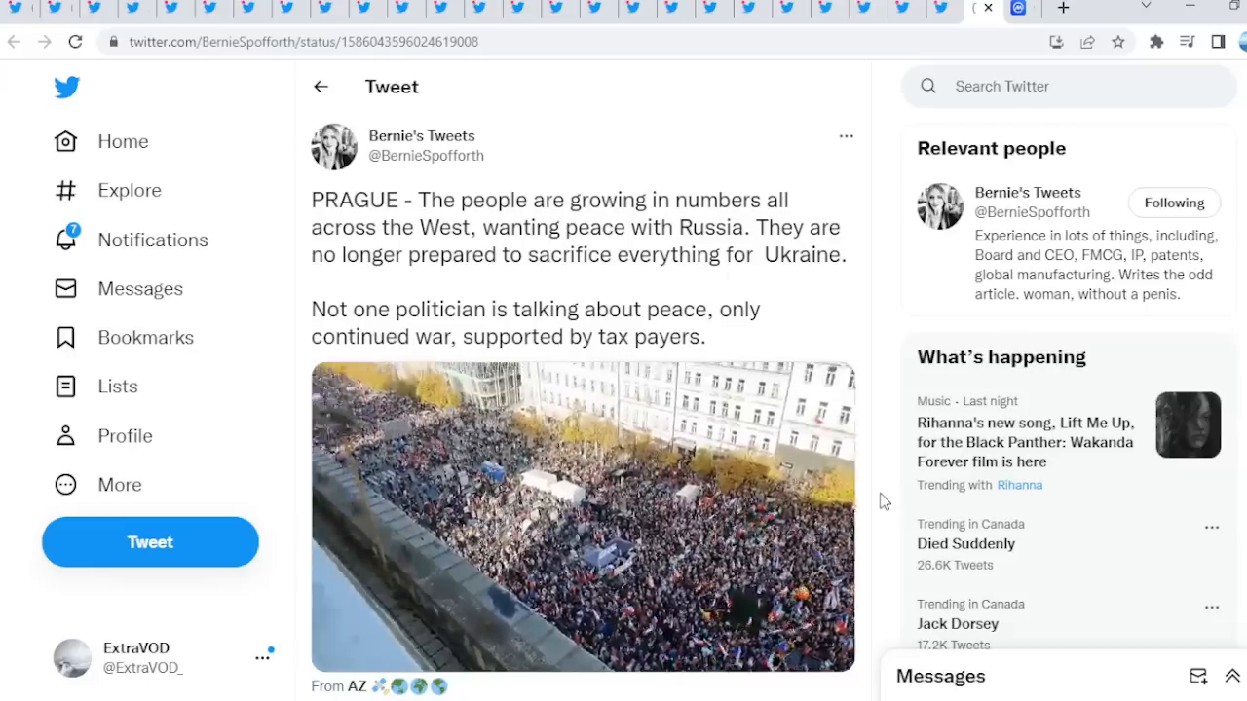
Play the Prague protest crowd video for its opening seconds, then pause it
left_click(581, 517)
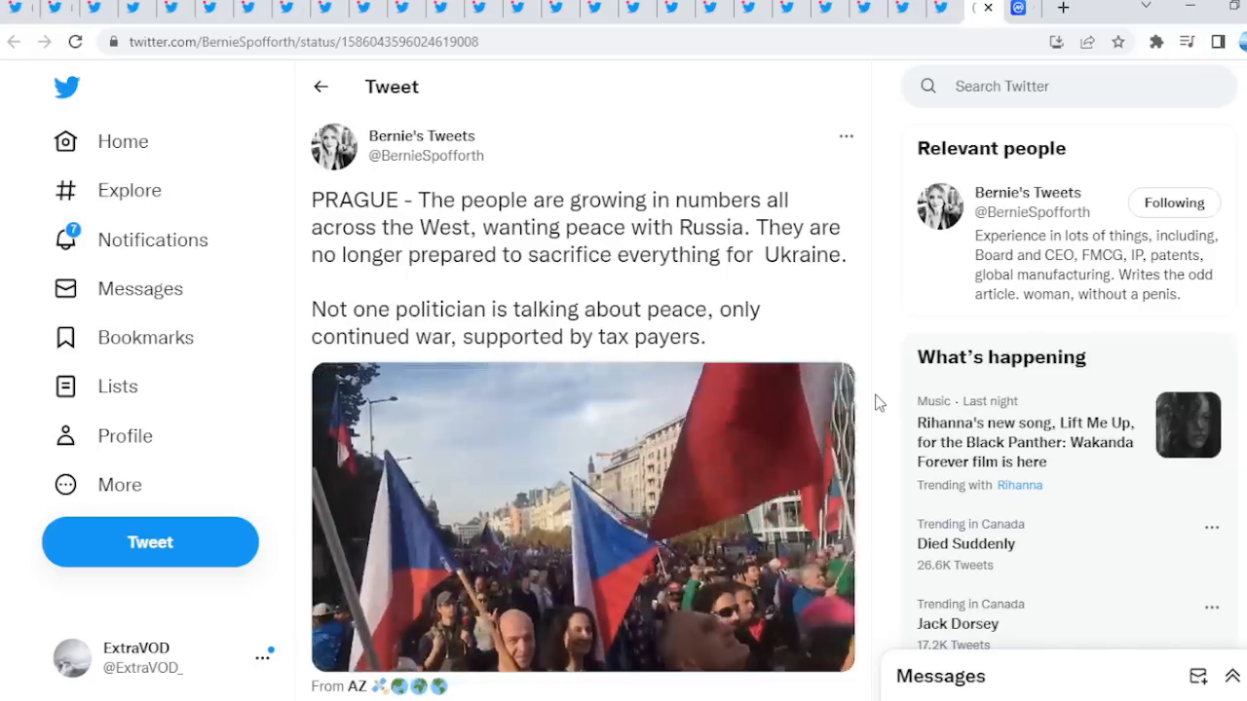
left_click(582, 516)
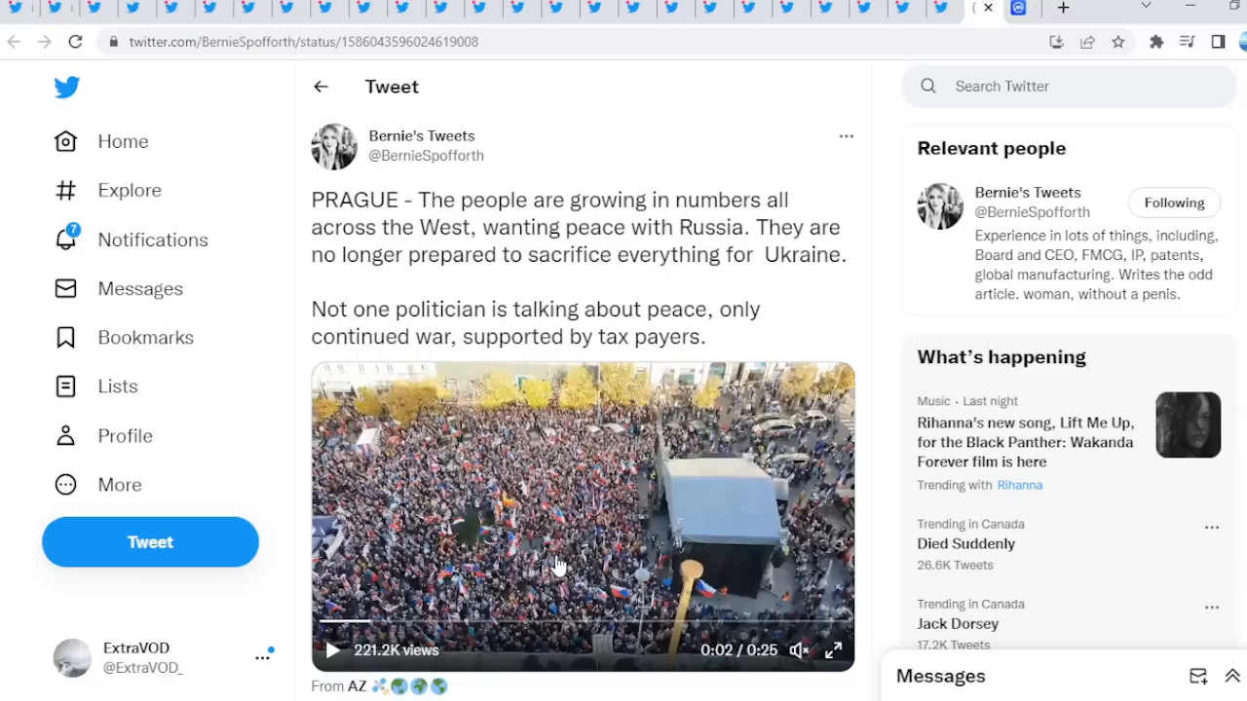
mouse_move(896, 186)
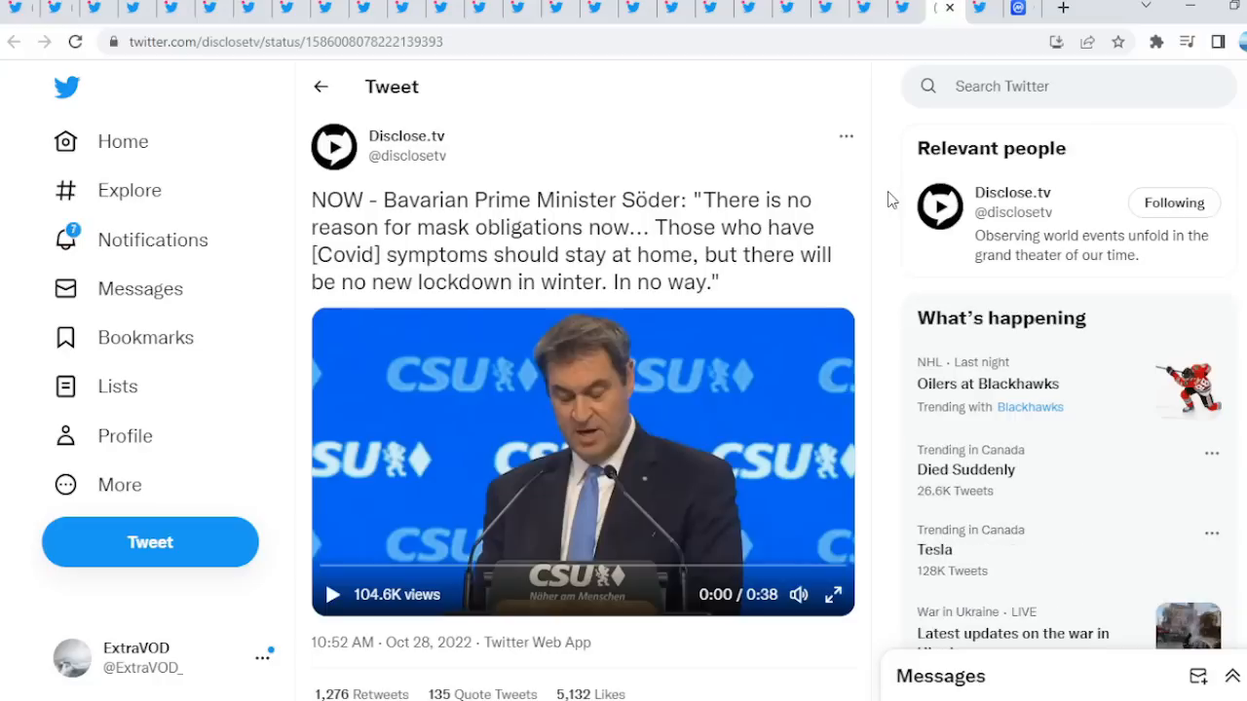
mouse_move(461, 222)
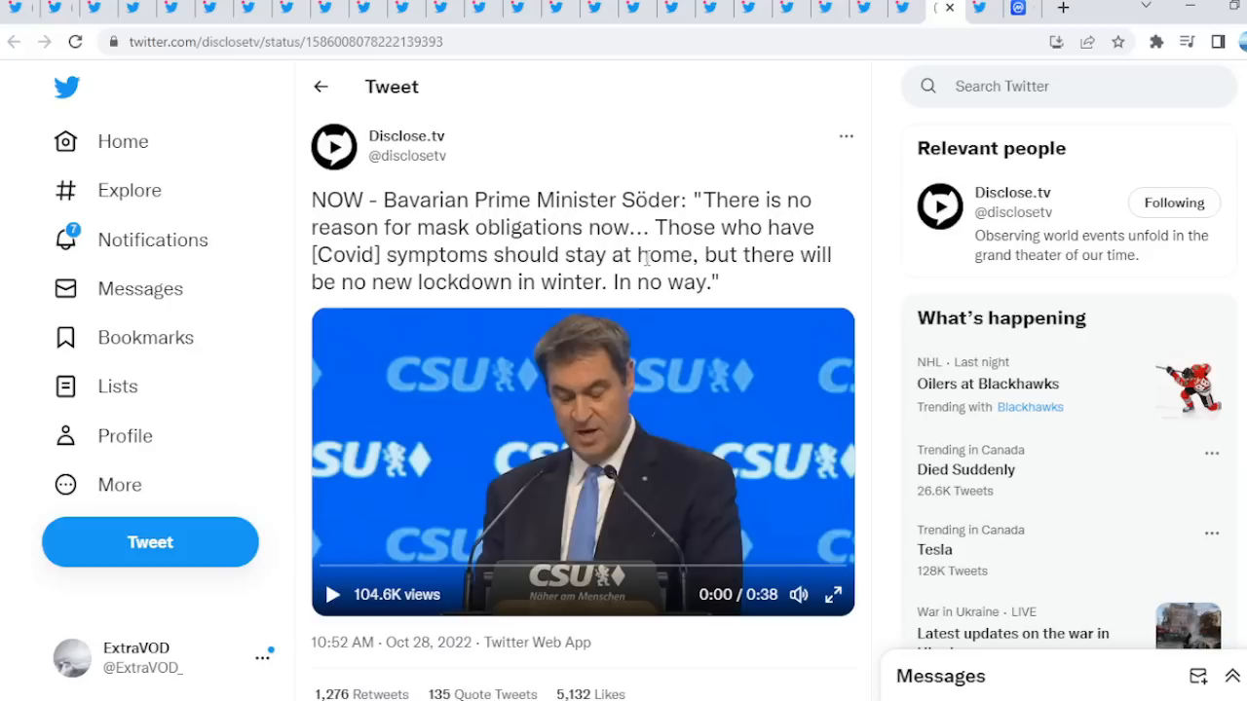
Highlight the 'no new lockdown in winter' phrase in the Bavarian tweet, then clear the selection
left_click_drag(703, 254, 560, 282)
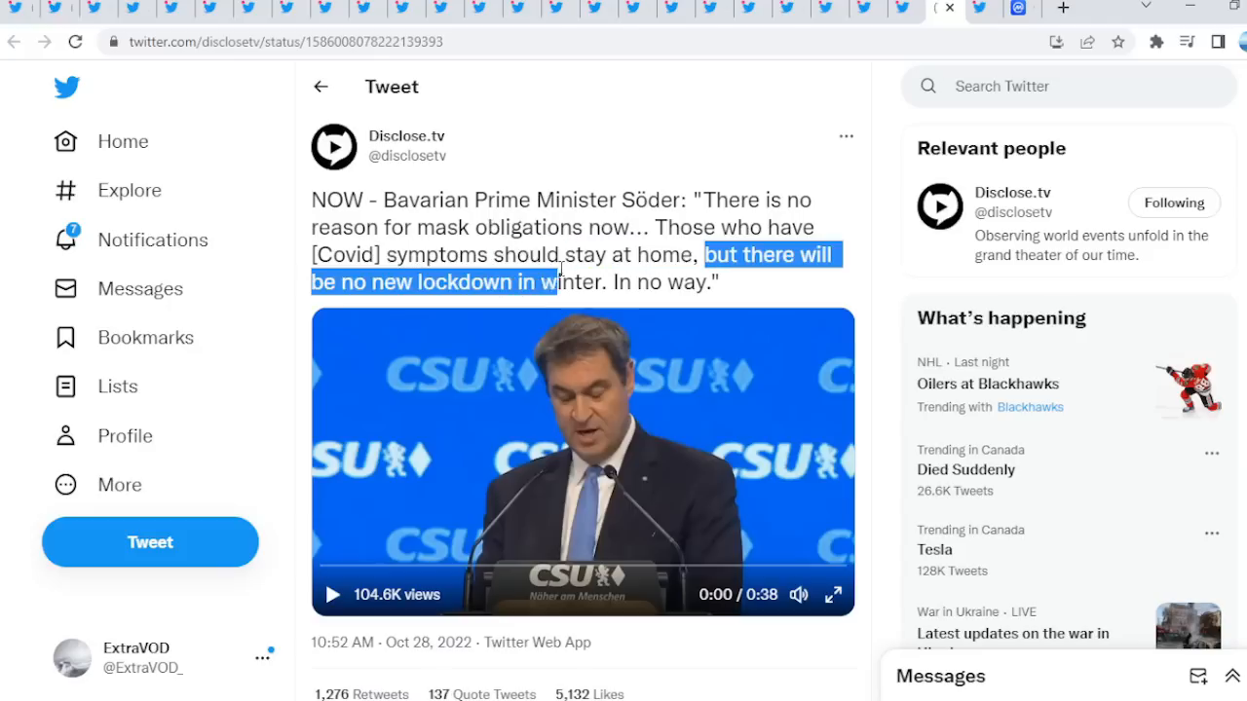
left_click(738, 292)
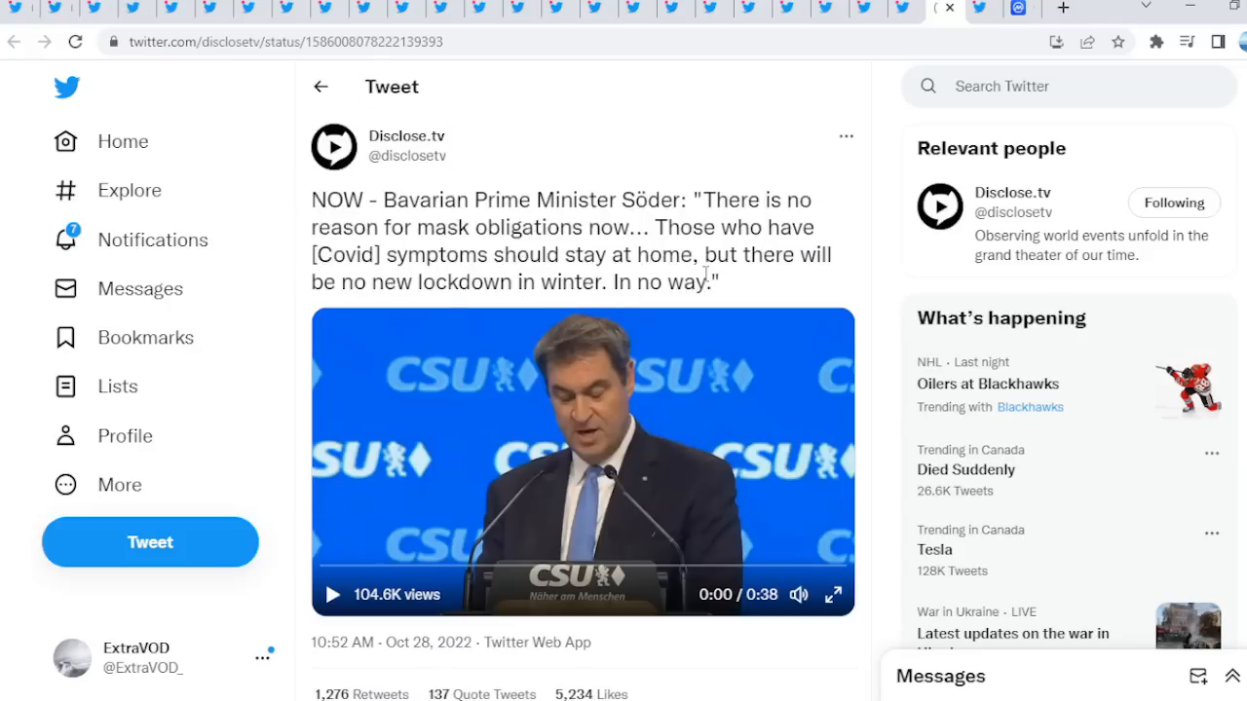
double_click(472, 282)
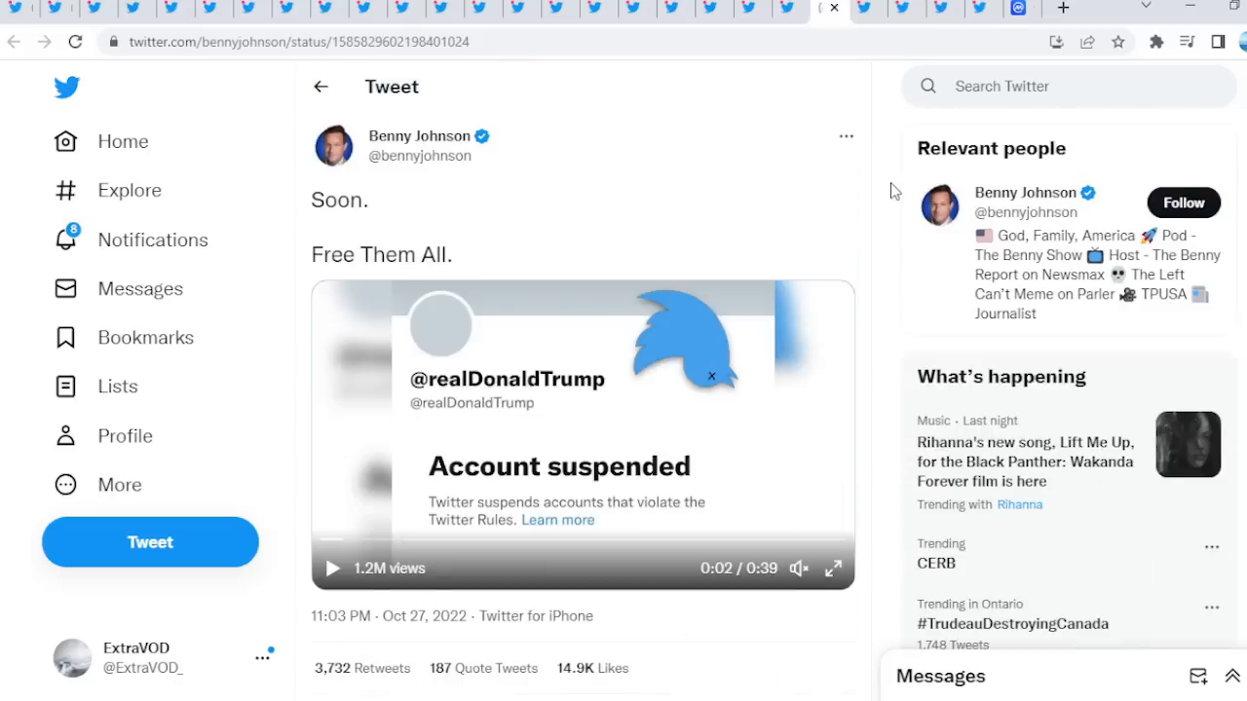
left_click(331, 568)
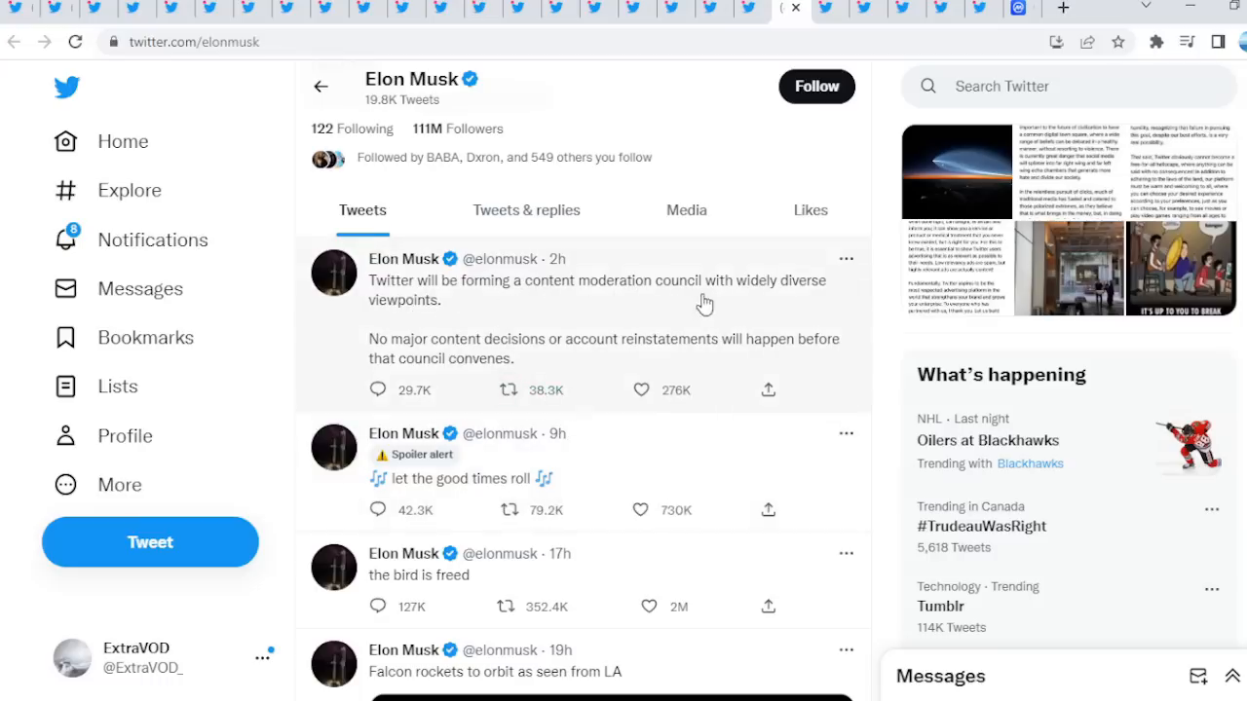
mouse_move(368, 299)
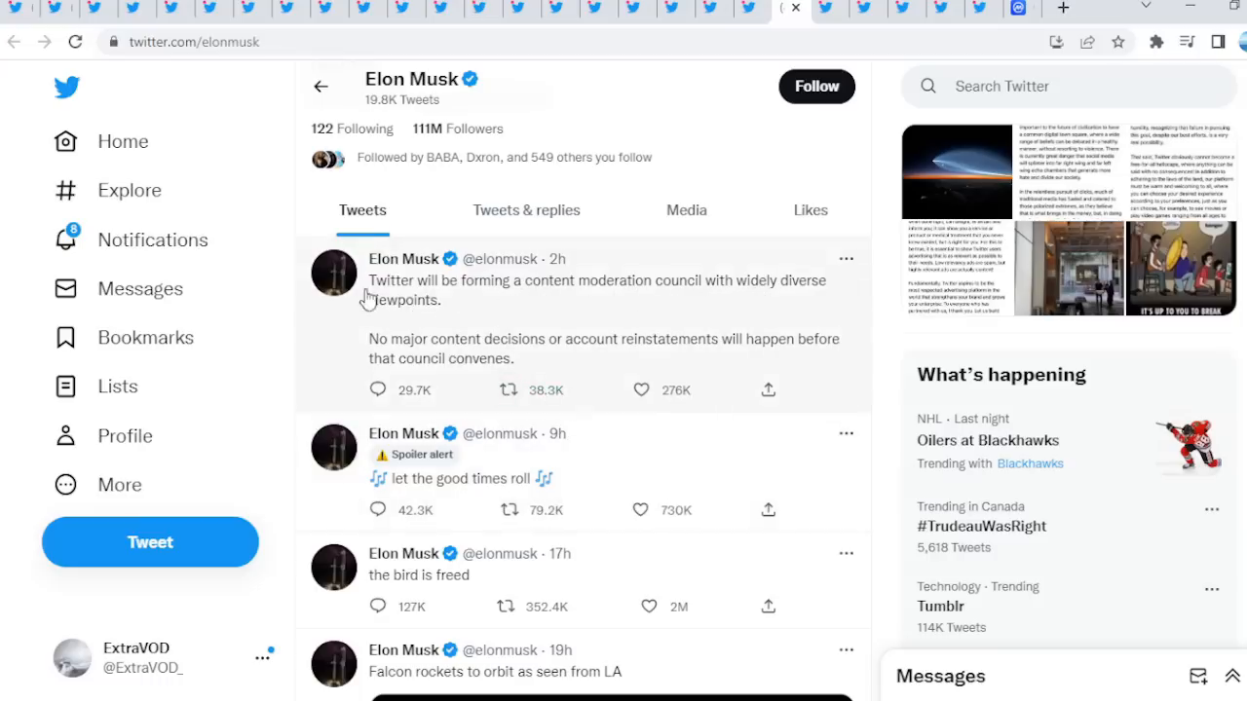
mouse_move(547, 308)
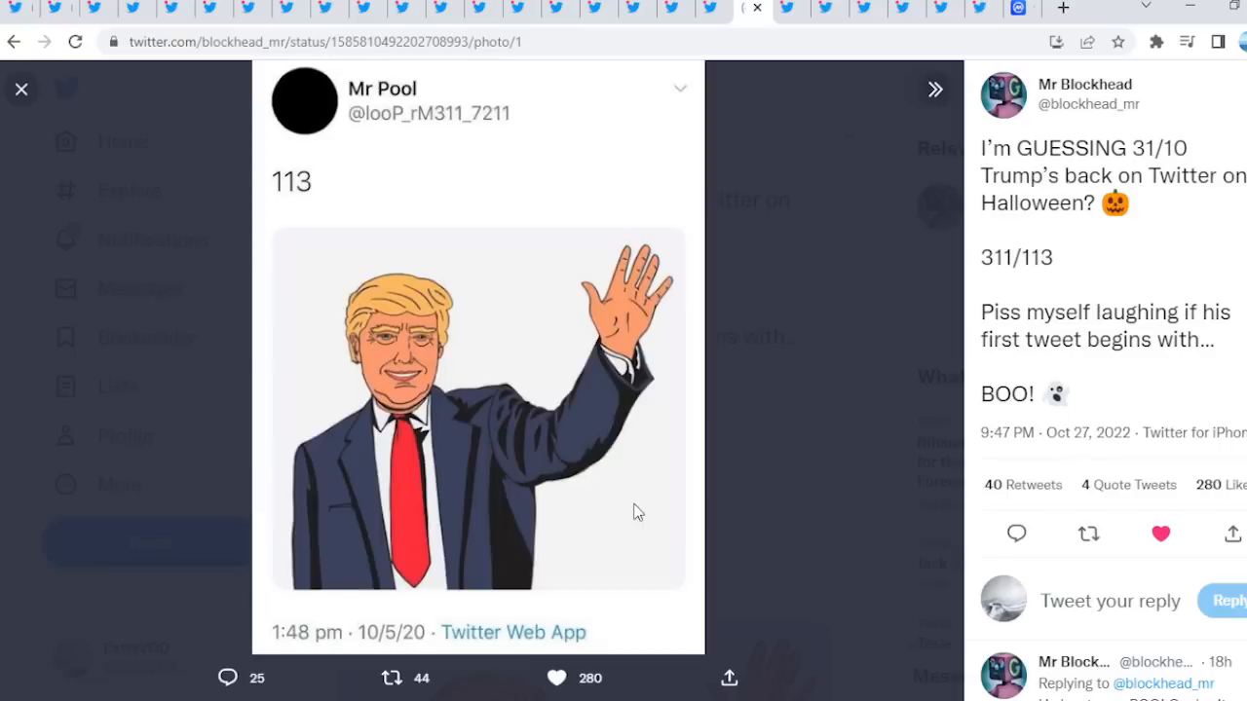
mouse_move(331, 194)
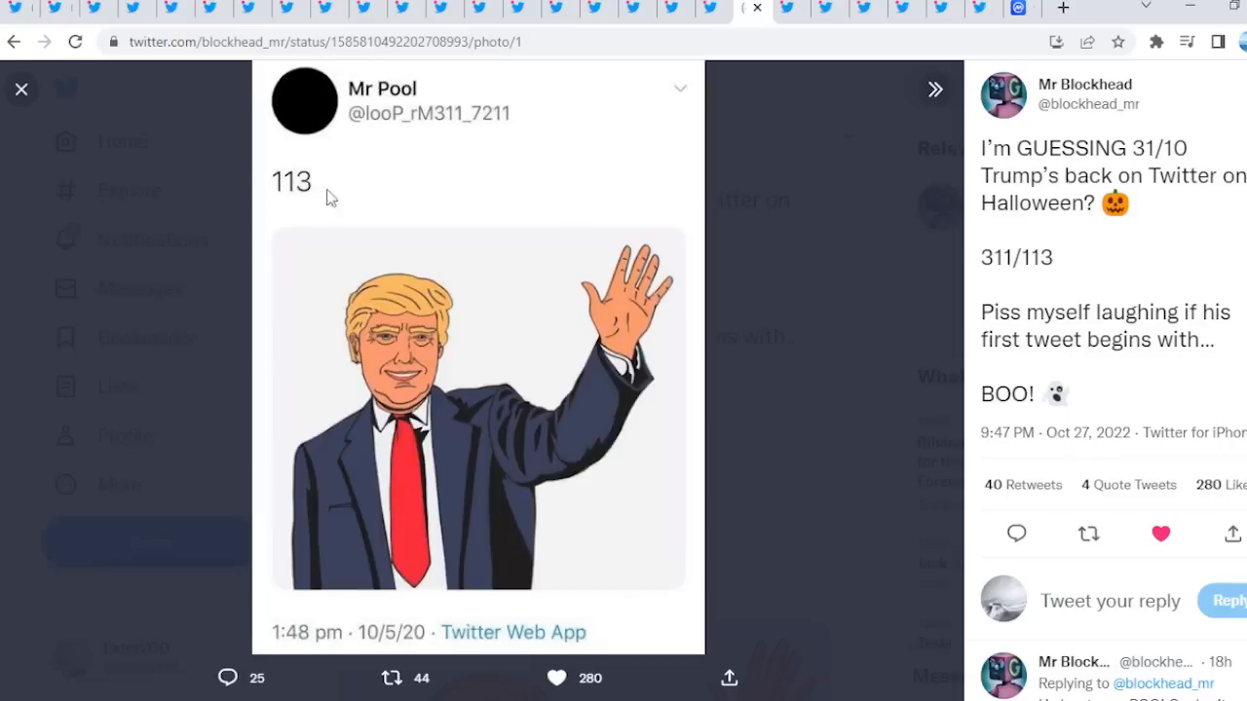
mouse_move(358, 226)
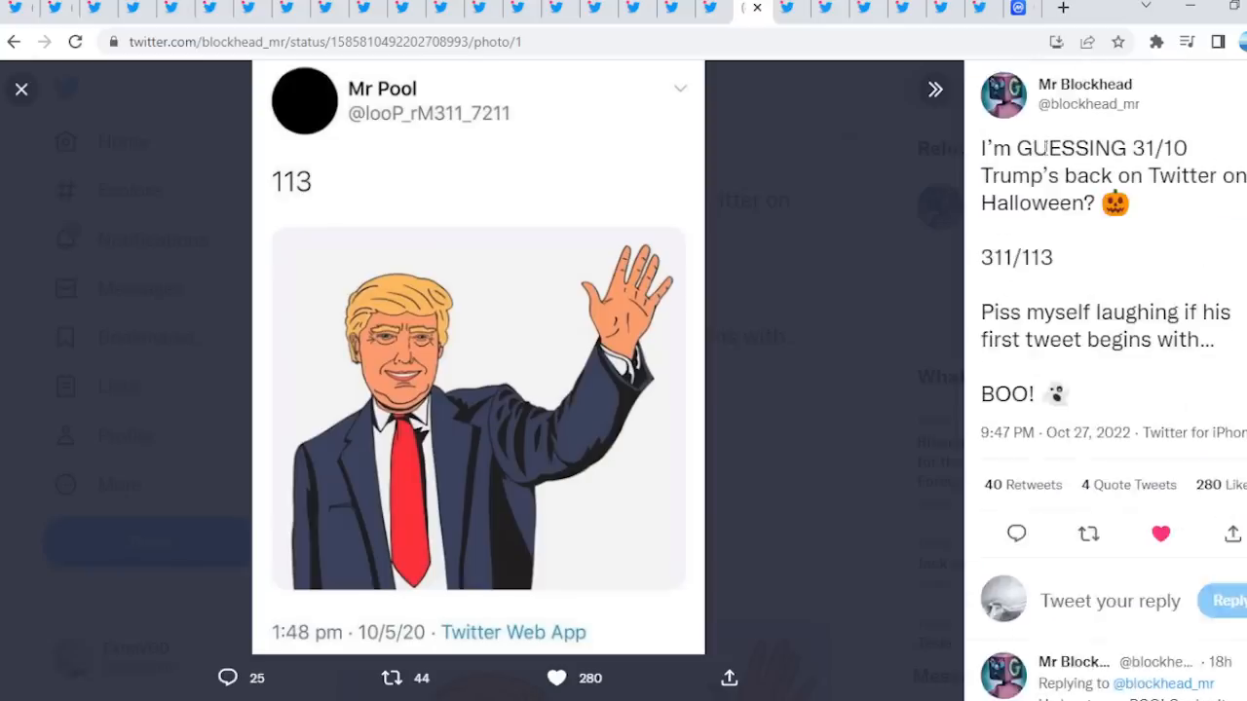
Close the enlarged Mr Pool image and scroll Mr Blockhead's Halloween-guess thread
left_click(21, 88)
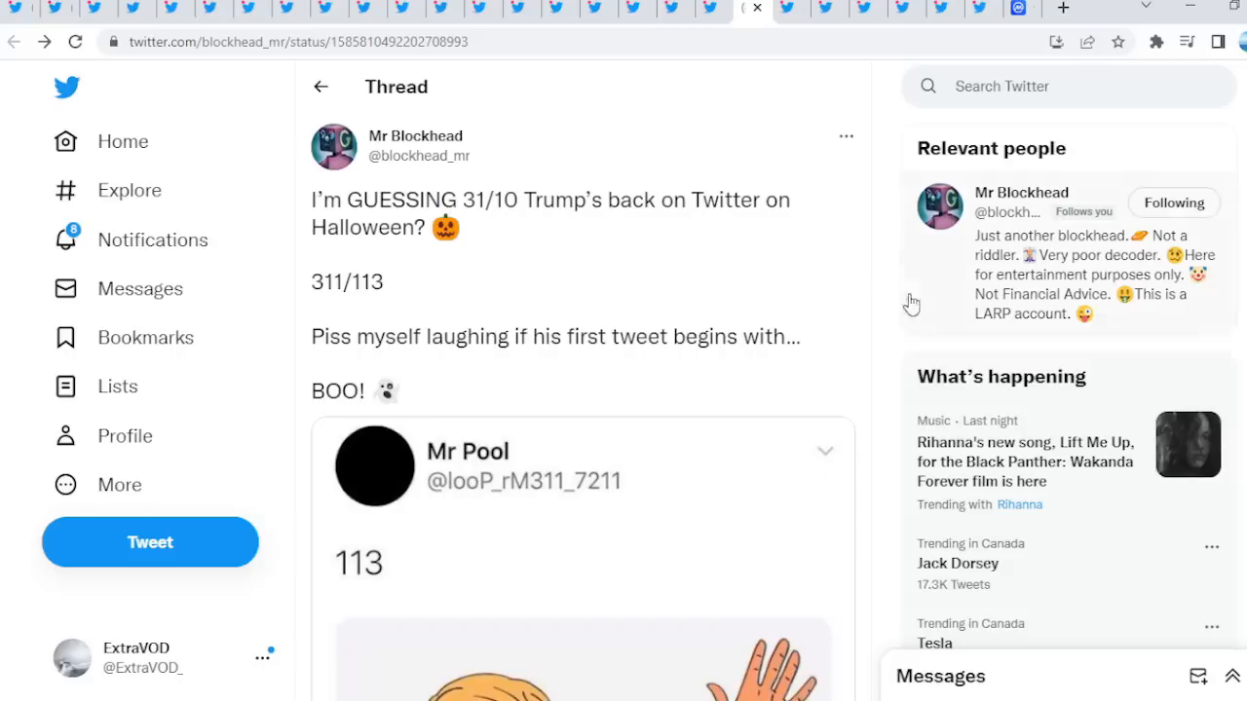
scroll("down", 3)
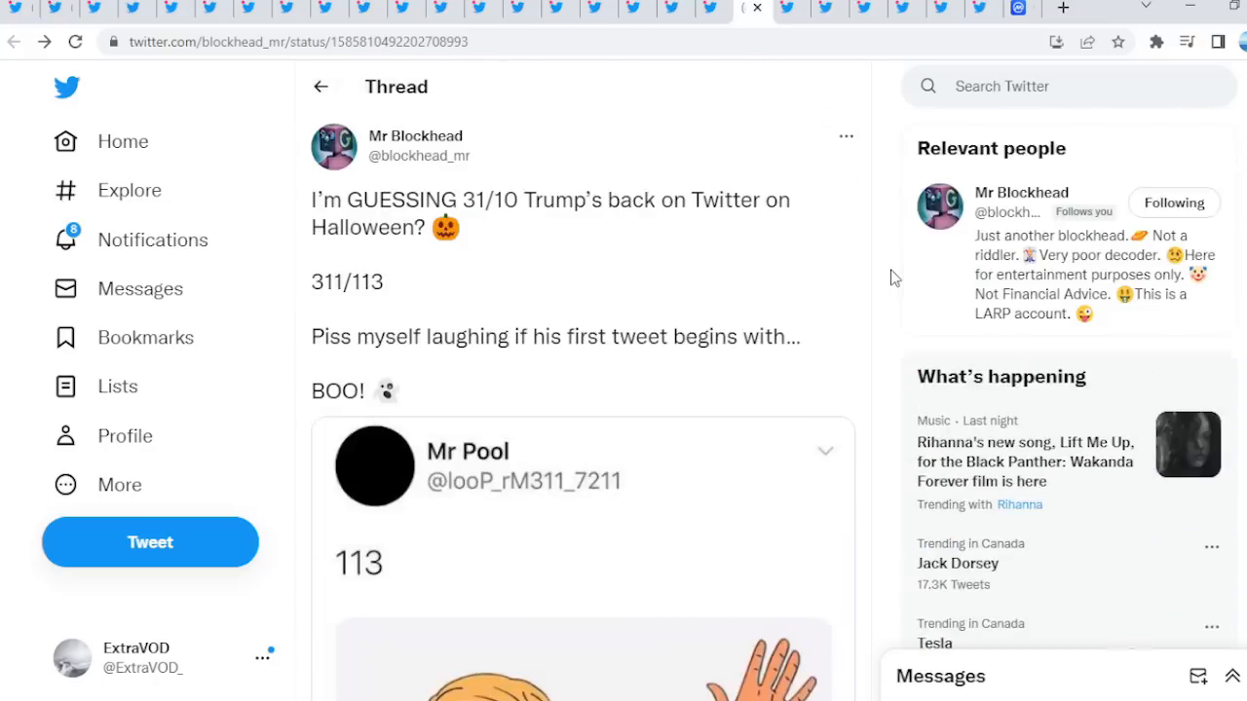
mouse_move(874, 128)
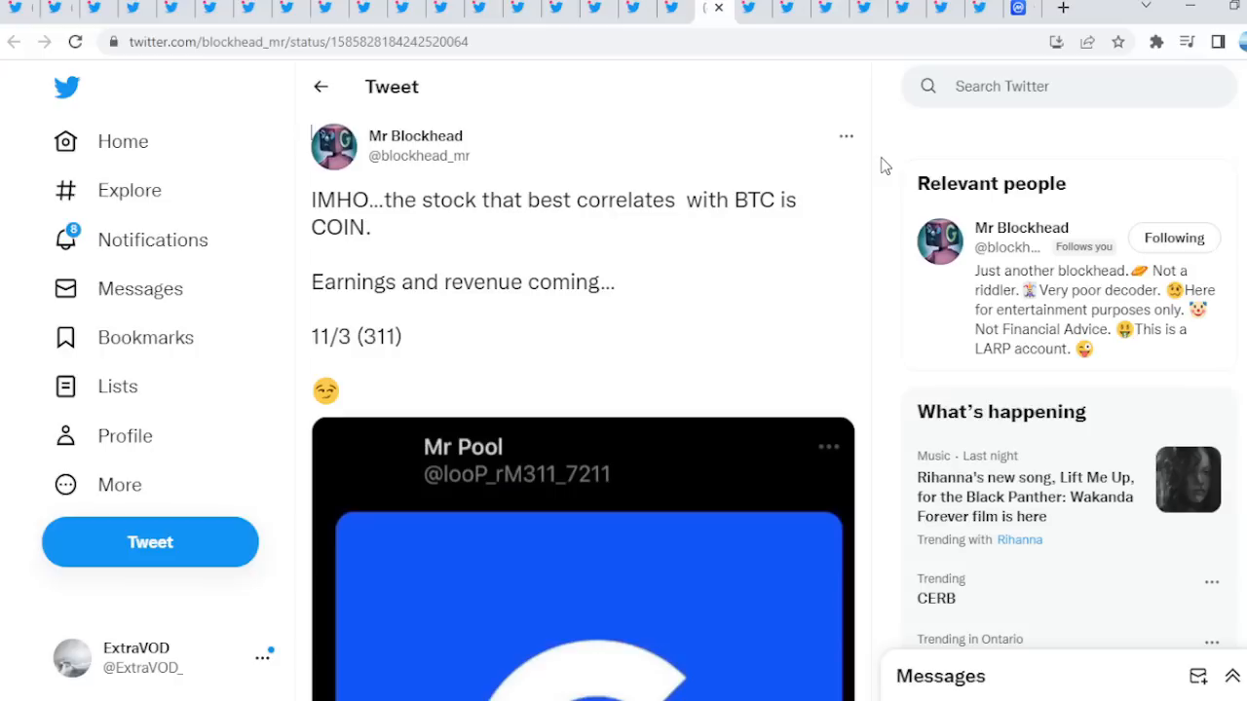
Scroll through Mr Blockhead's tweet correlating COIN with BTC and its Mr Pool image
scroll("down", 3)
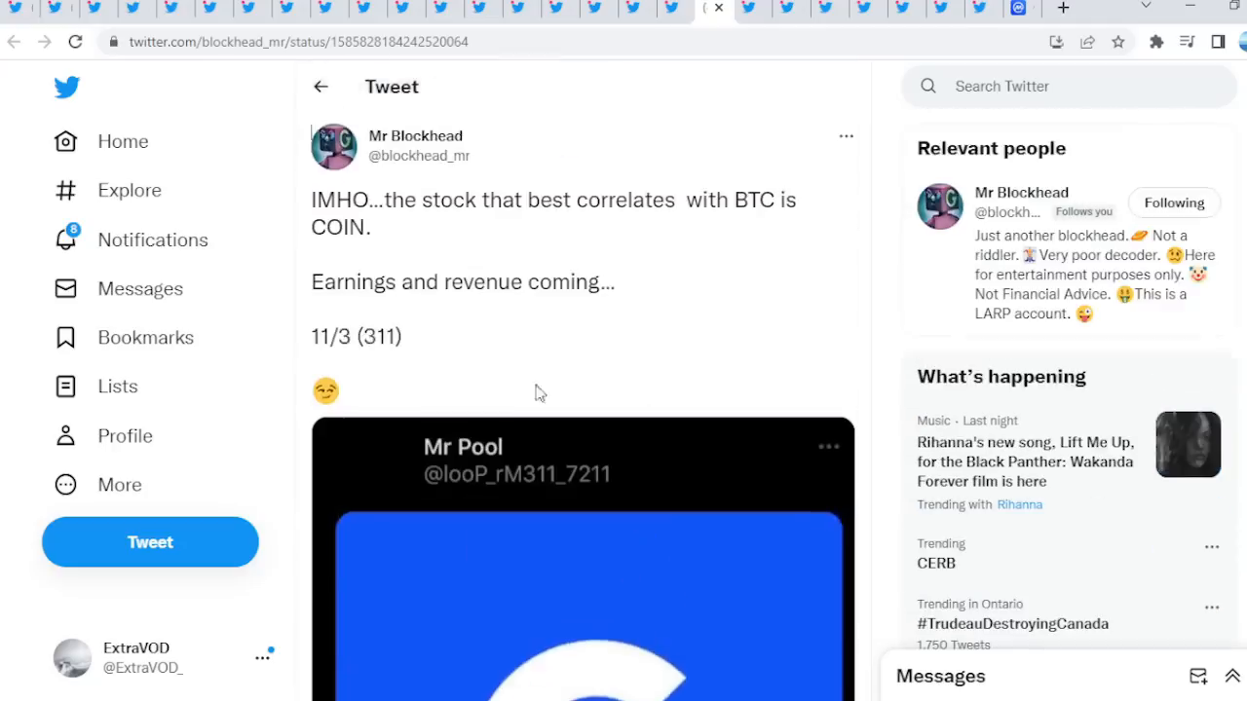
mouse_move(504, 341)
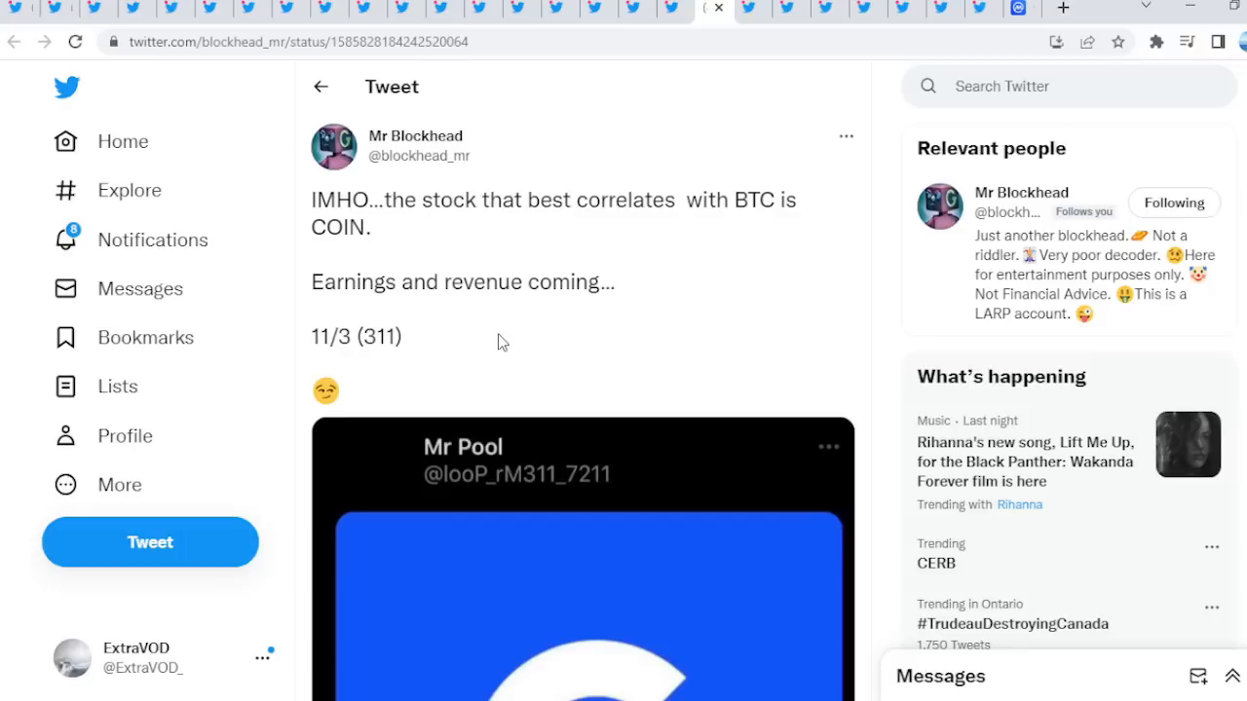
mouse_move(730, 268)
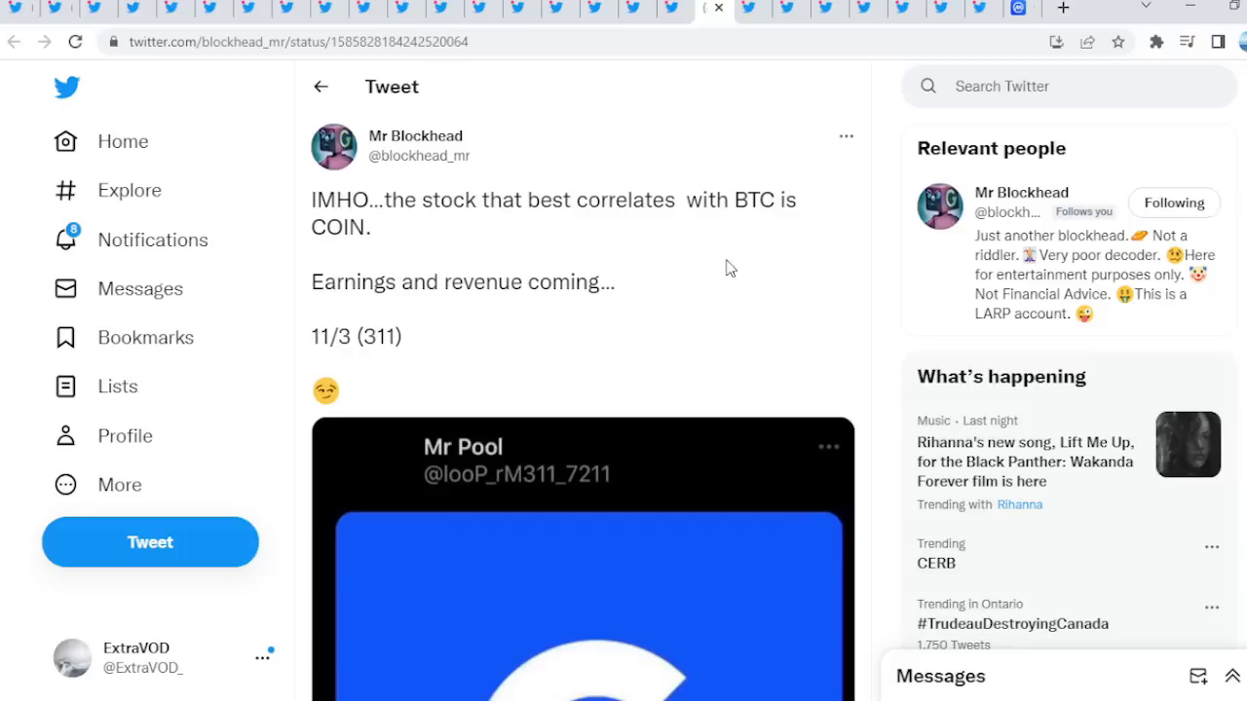
mouse_move(881, 158)
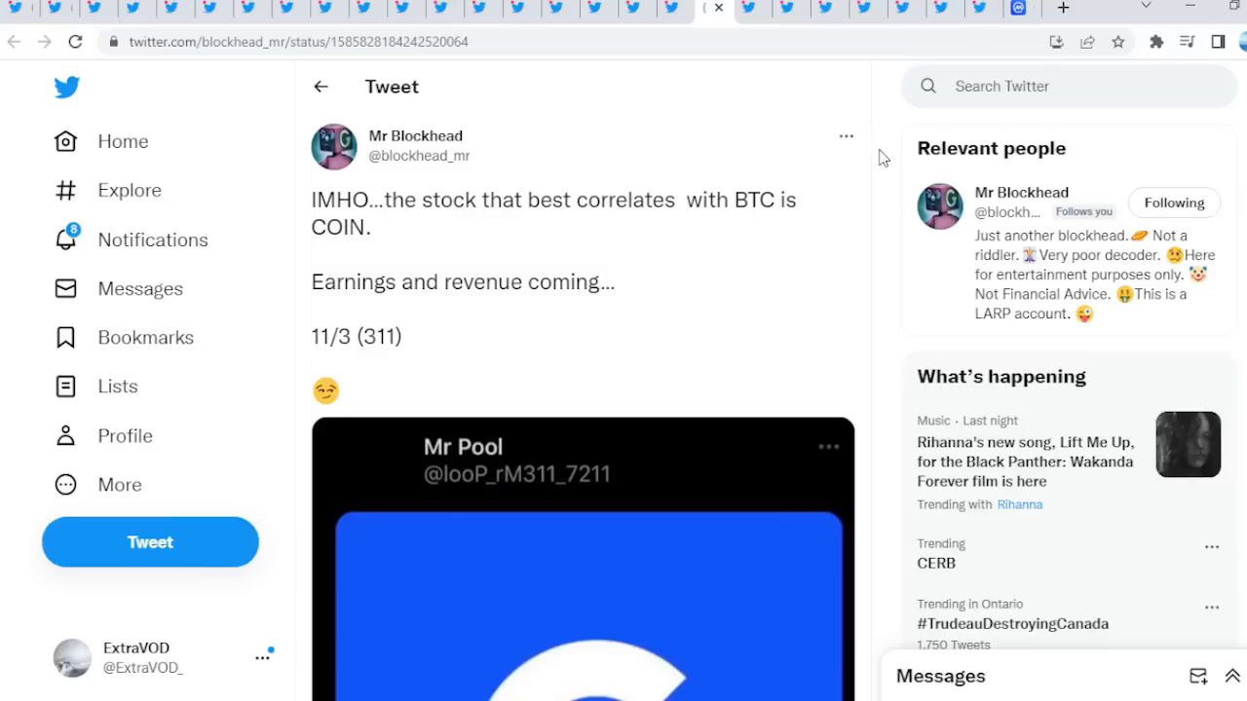
mouse_move(906, 93)
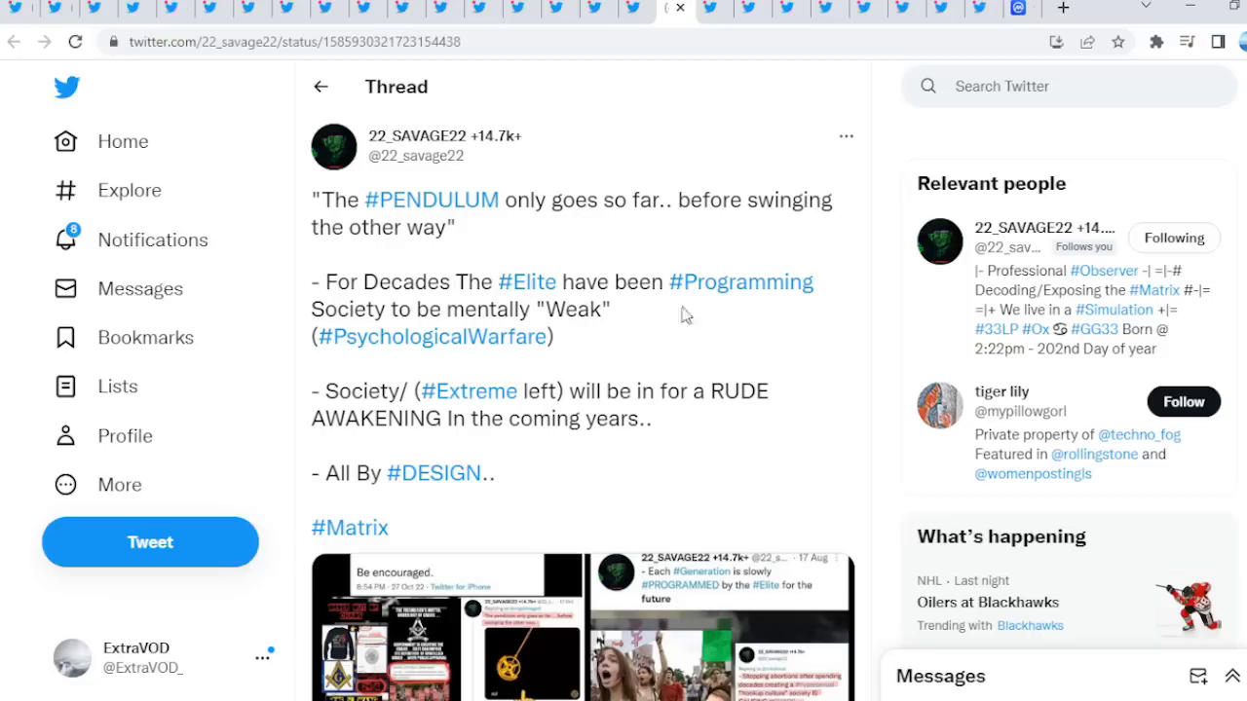
mouse_move(545, 319)
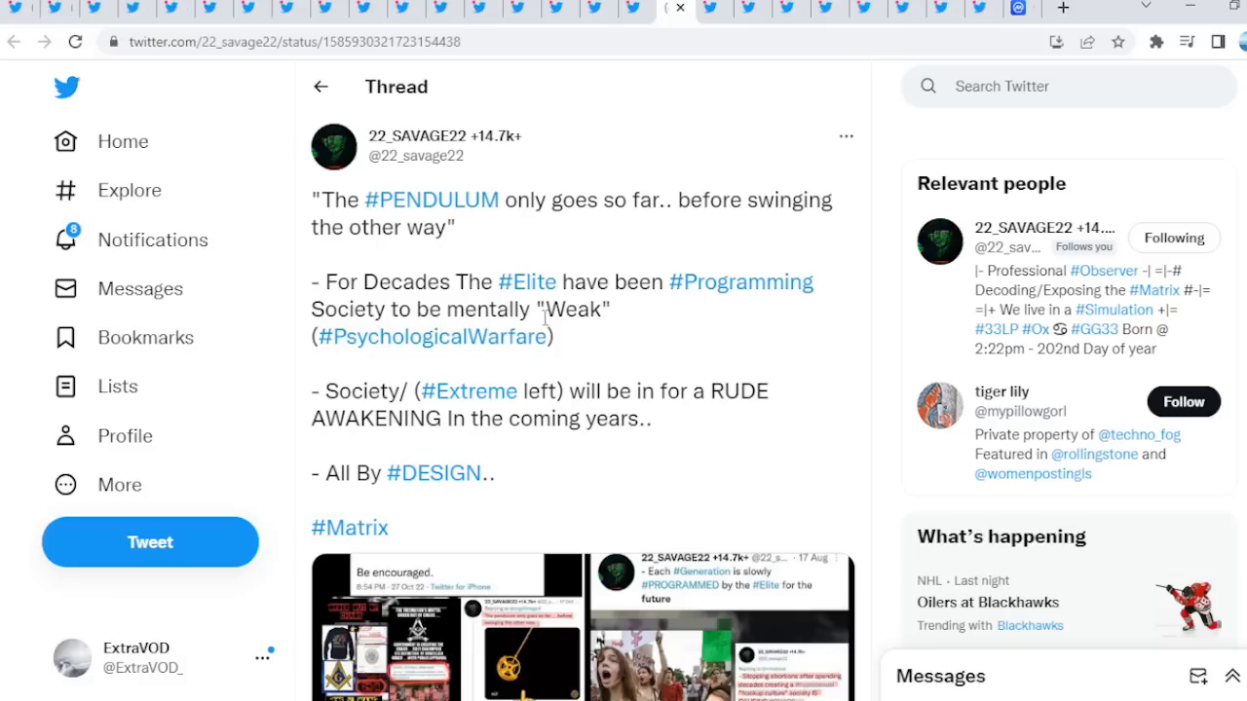
mouse_move(480, 407)
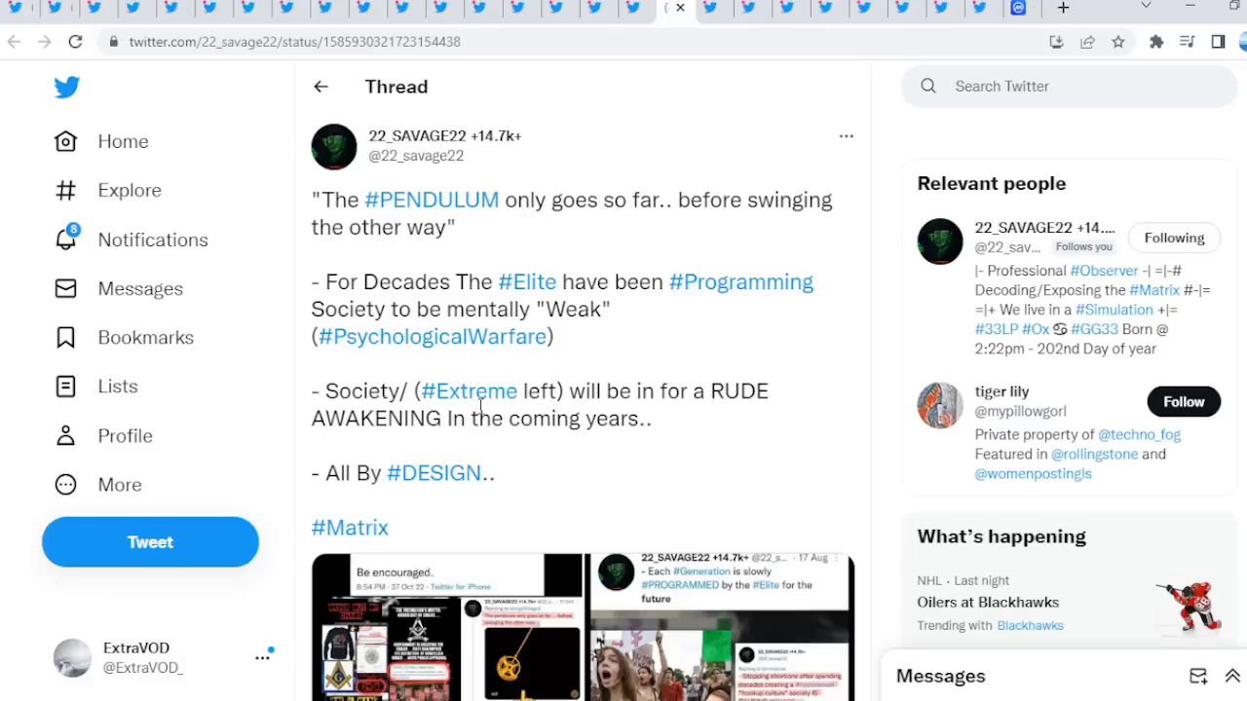
mouse_move(413, 391)
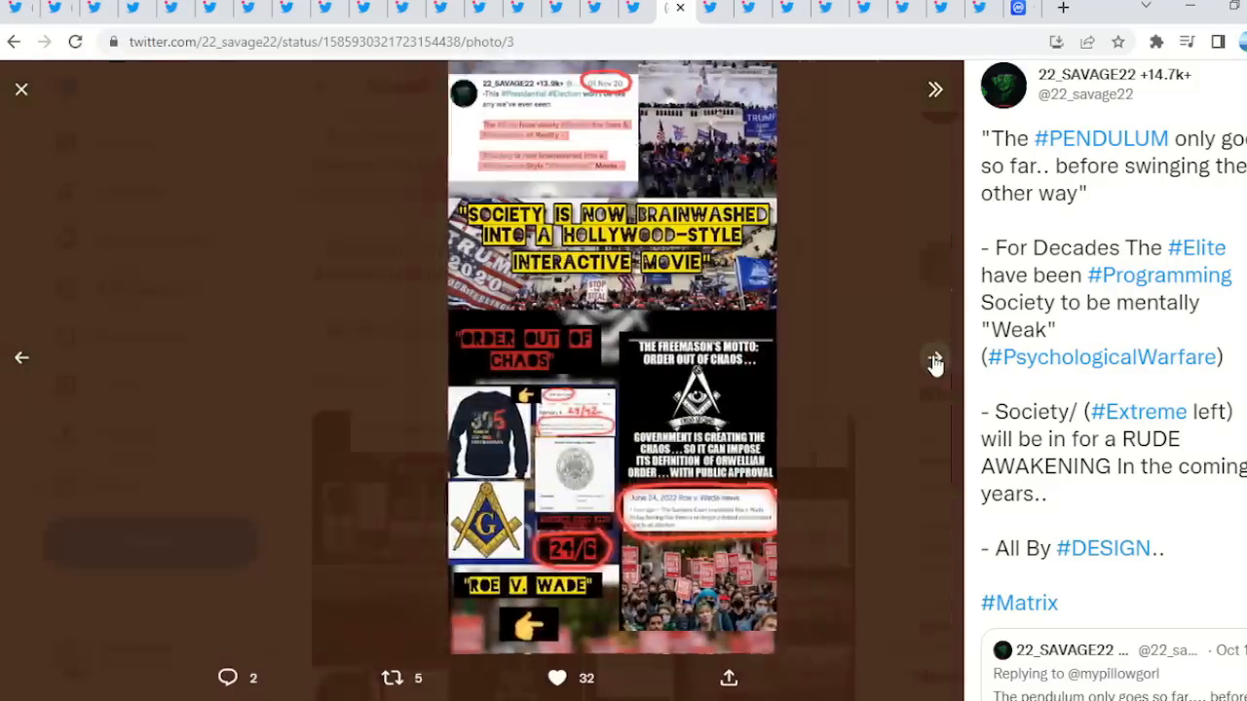
left_click(933, 89)
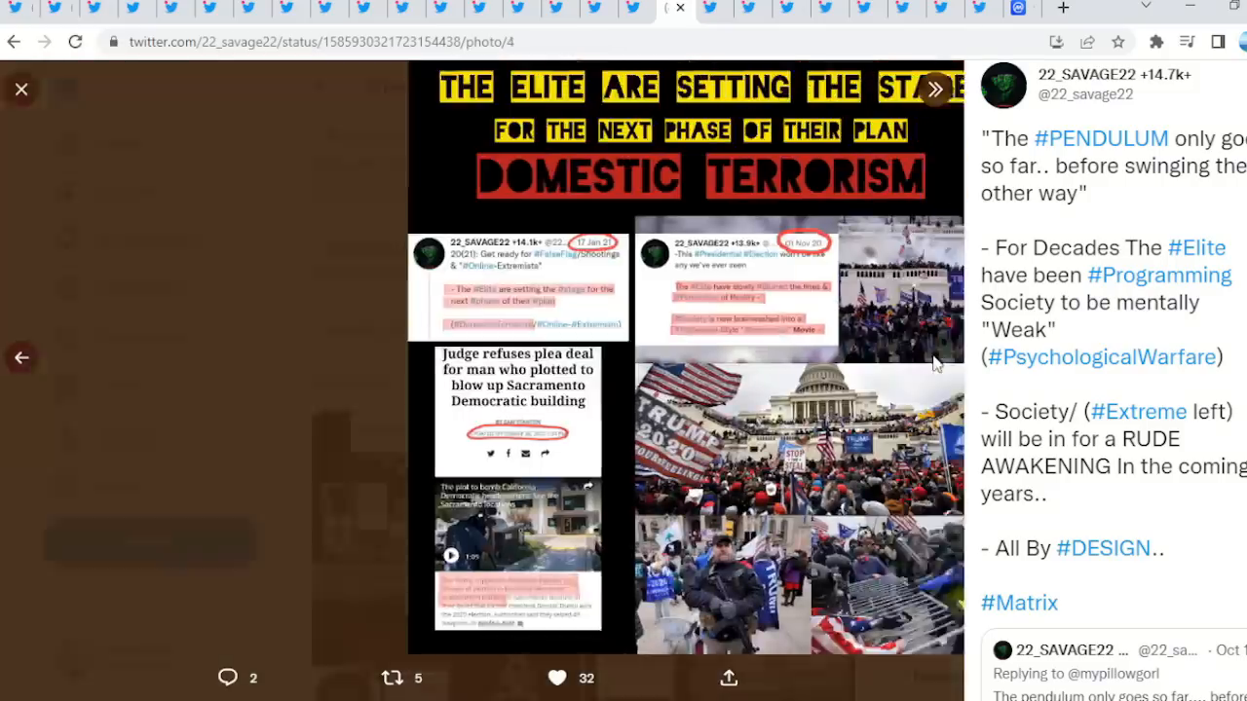
left_click(21, 89)
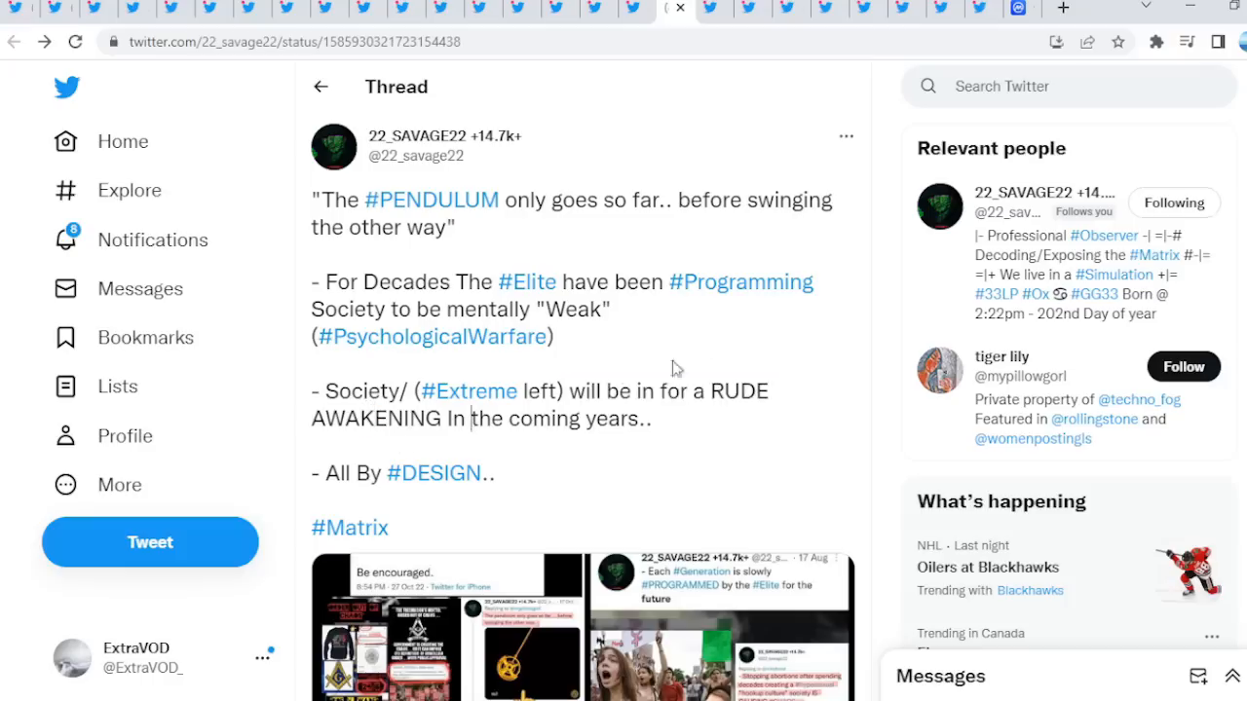
mouse_move(874, 261)
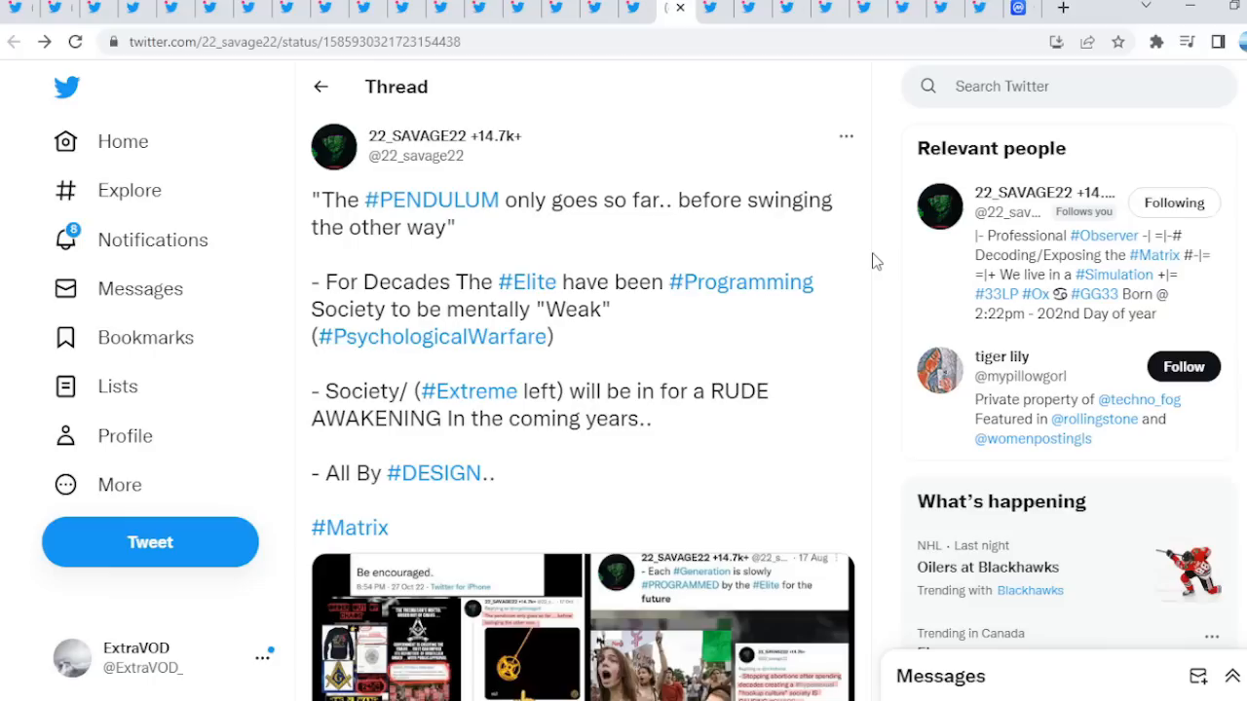
Reach the Uphold 'Something BIG' tweet tab, close its teaser image and scroll to the replies
left_click(596, 7)
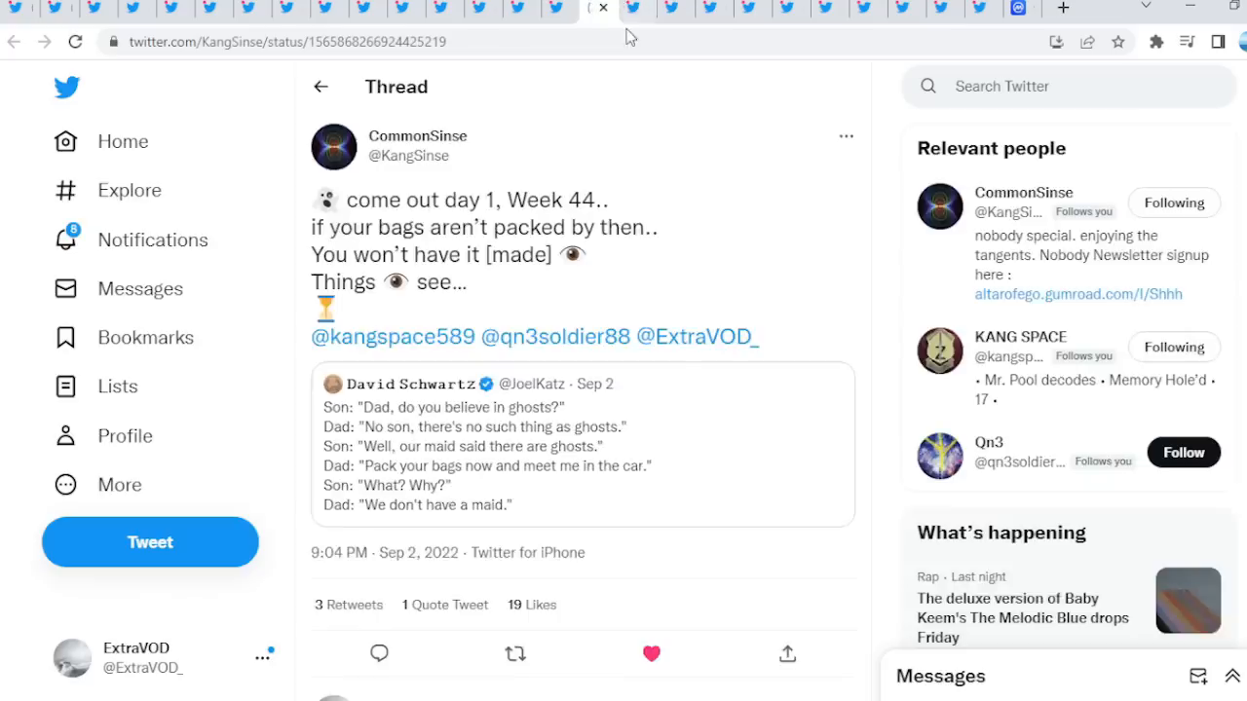
left_click(639, 10)
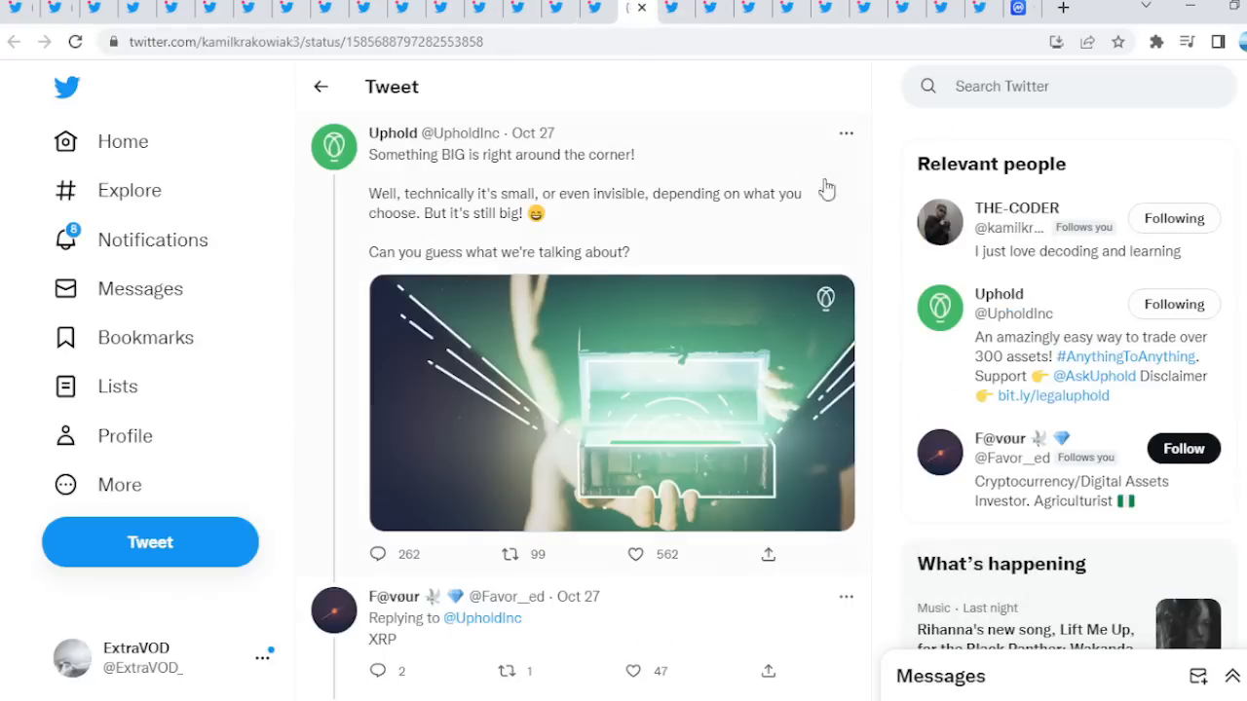
mouse_move(434, 170)
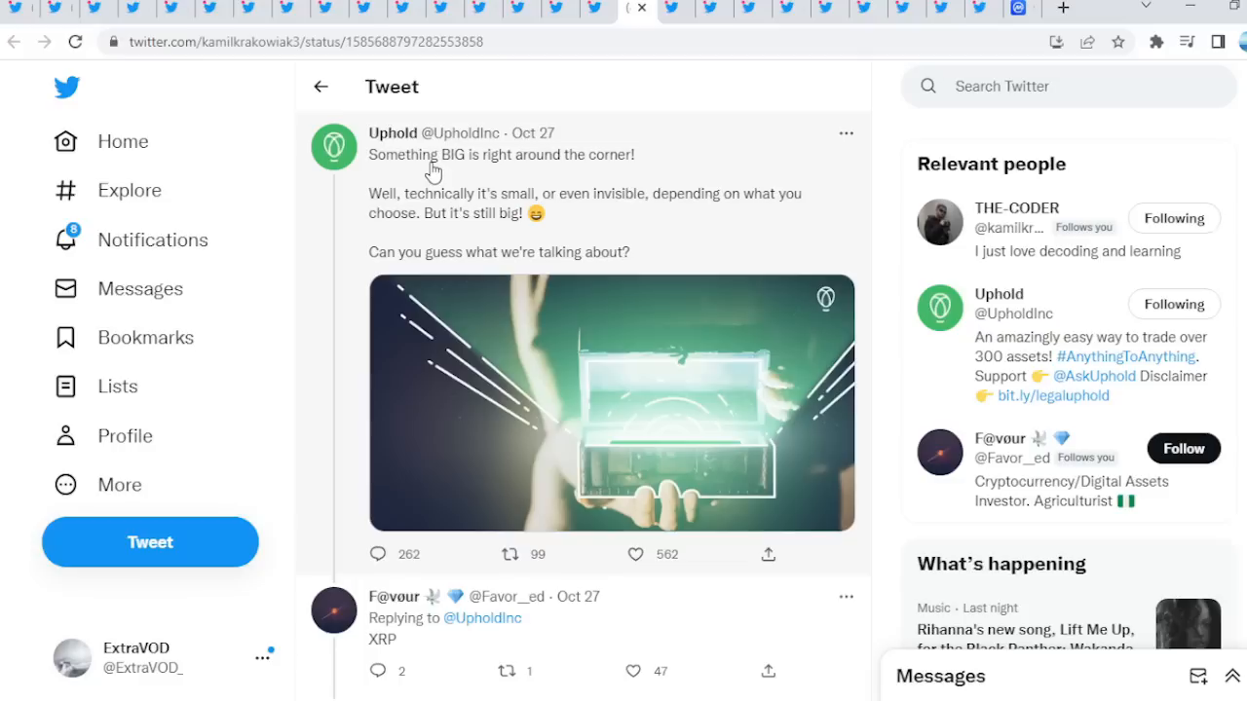
mouse_move(534, 195)
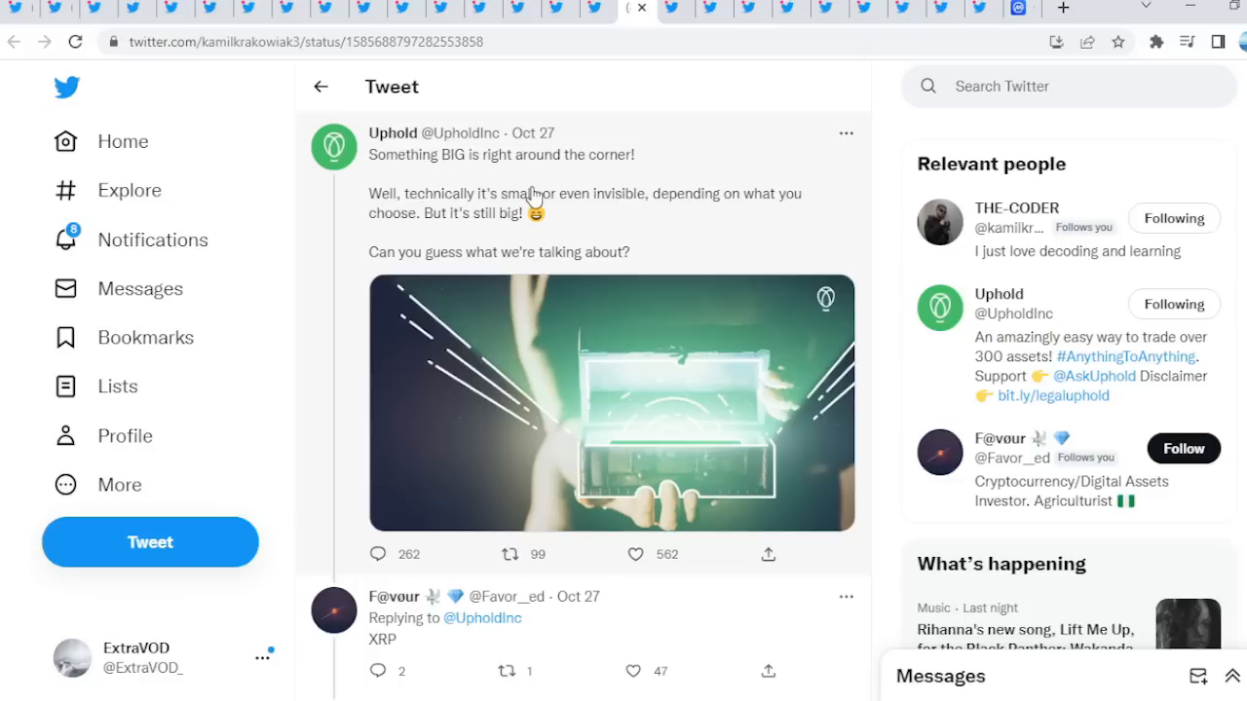
mouse_move(434, 214)
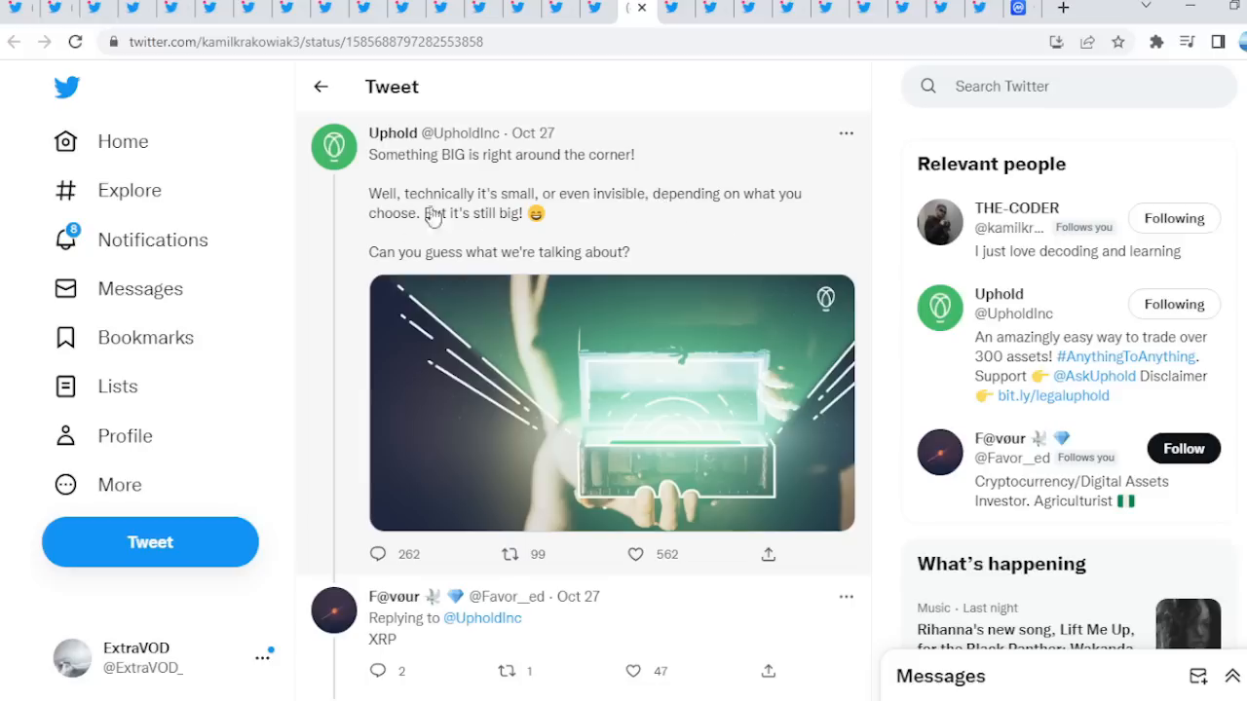
mouse_move(447, 251)
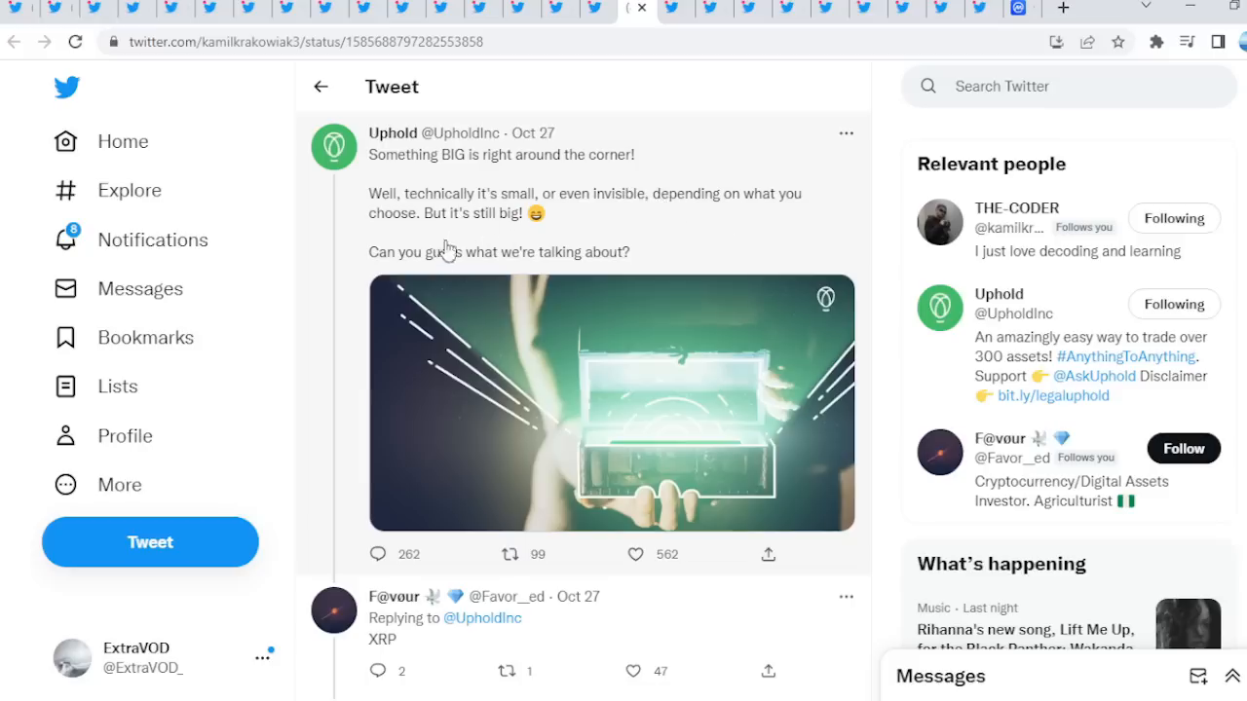
mouse_move(502, 390)
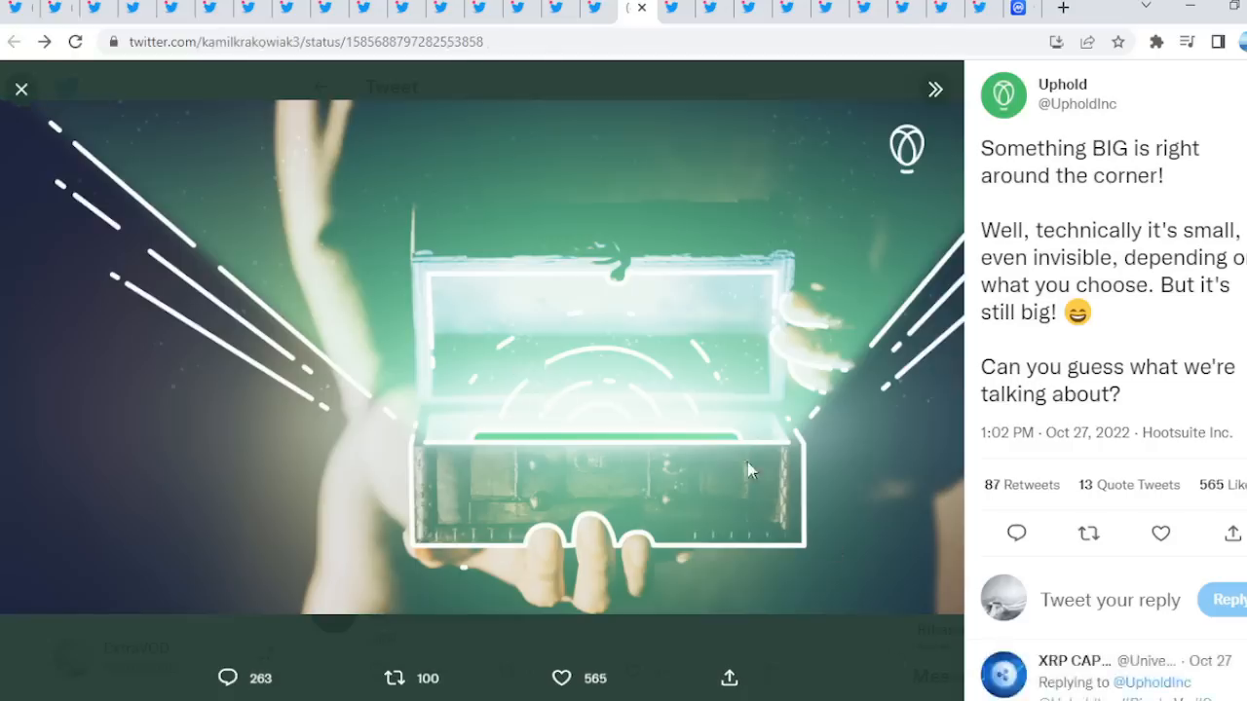
left_click(22, 89)
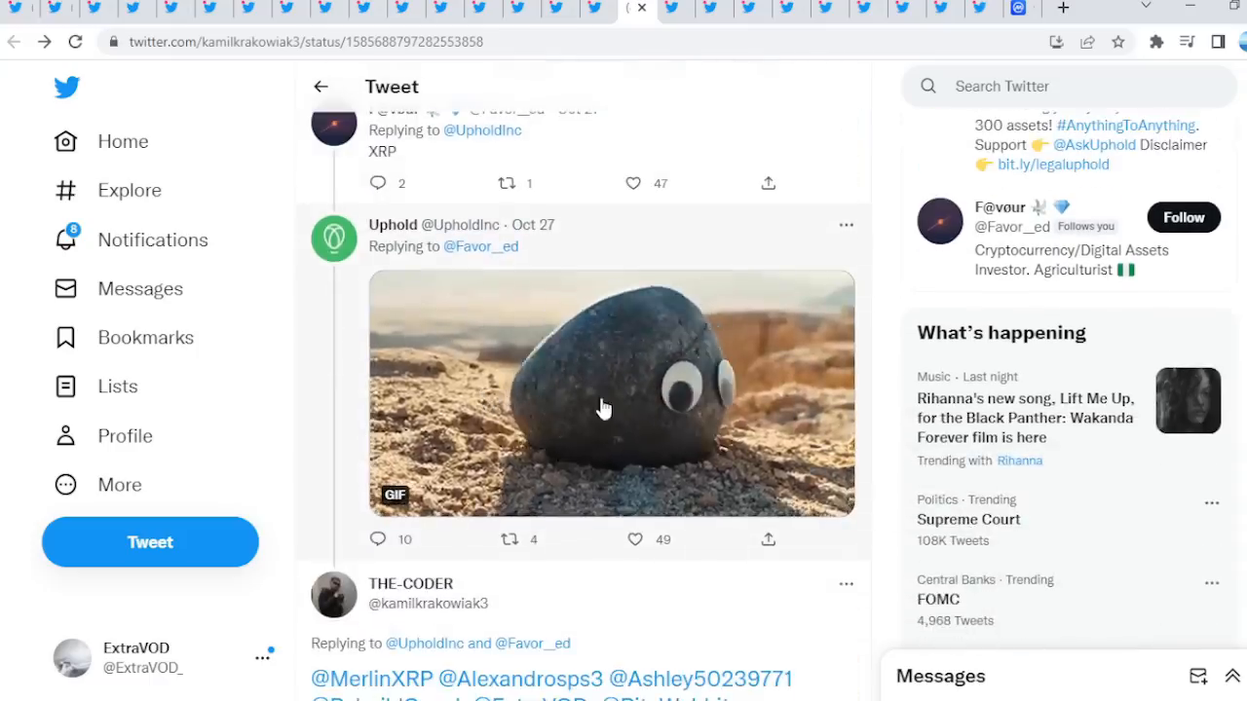
scroll("down", 3)
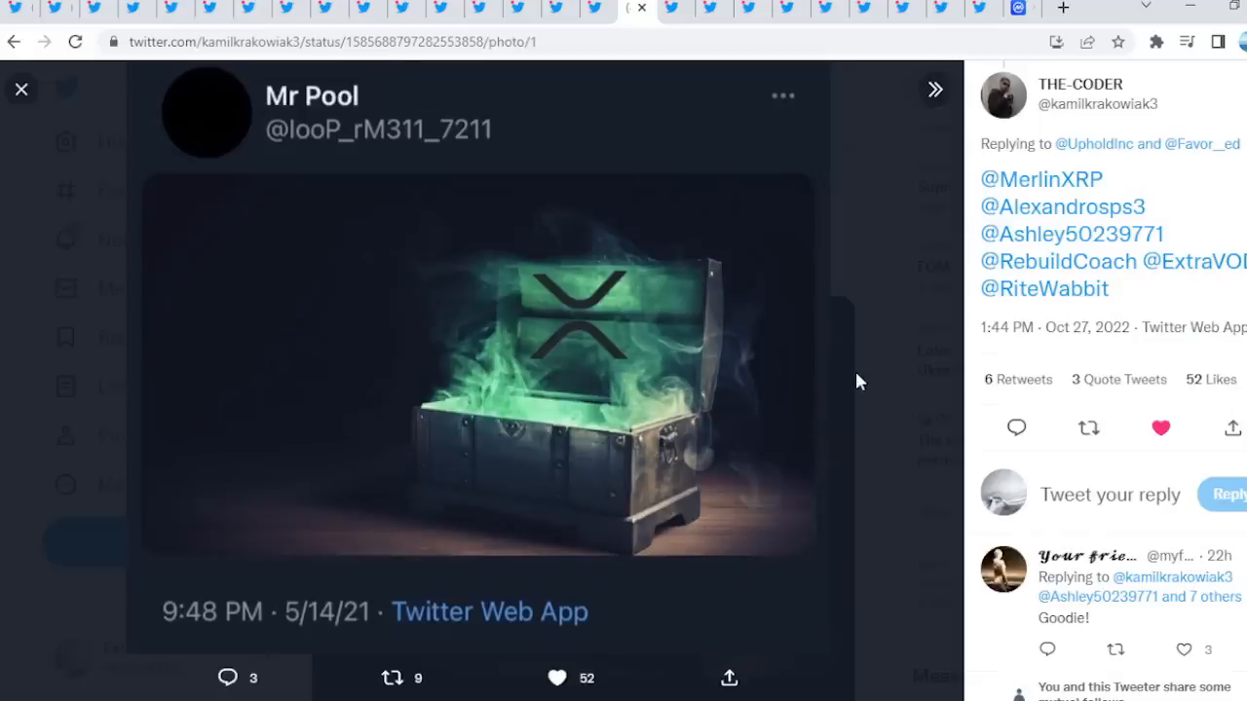
Return to the ghost-joke thread, highlight 'come out' in the tweet and scroll further
left_click(22, 88)
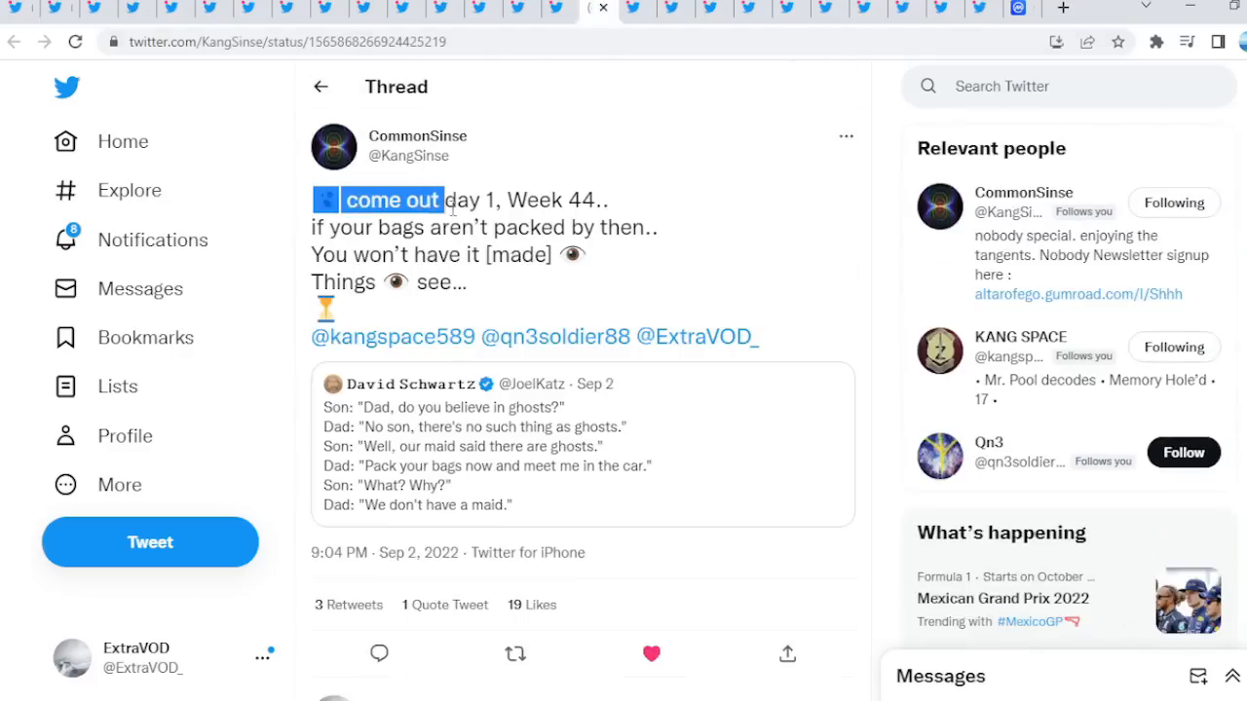
left_click_drag(443, 200, 477, 227)
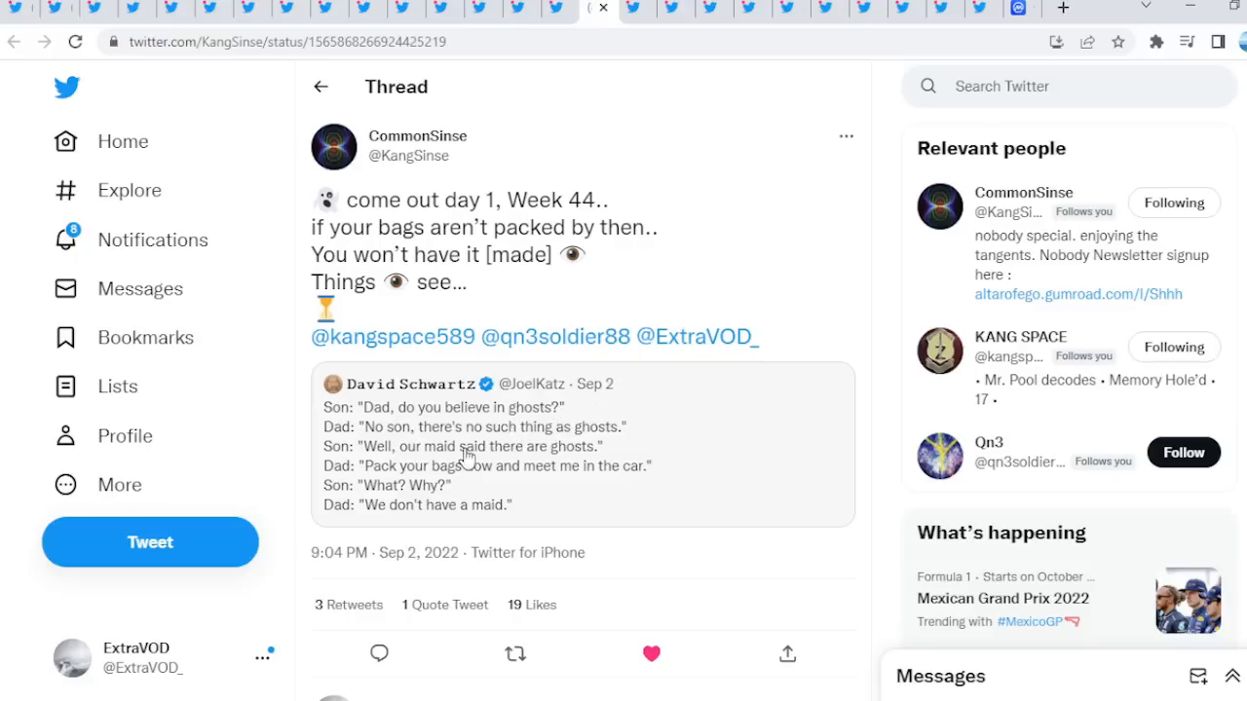
mouse_move(467, 477)
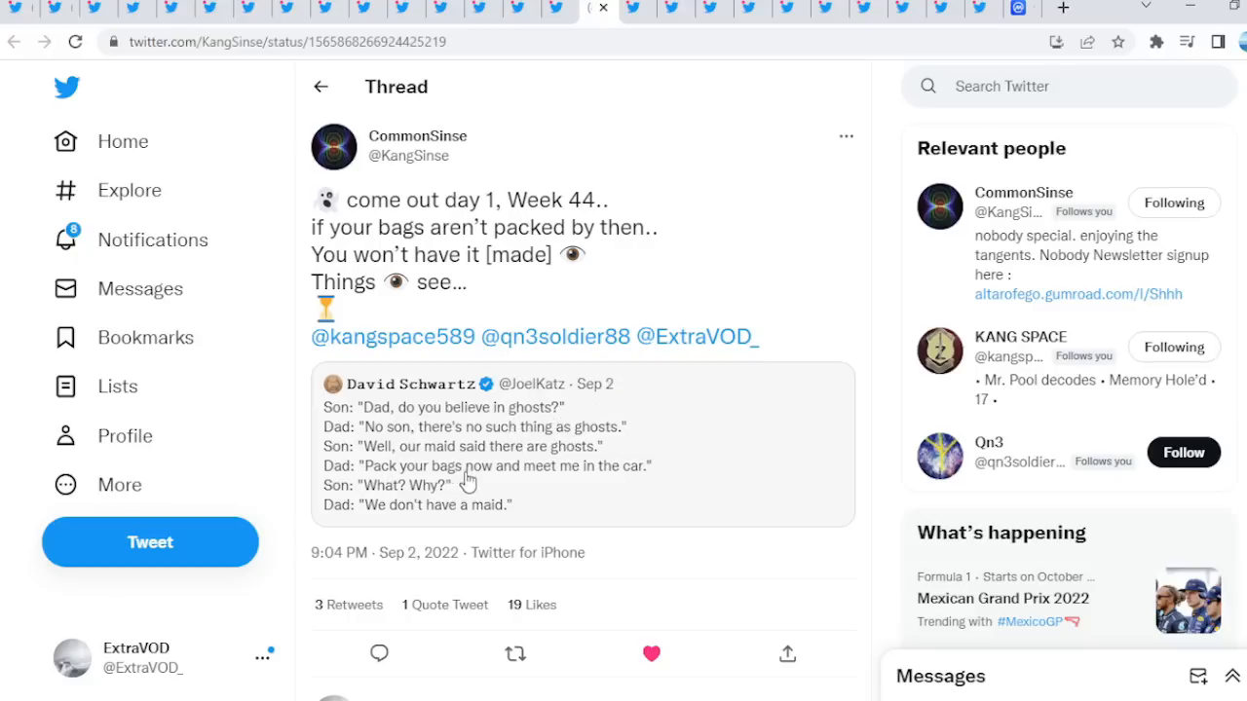
mouse_move(579, 399)
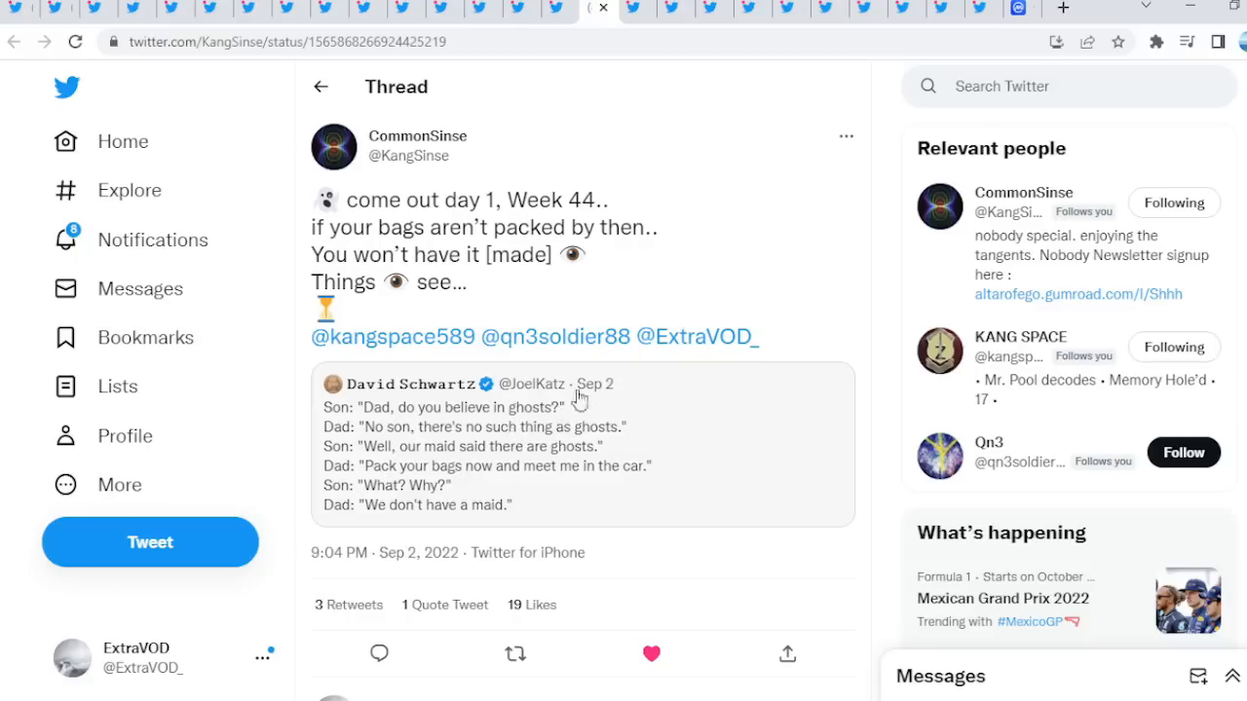
mouse_move(478, 458)
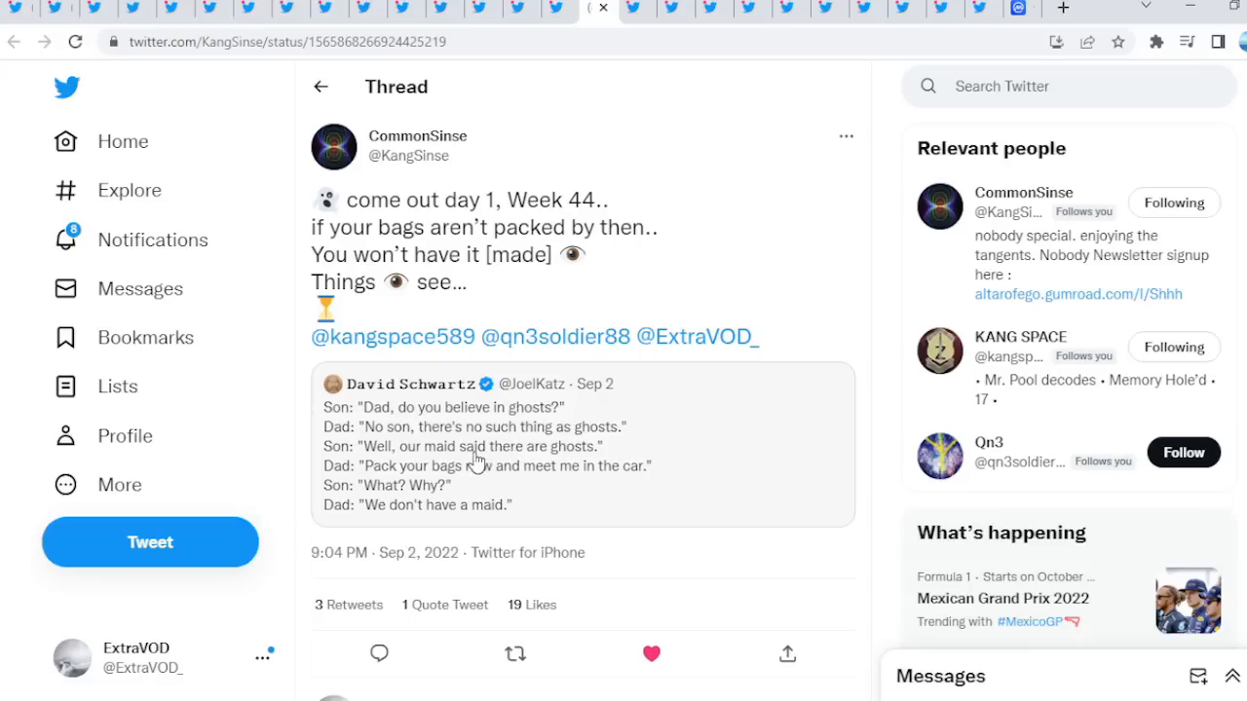
scroll("down", 3)
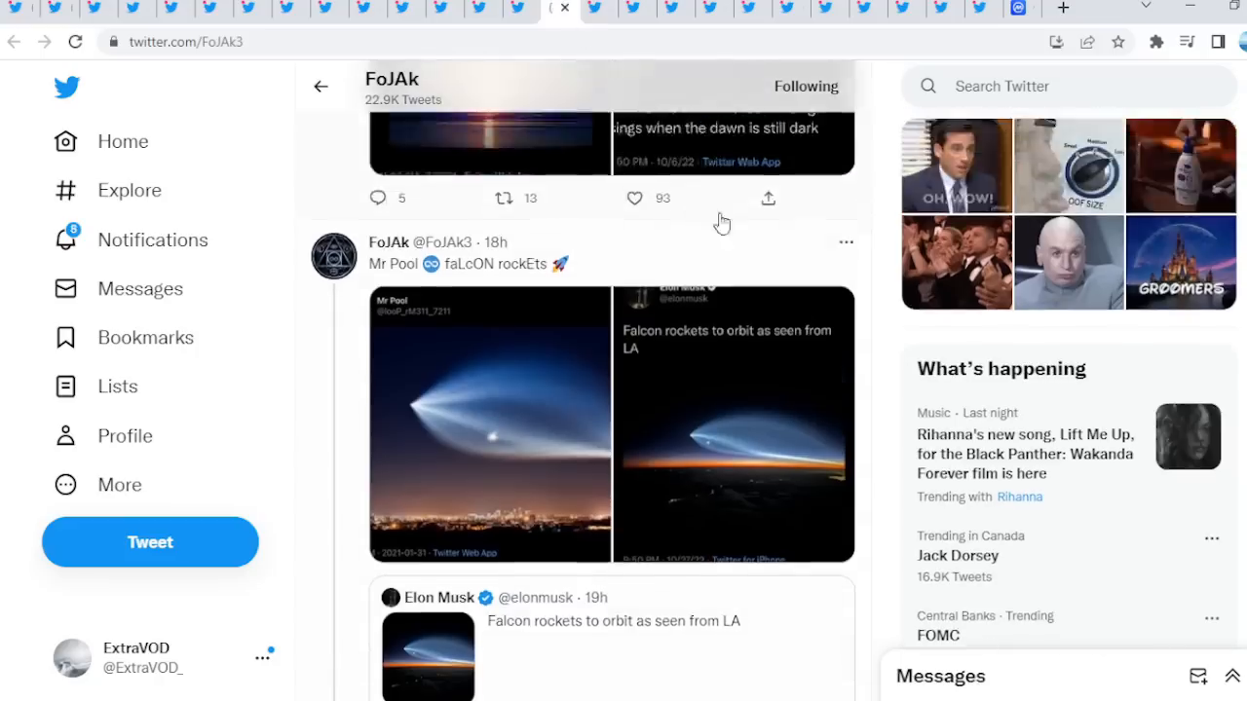
View the Falcon rocket trail photo full-size, then move on to FoJAk's 'the bird is freed' post
scroll("down", 3)
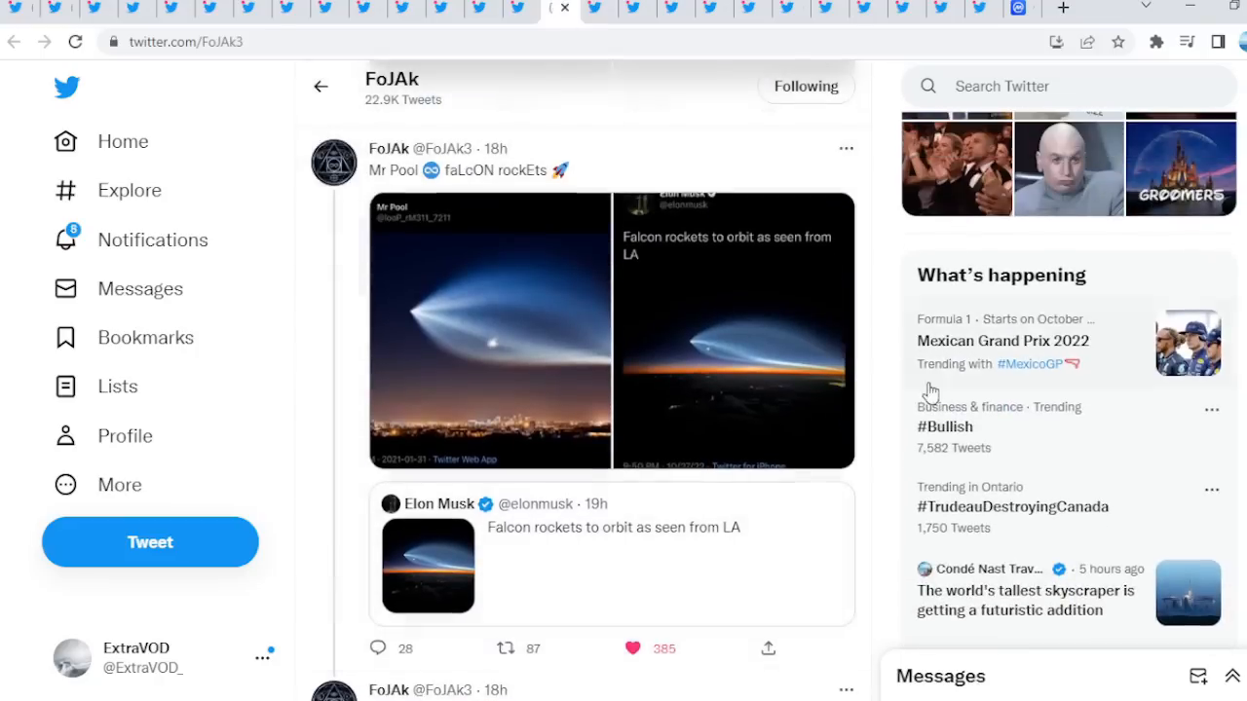
mouse_move(471, 329)
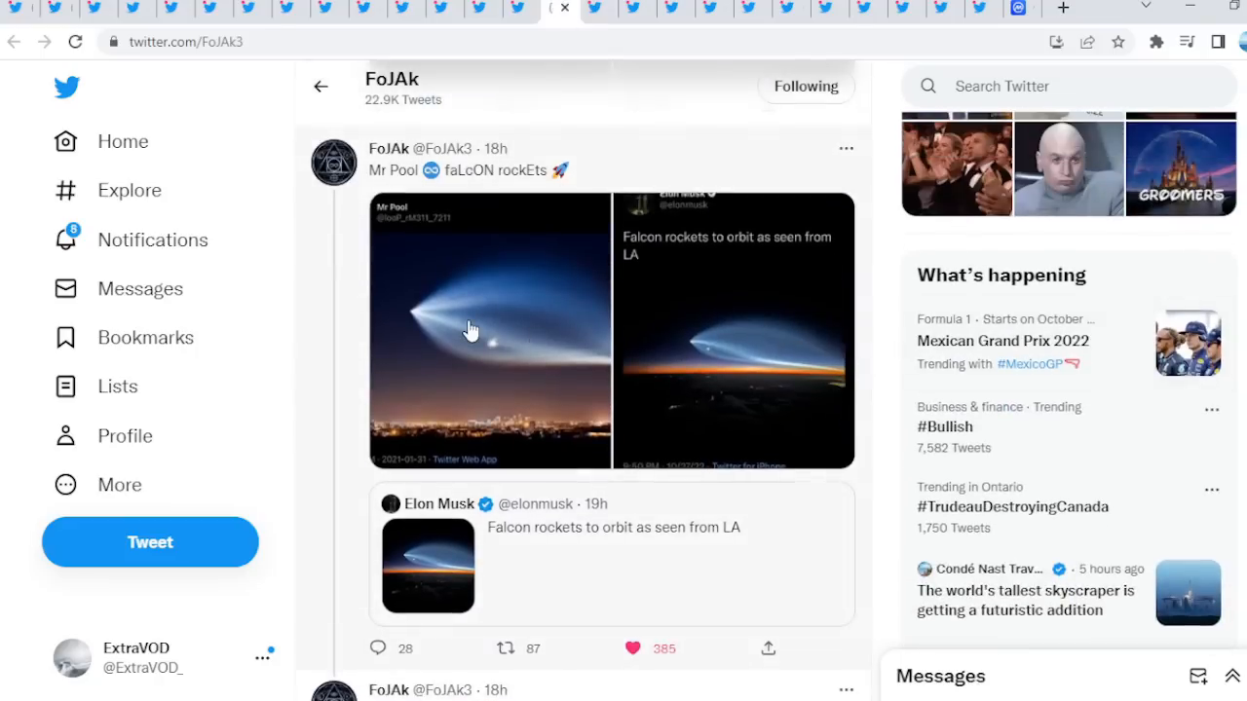
left_click(470, 329)
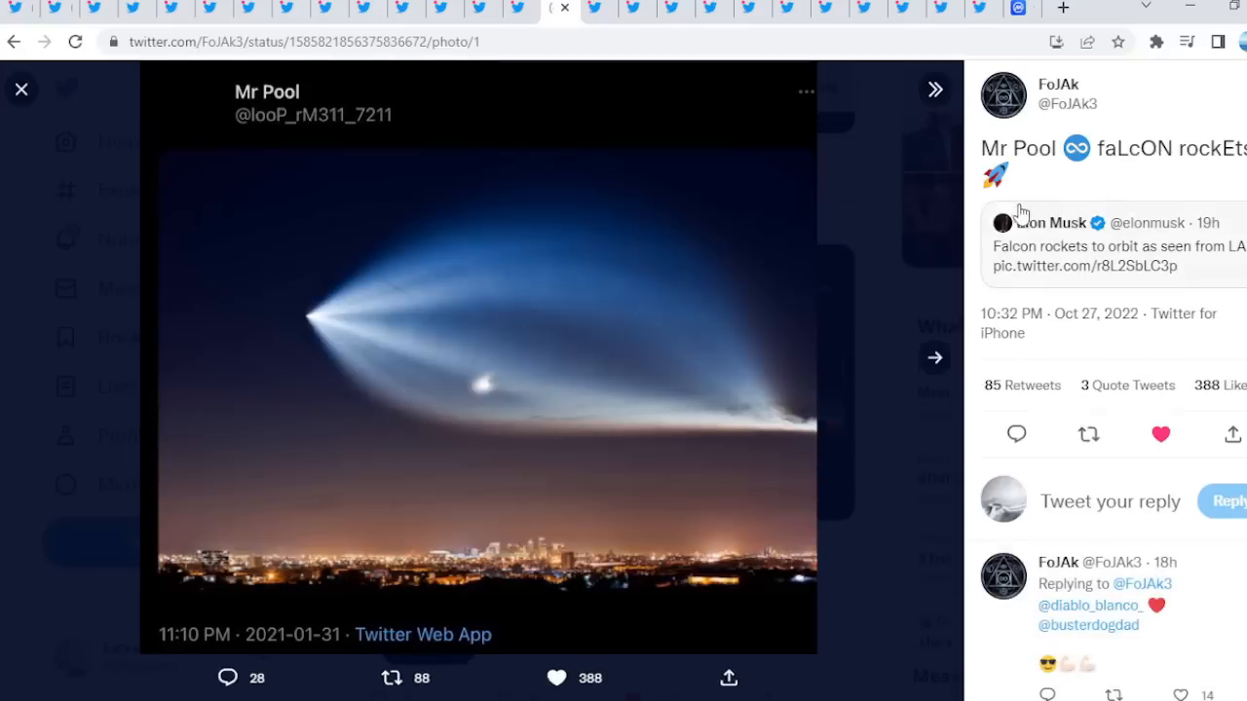
mouse_move(930, 343)
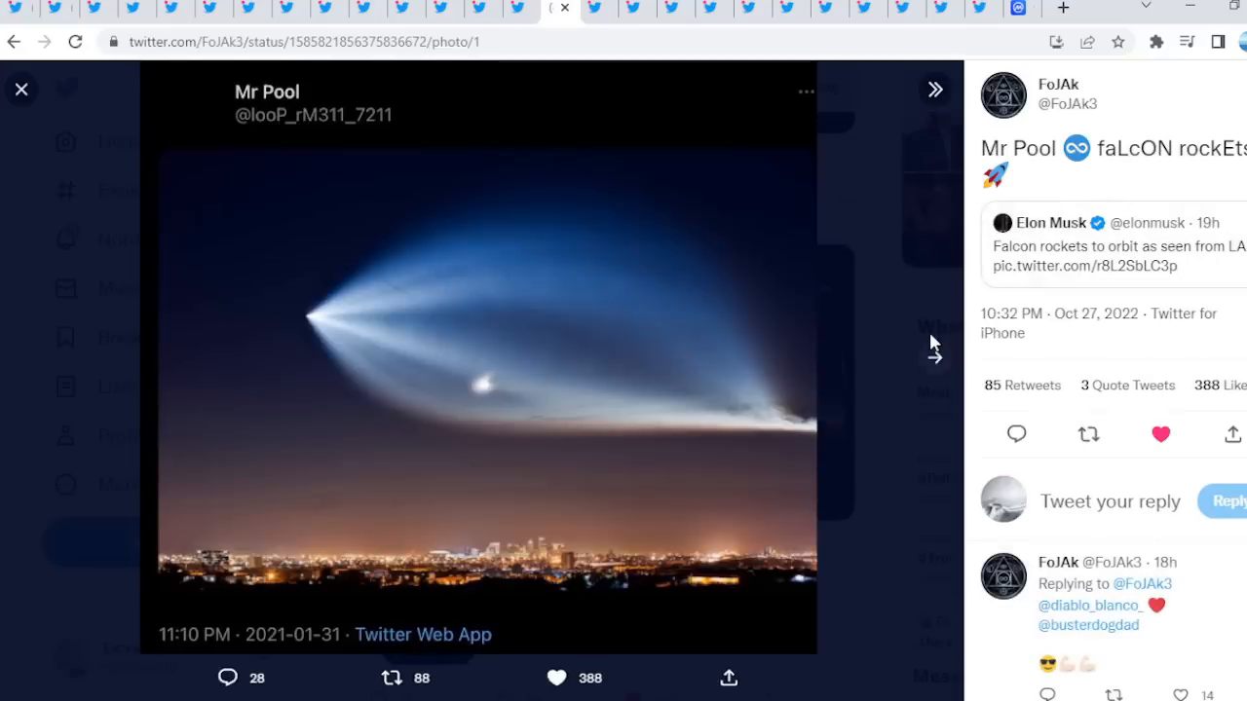
mouse_move(437, 434)
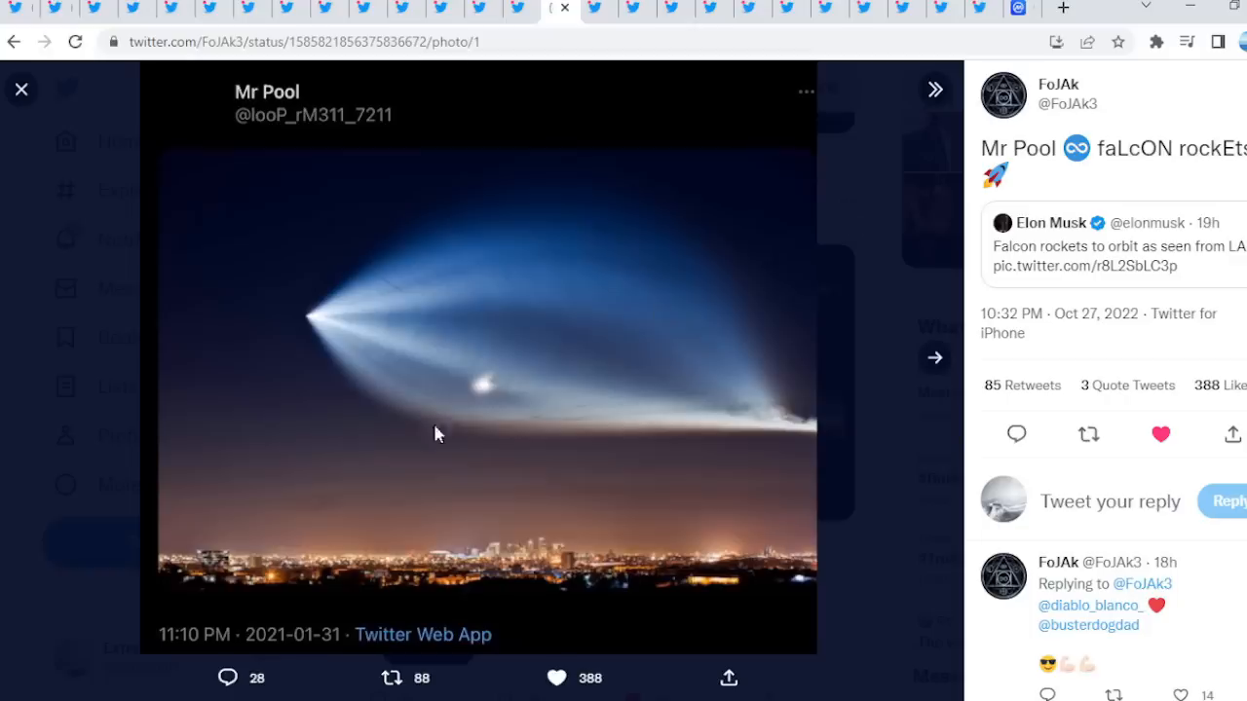
mouse_move(326, 641)
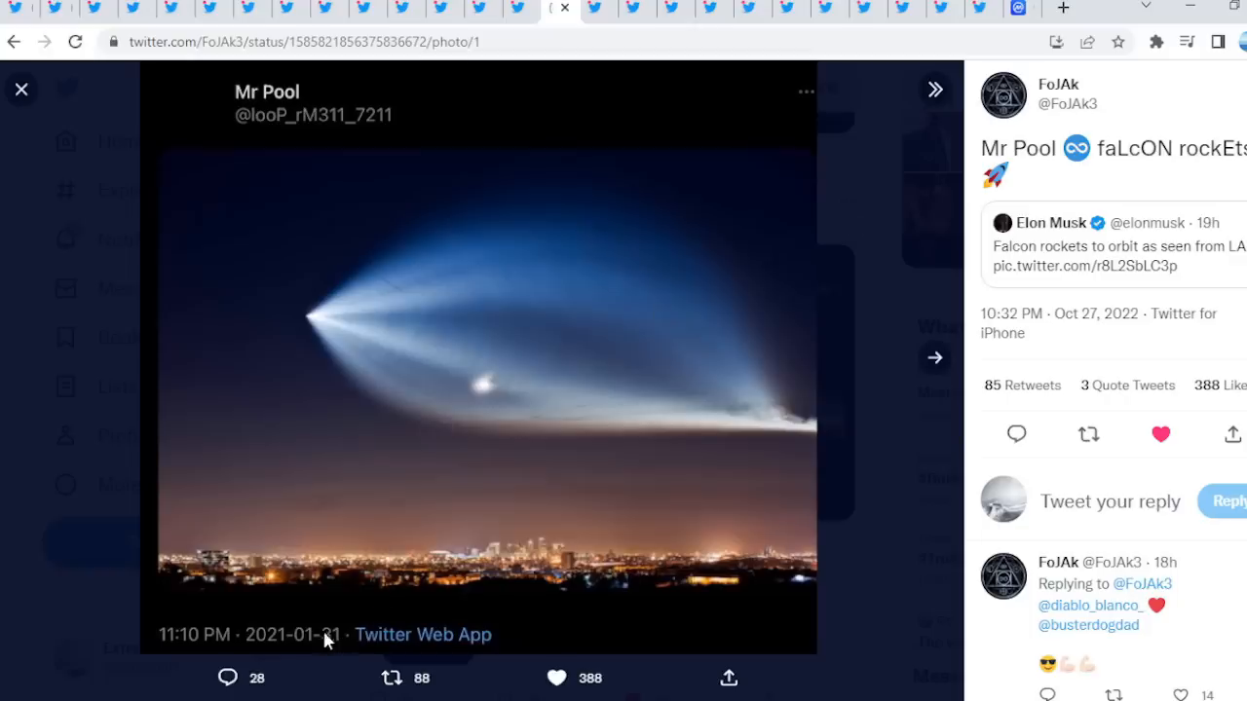
mouse_move(860, 390)
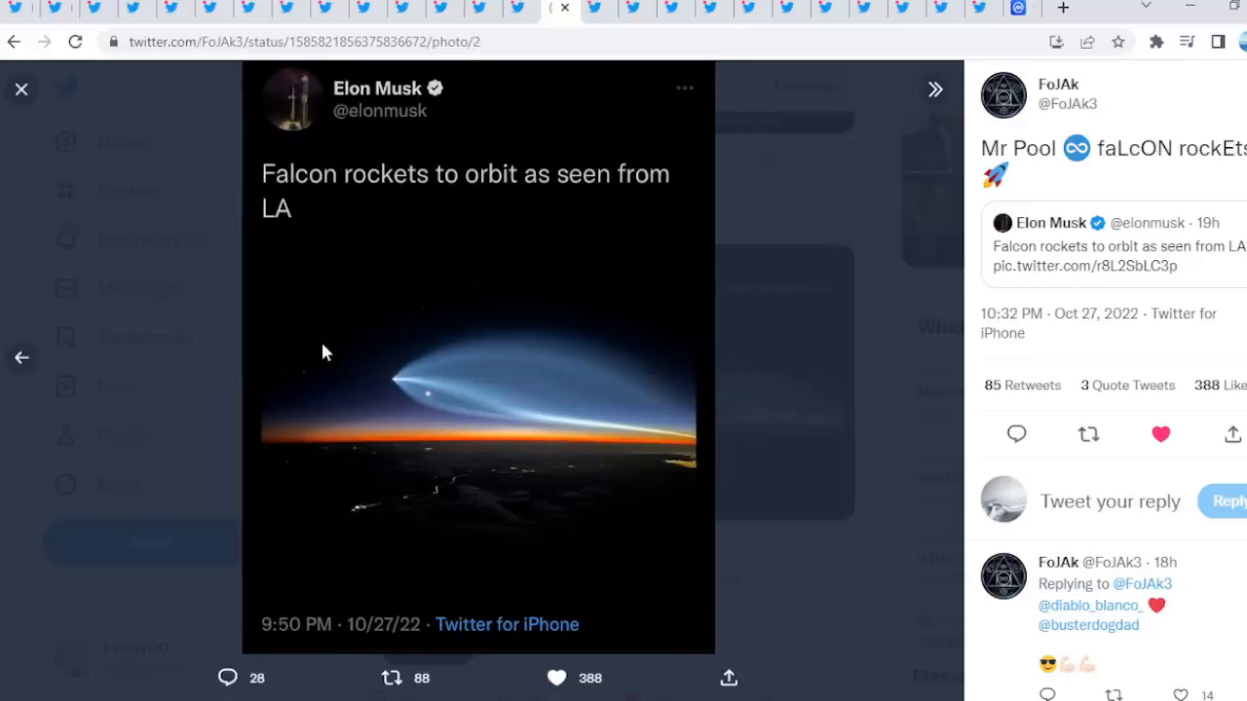
mouse_move(477, 217)
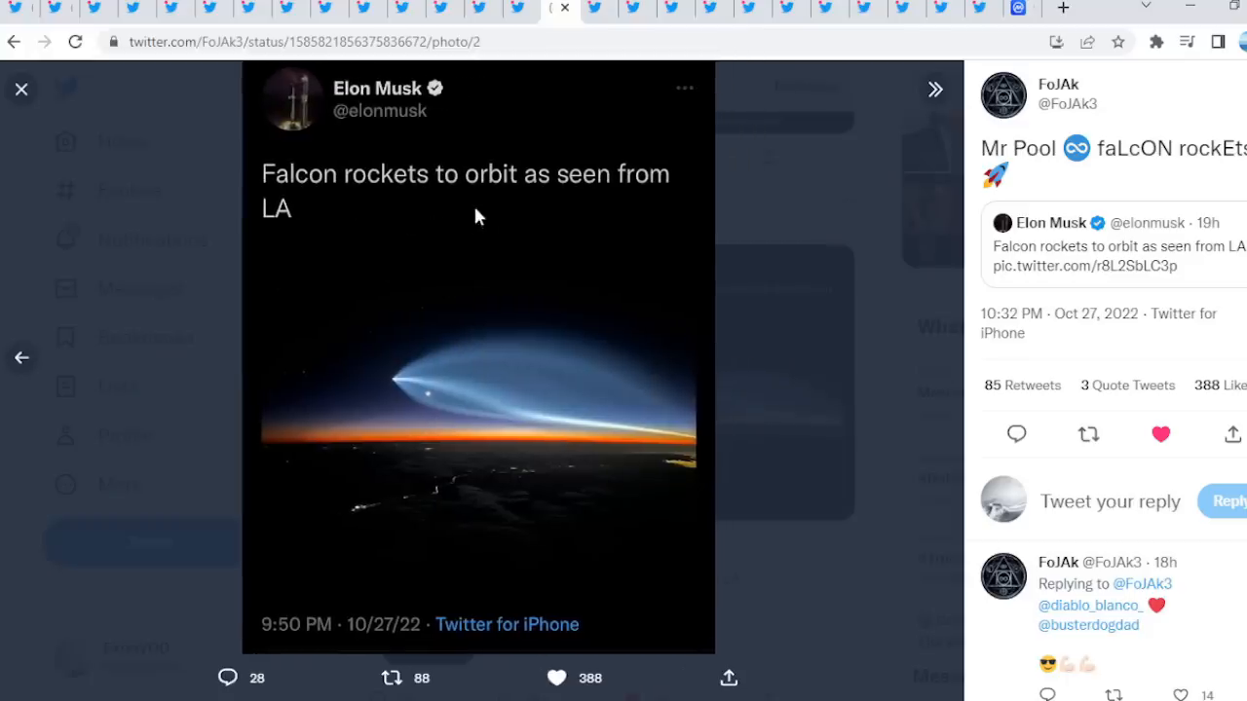
mouse_move(69, 394)
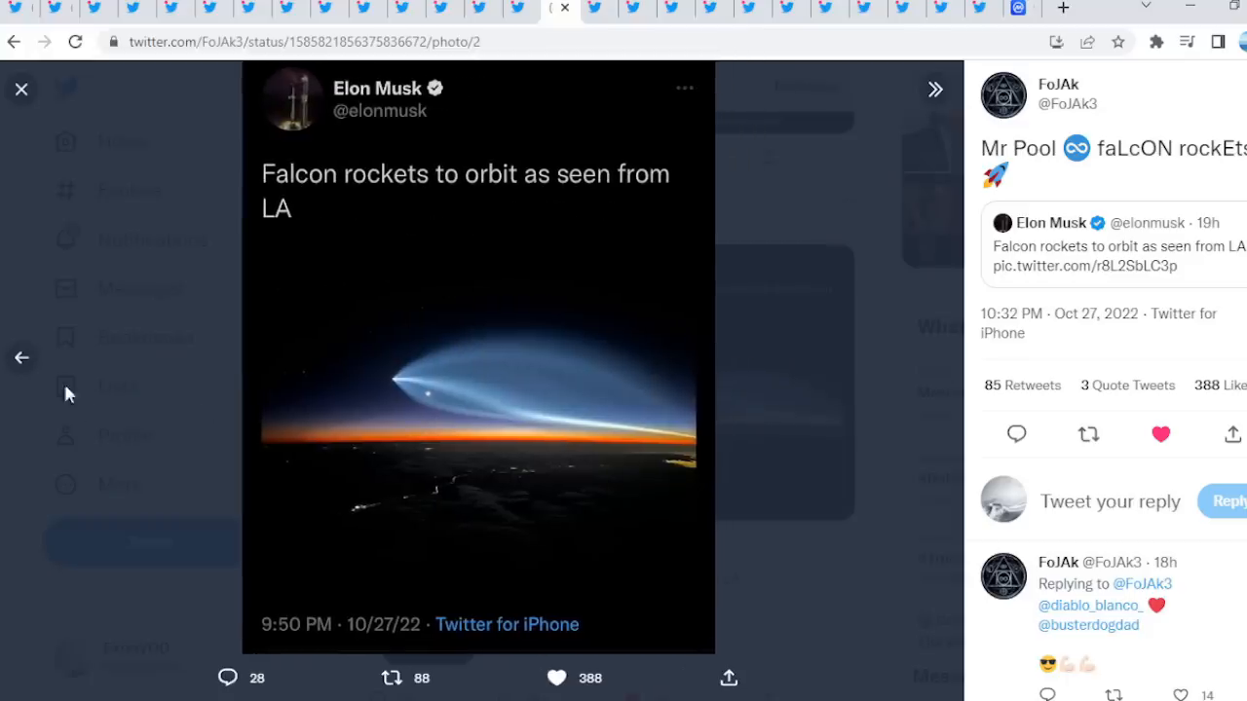
left_click(933, 88)
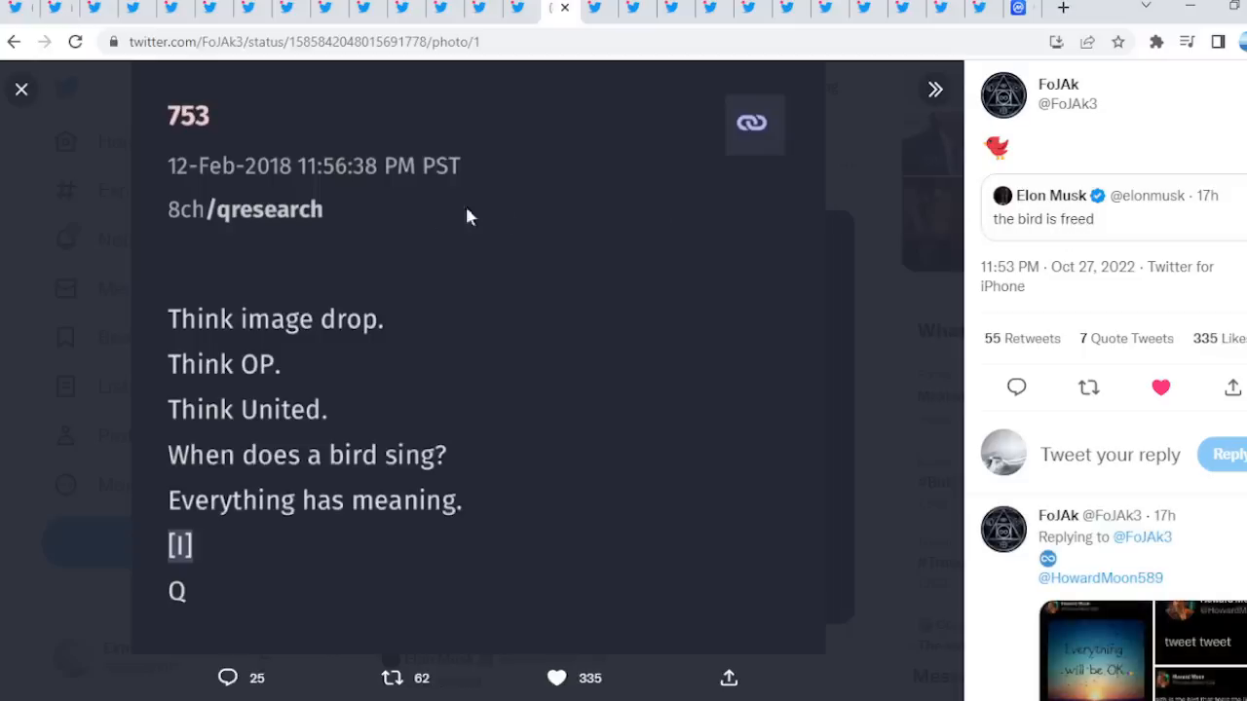
mouse_move(394, 380)
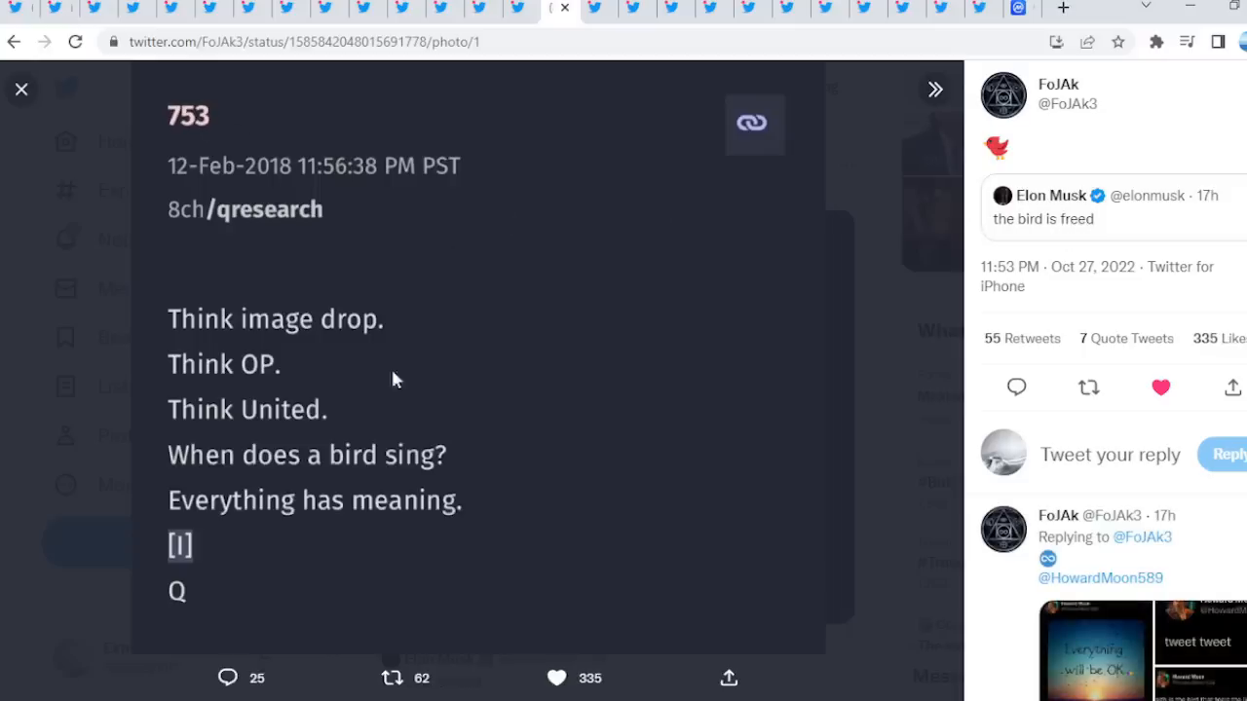
mouse_move(341, 348)
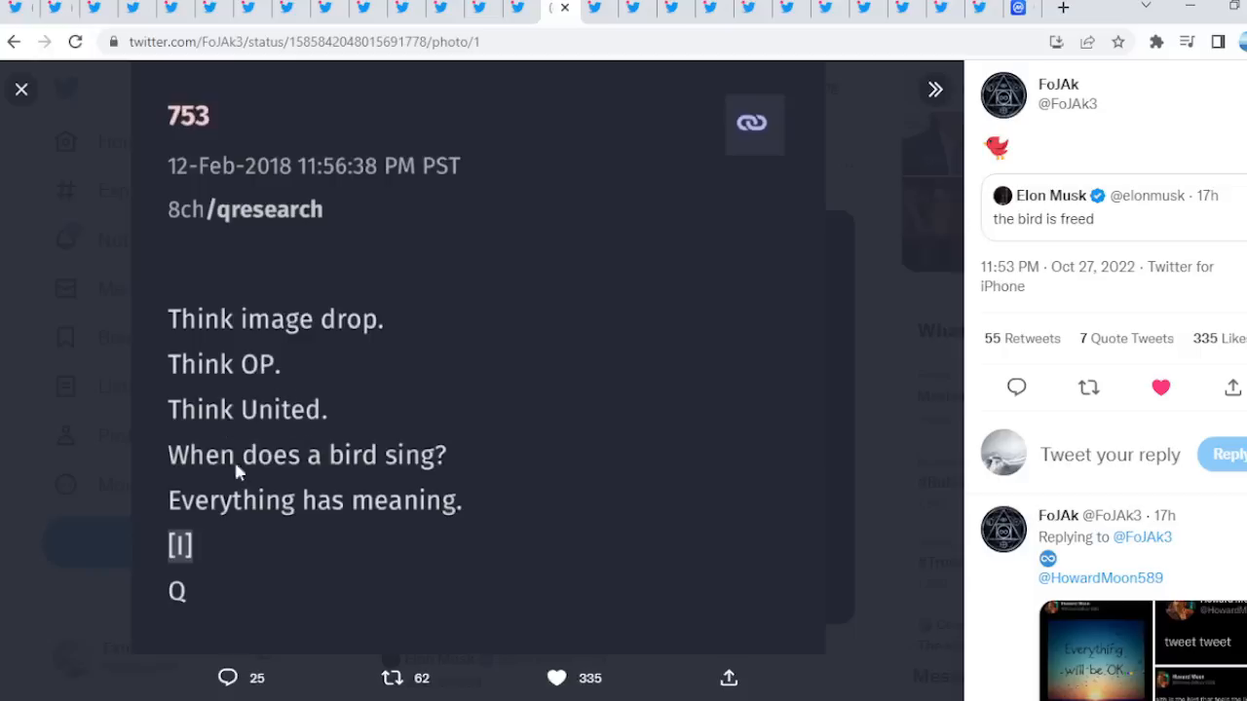
mouse_move(249, 588)
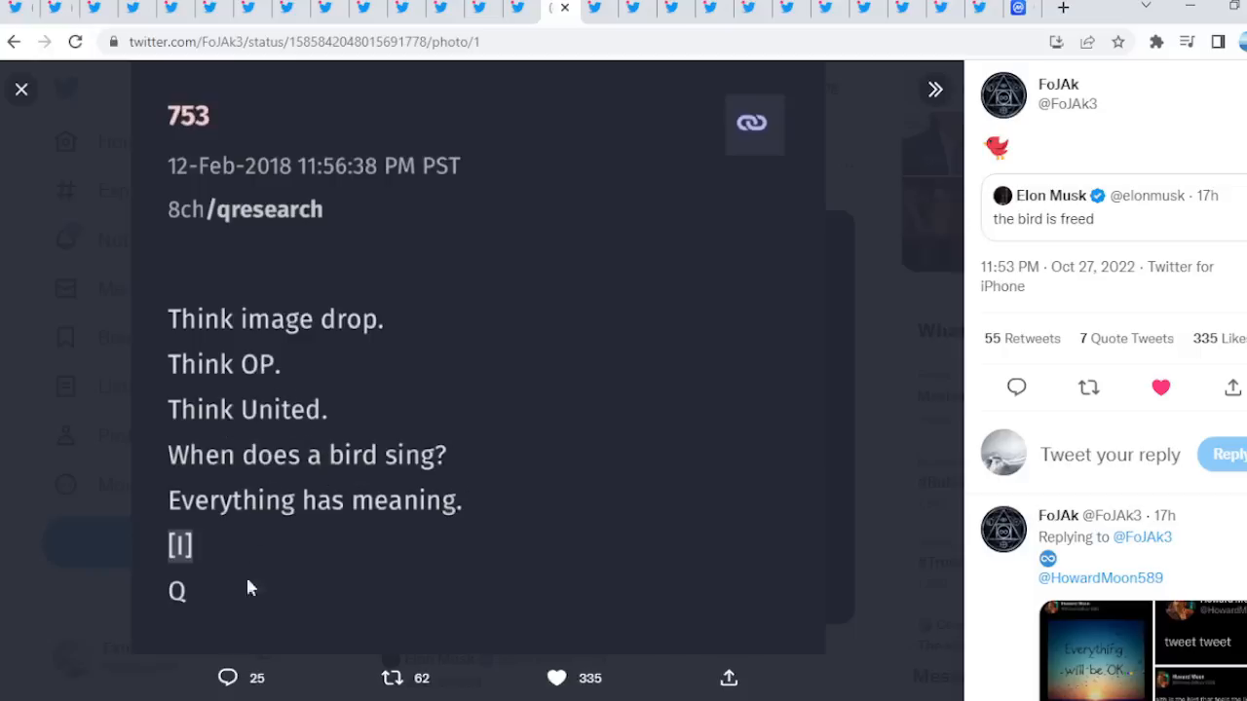
left_click(22, 88)
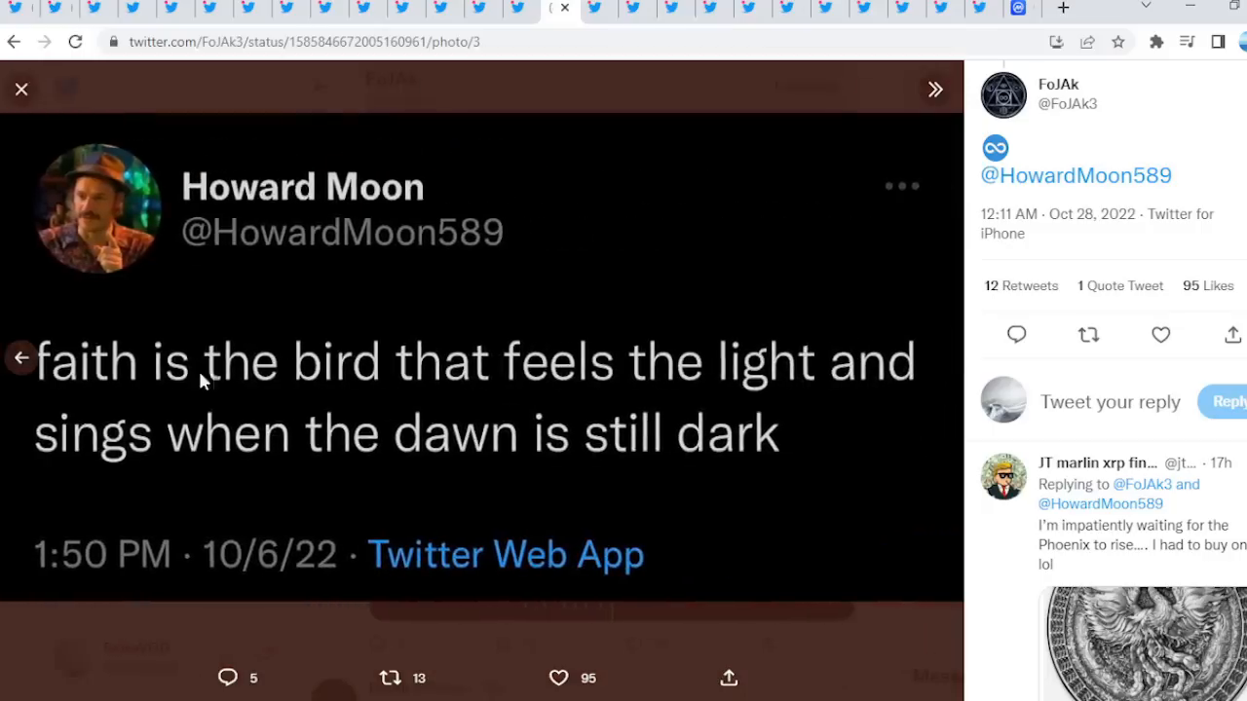
mouse_move(295, 426)
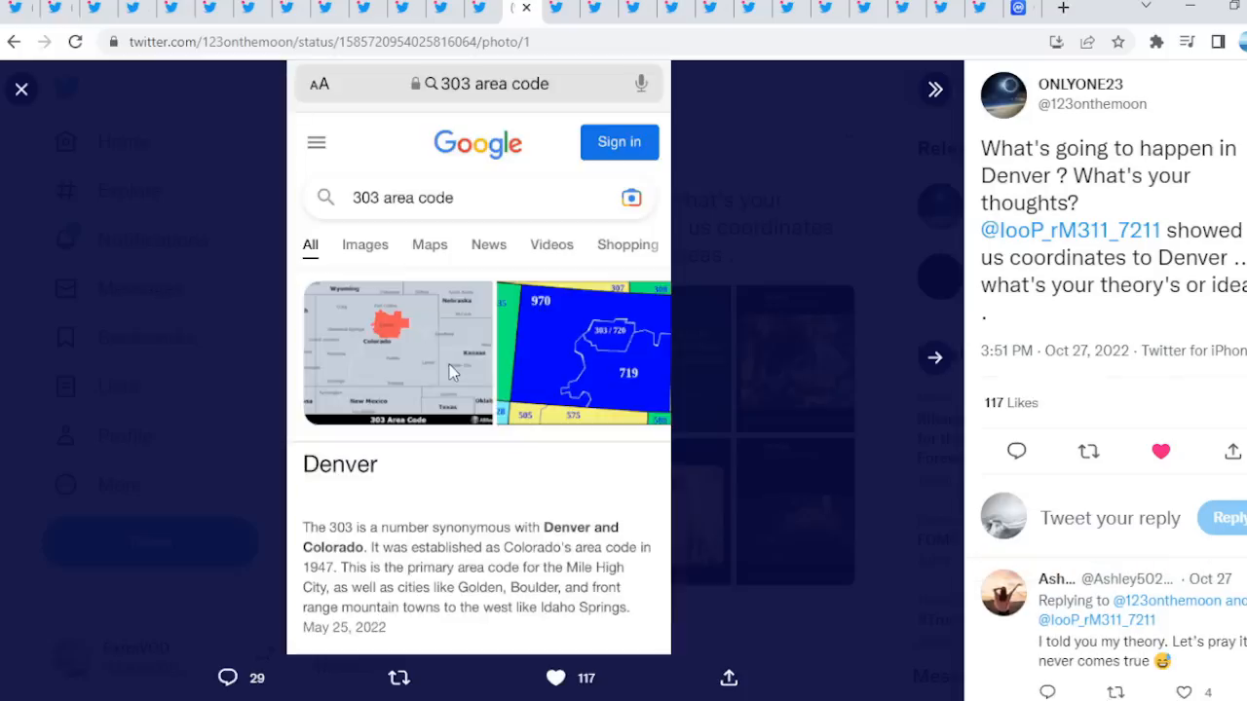
mouse_move(356, 232)
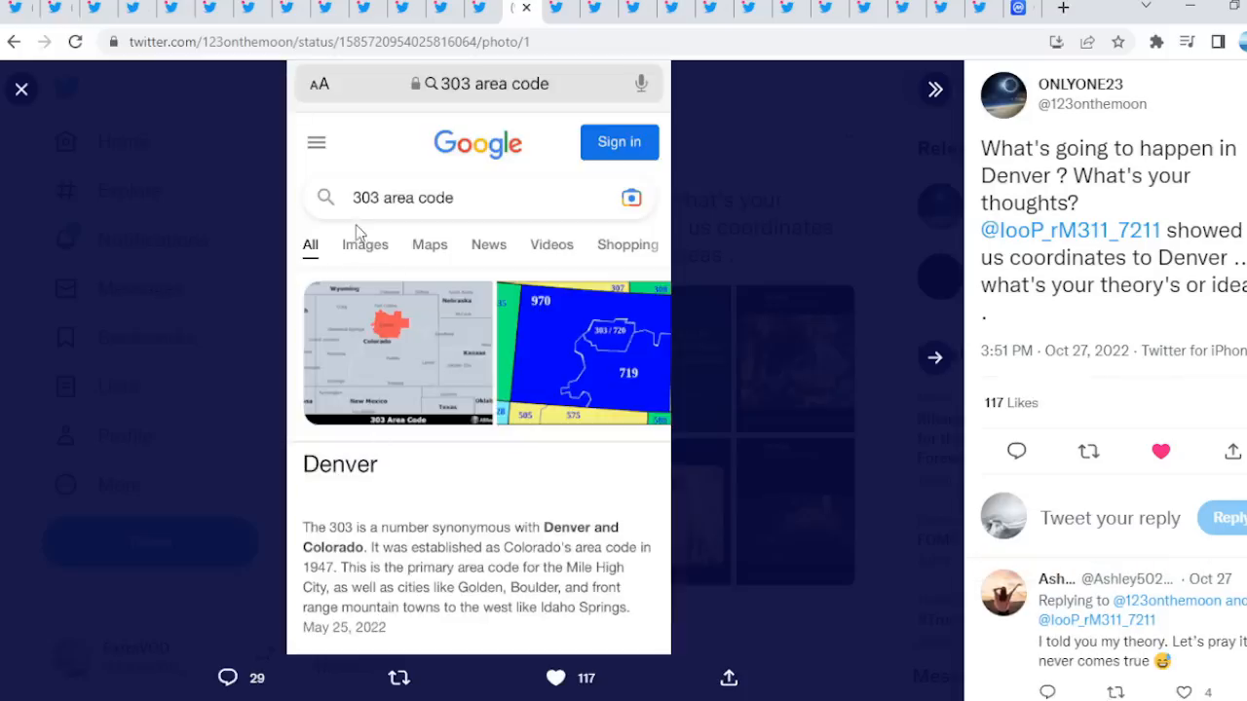
mouse_move(394, 228)
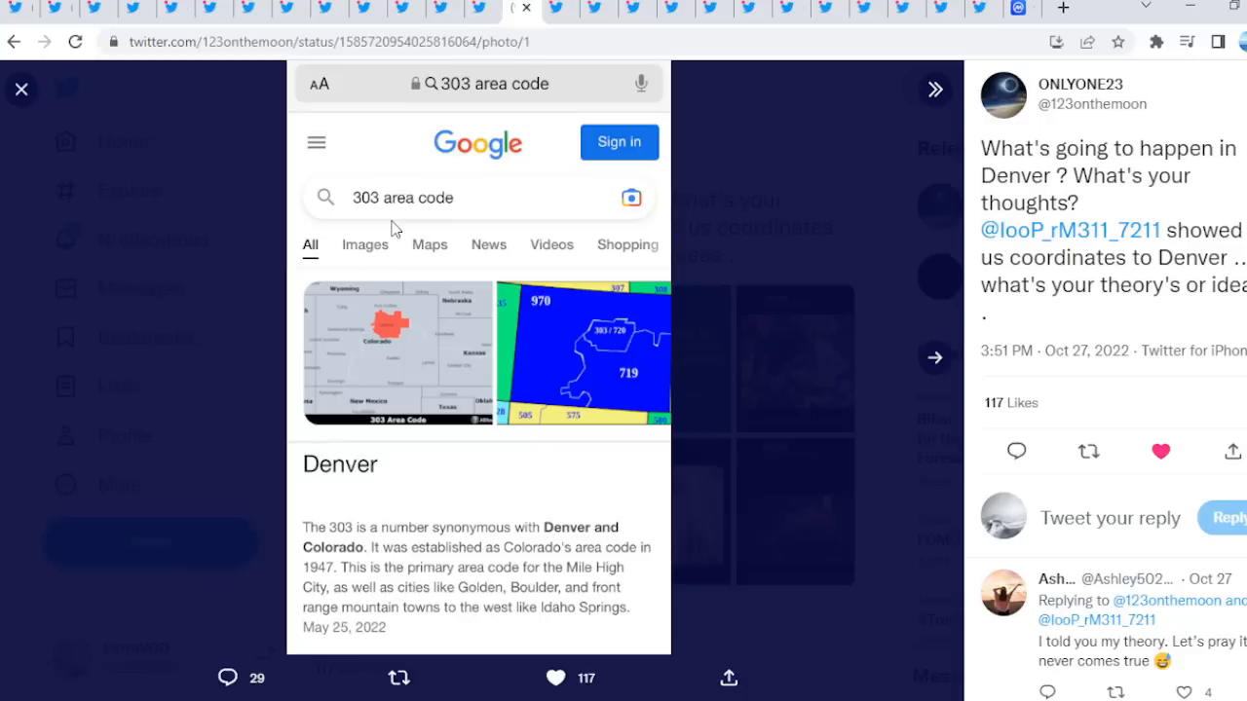
Advance to the Denver tweet's second photo, the burning-dollar collage about Event 303
left_click(933, 88)
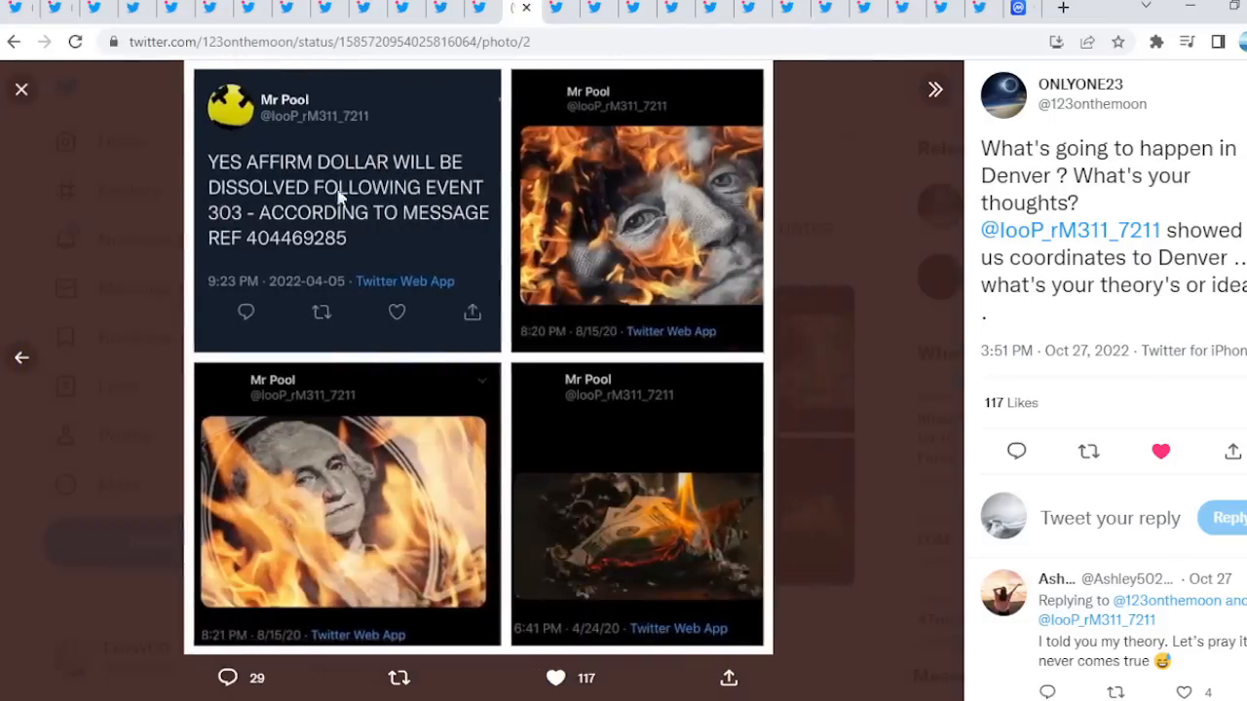
mouse_move(254, 219)
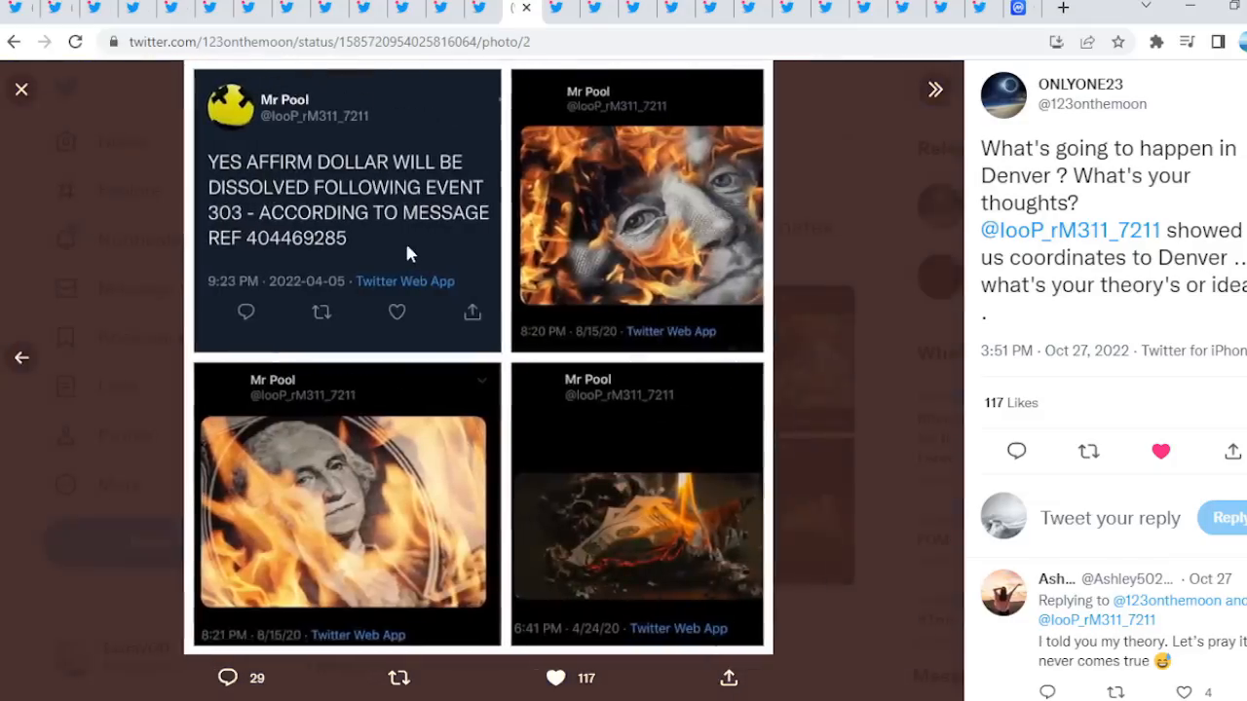
mouse_move(379, 175)
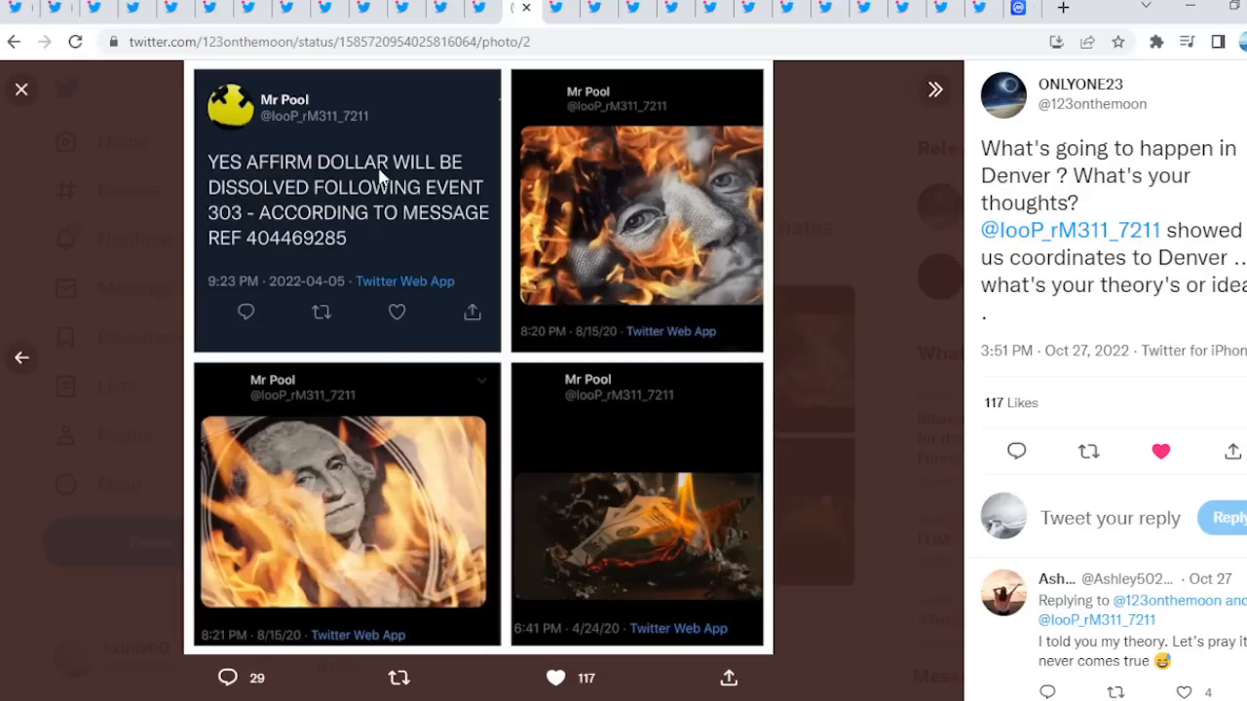
mouse_move(885, 224)
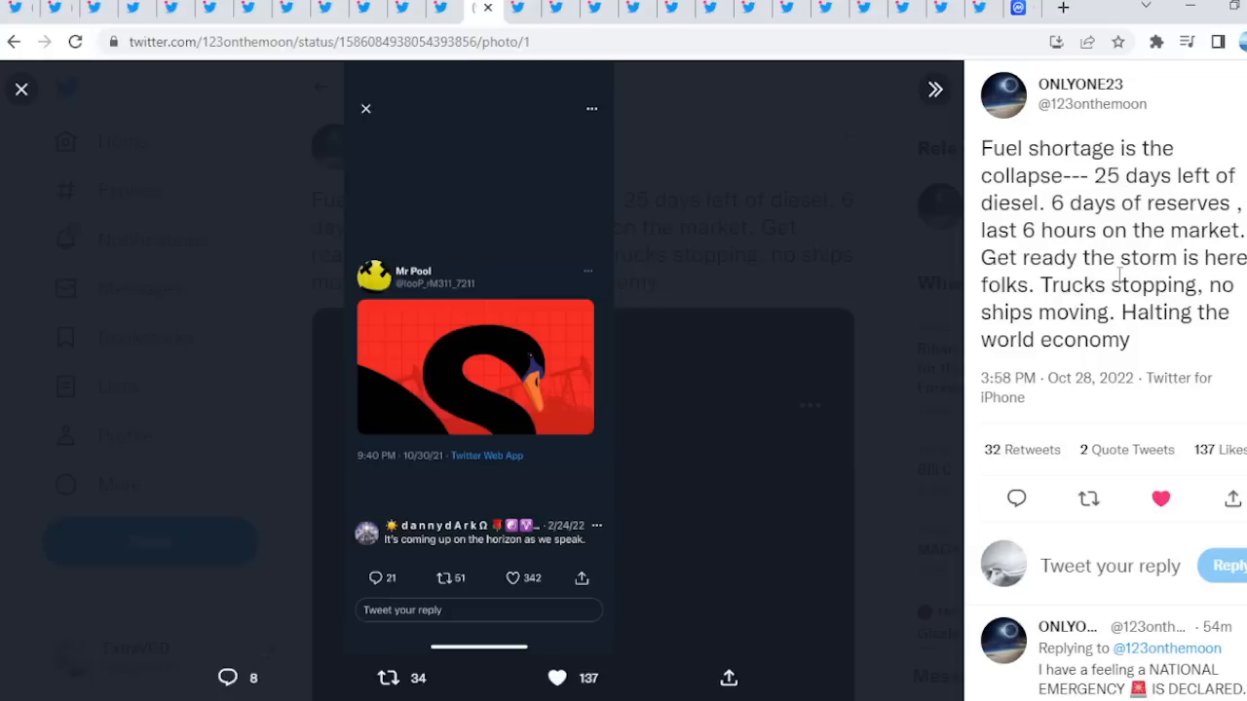
Scroll through the fuel-shortage thread's replies, including the national-emergency reply
scroll("down", 3)
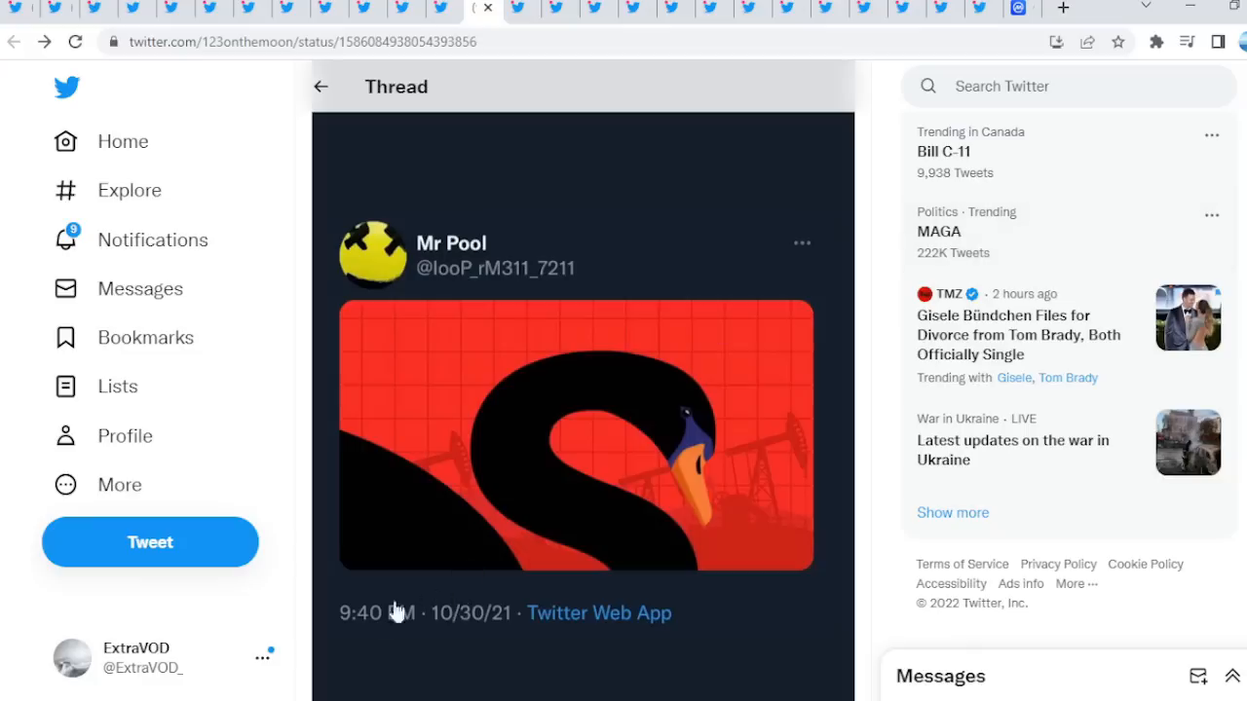
mouse_move(884, 396)
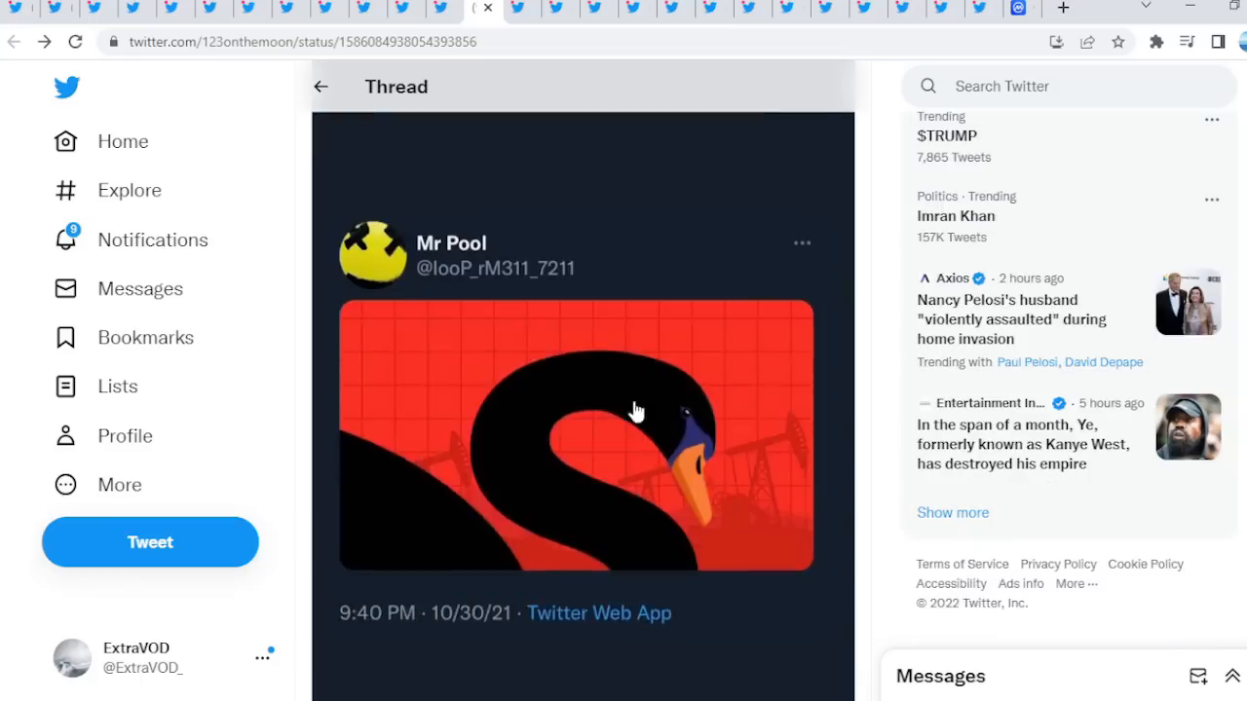
scroll("down", 3)
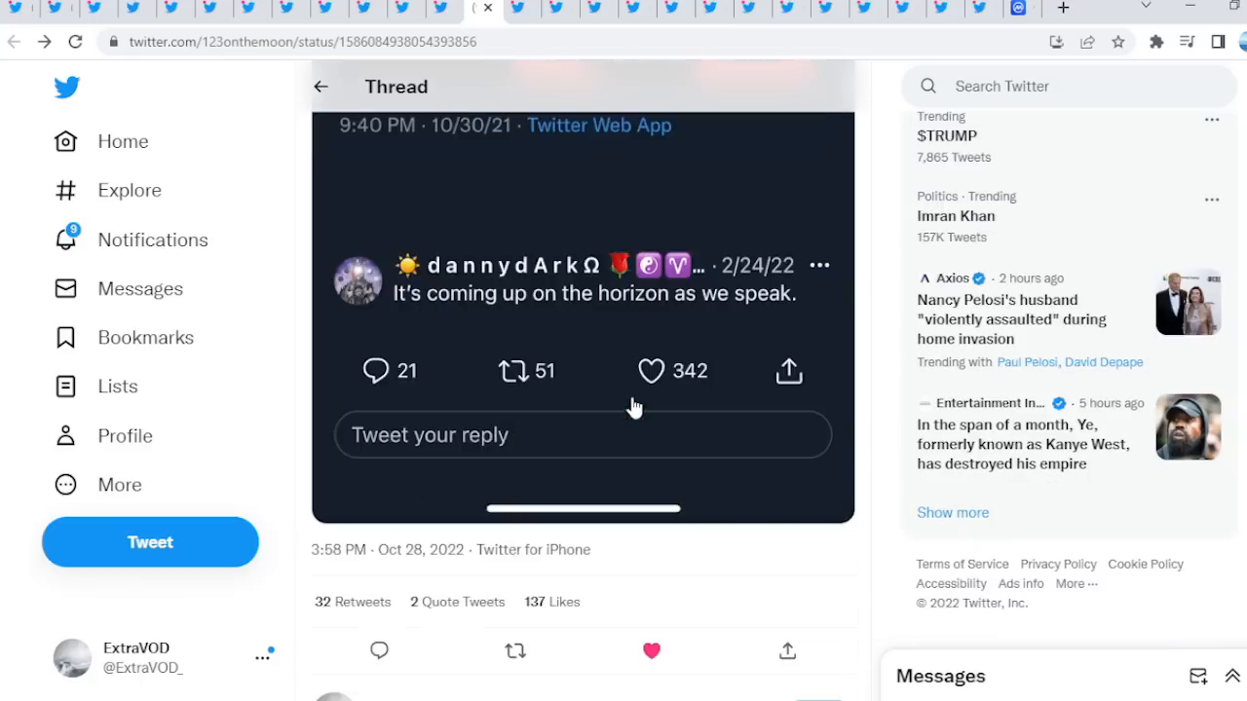
scroll("down", 3)
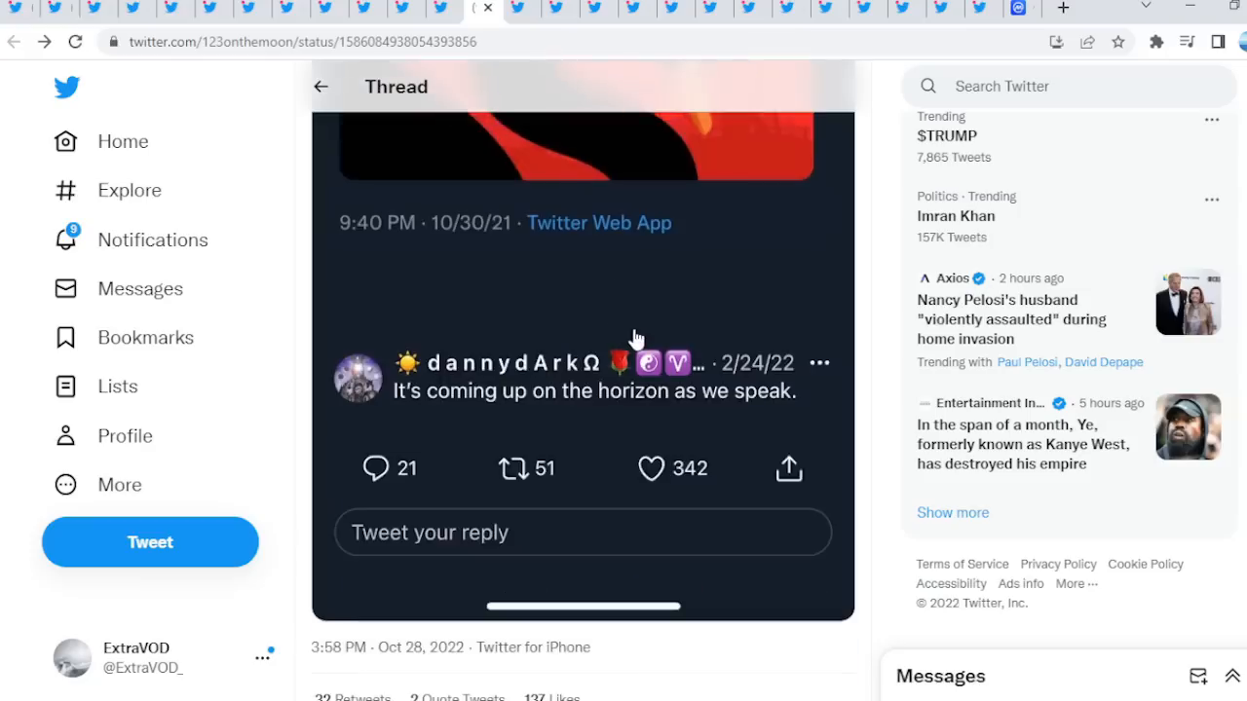
mouse_move(645, 329)
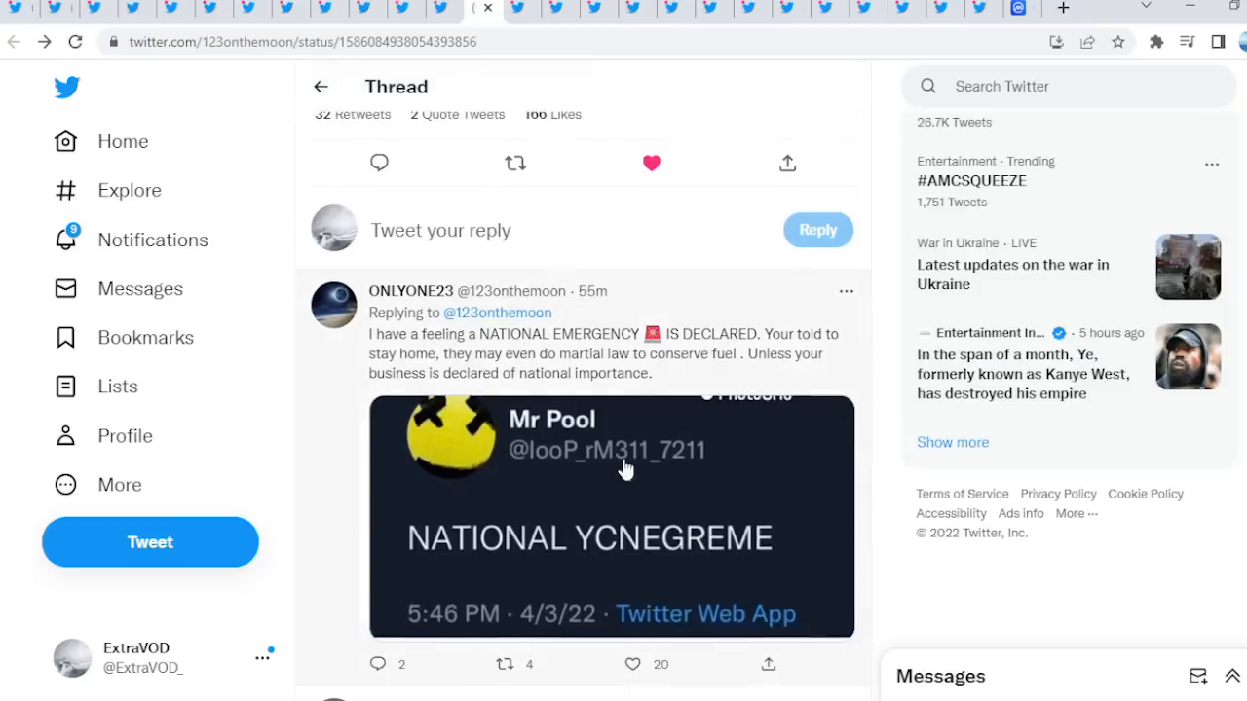
scroll("down", 3)
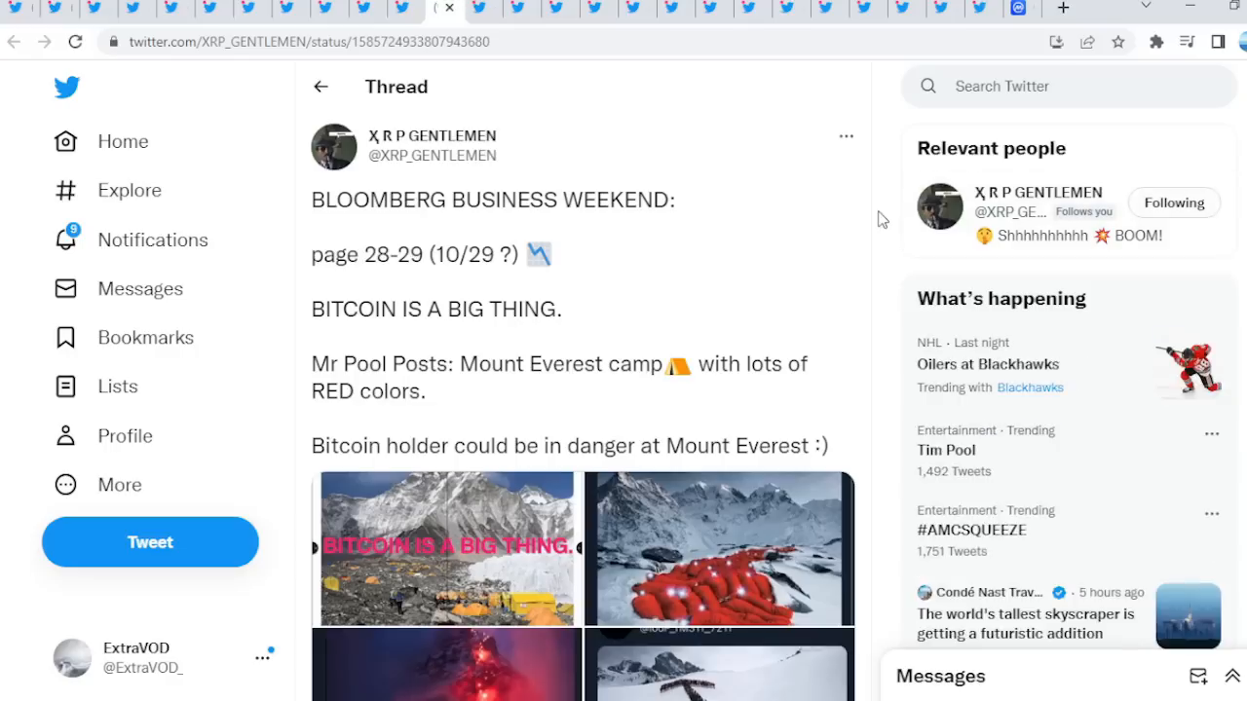
Flip through the Bloomberg tweet's Mount Everest photos full-size, then return to the thread
left_click(445, 548)
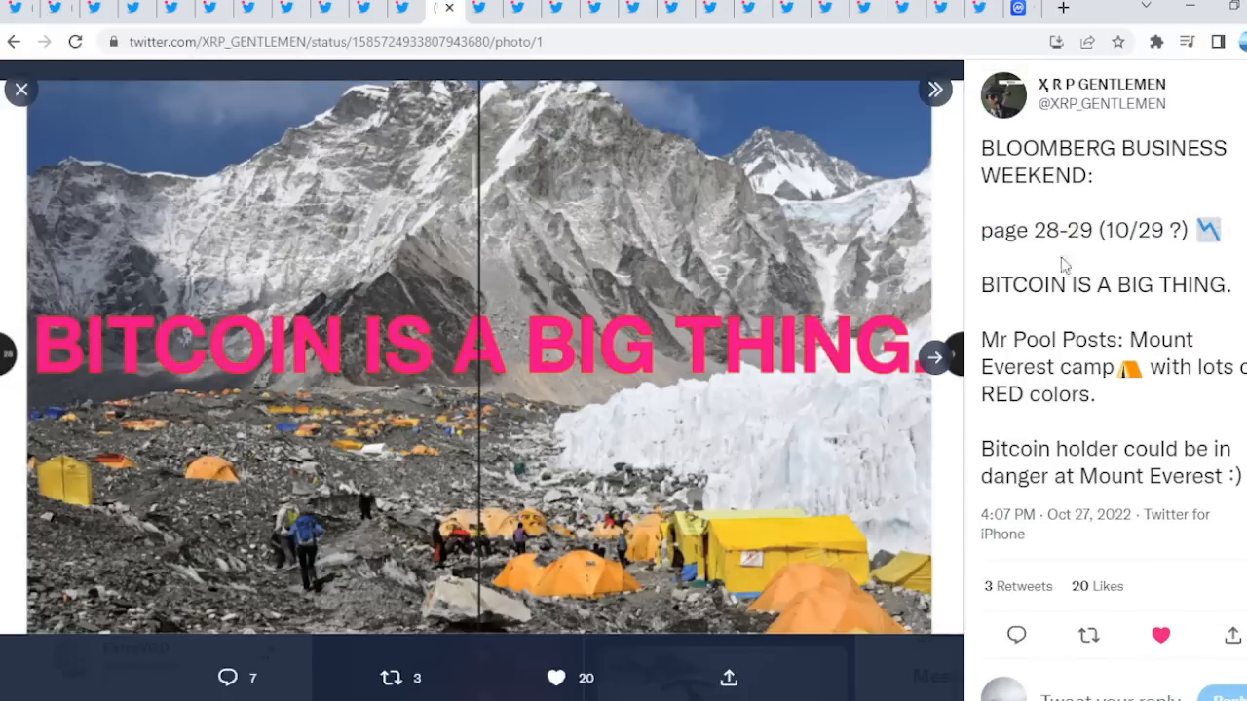
mouse_move(555, 216)
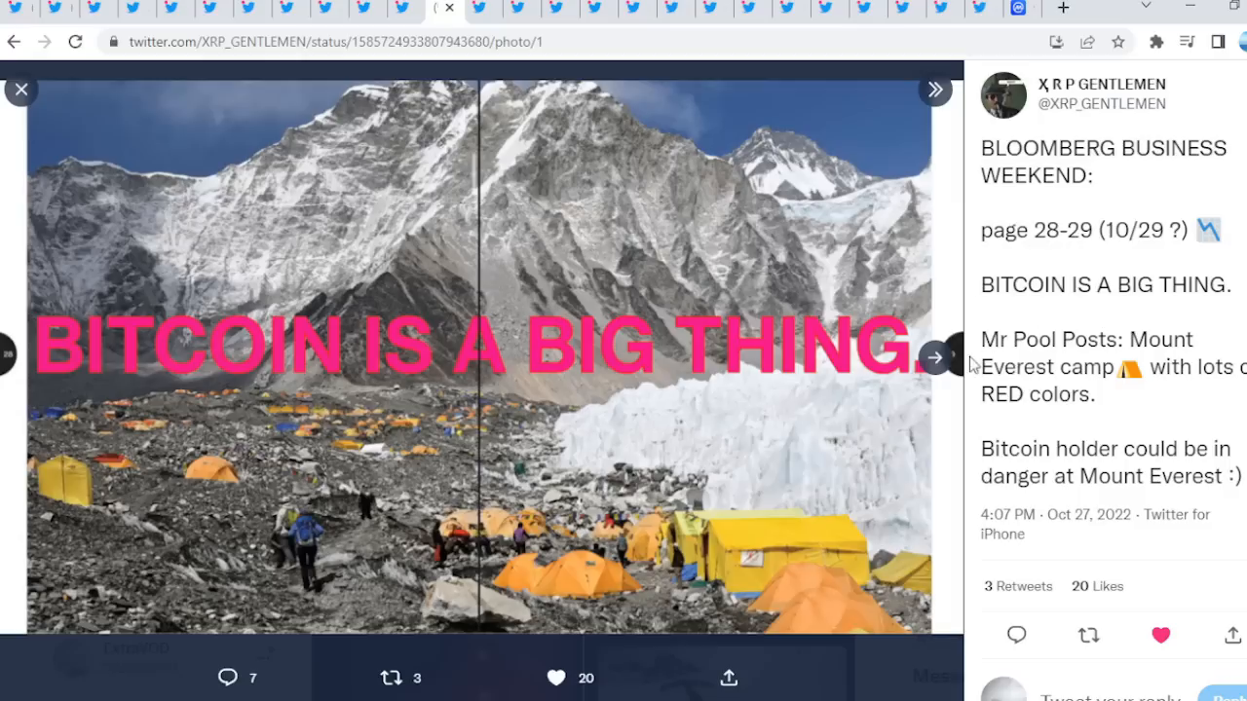
left_click(934, 357)
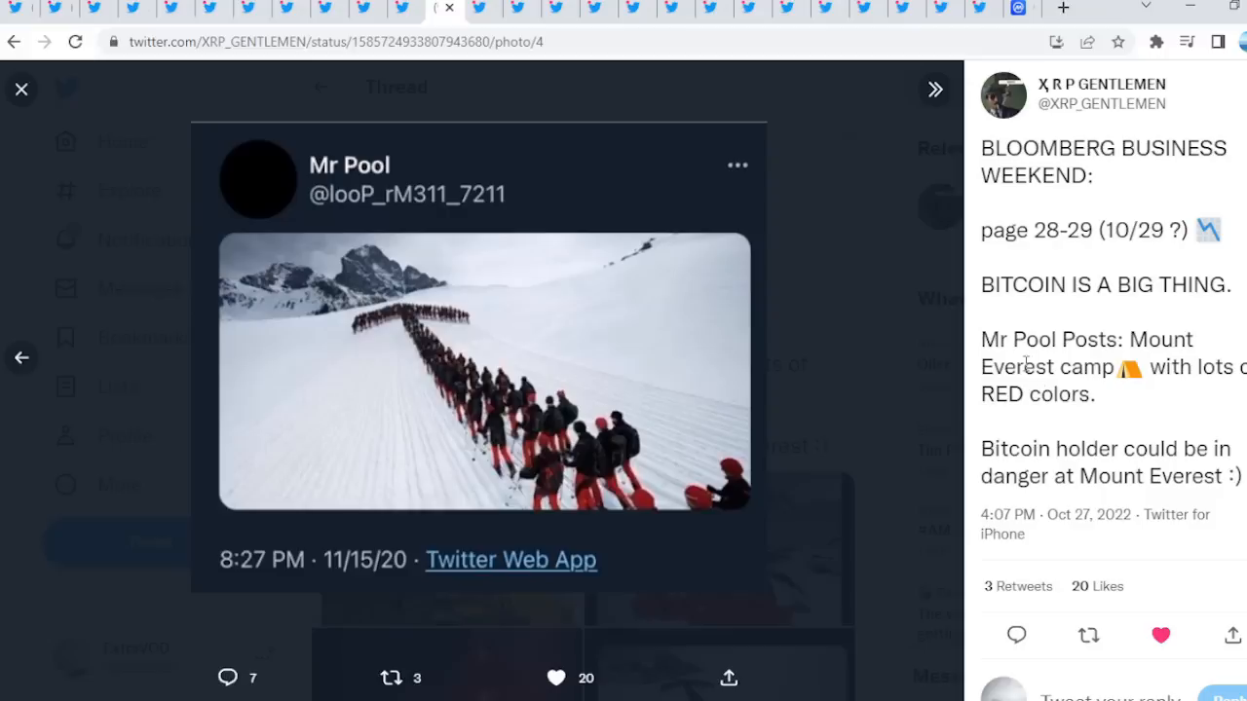
mouse_move(260, 348)
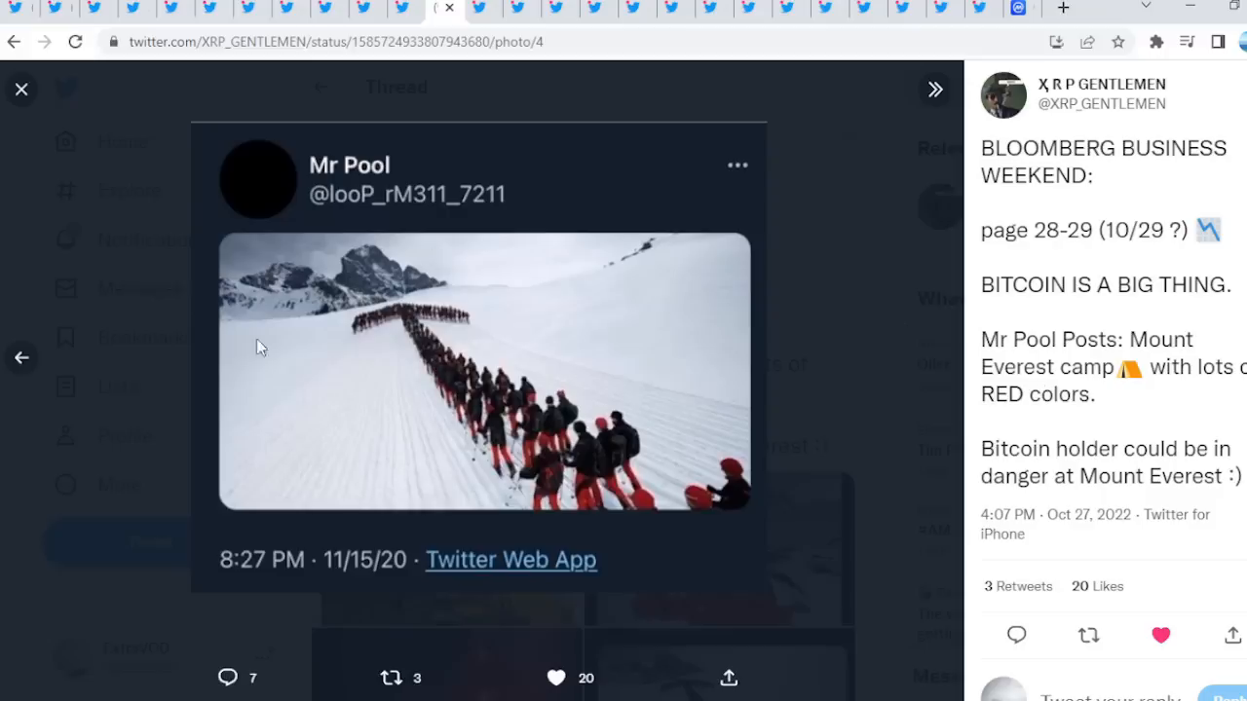
left_click(21, 357)
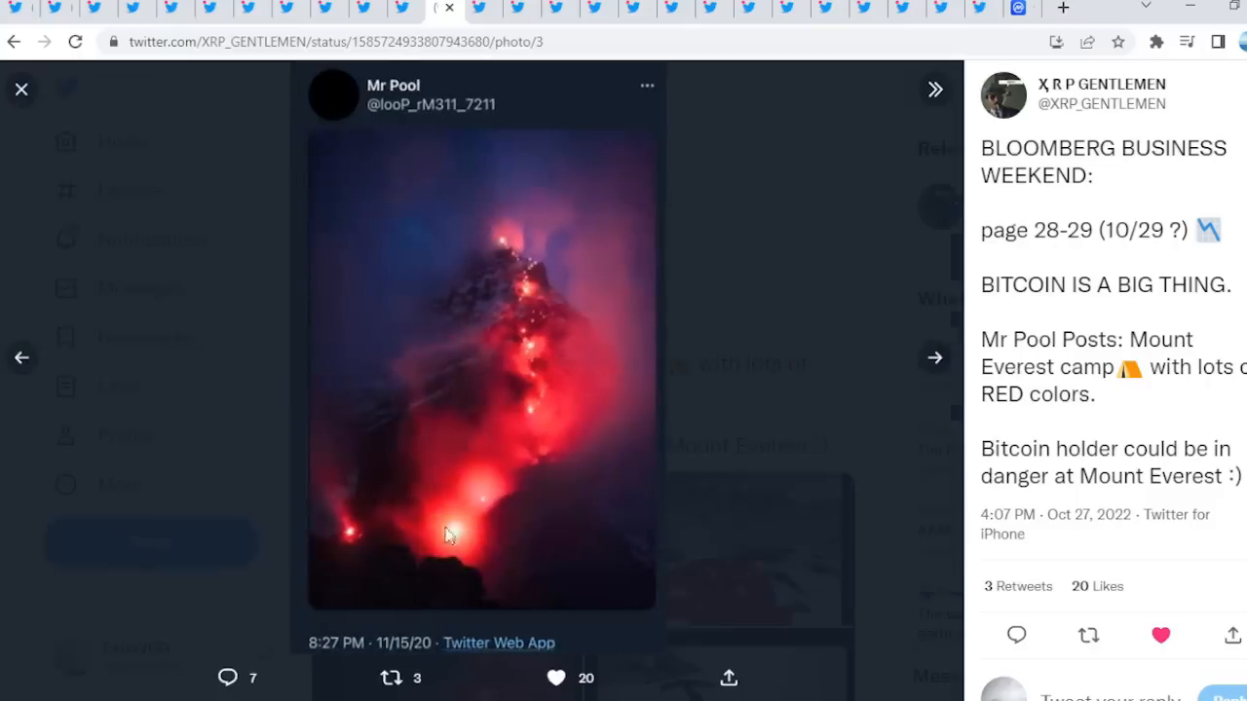
mouse_move(504, 249)
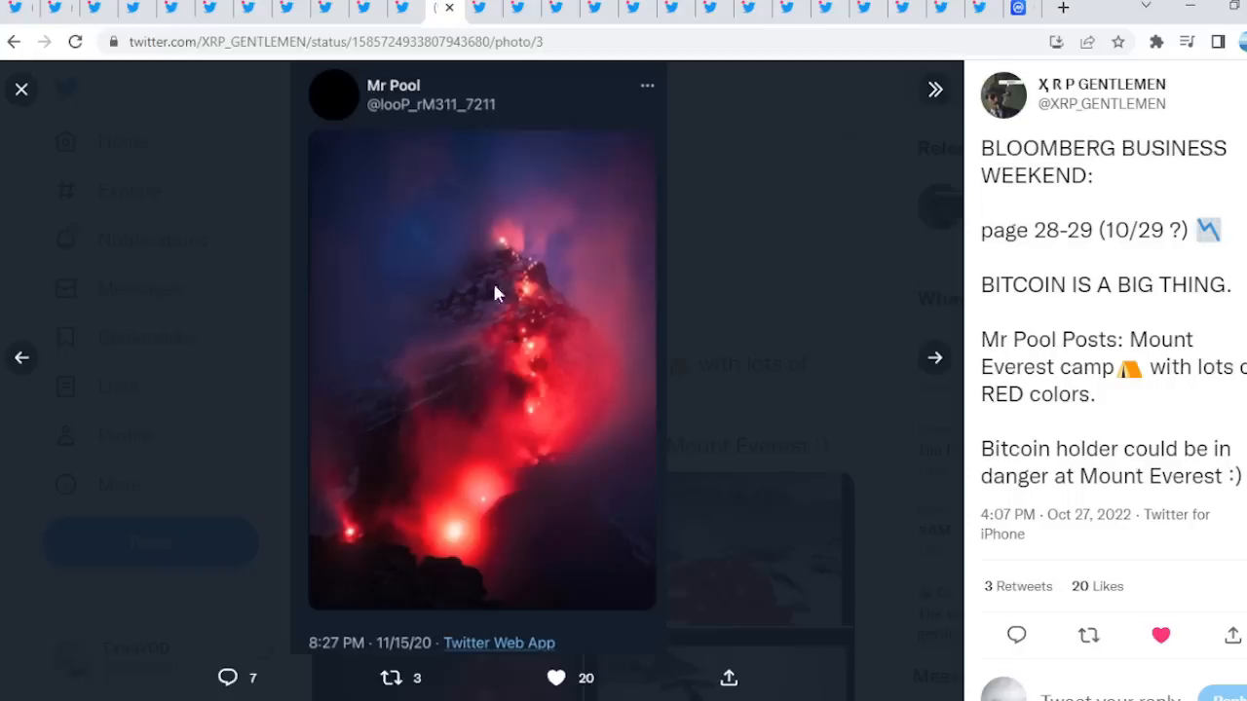
mouse_move(780, 285)
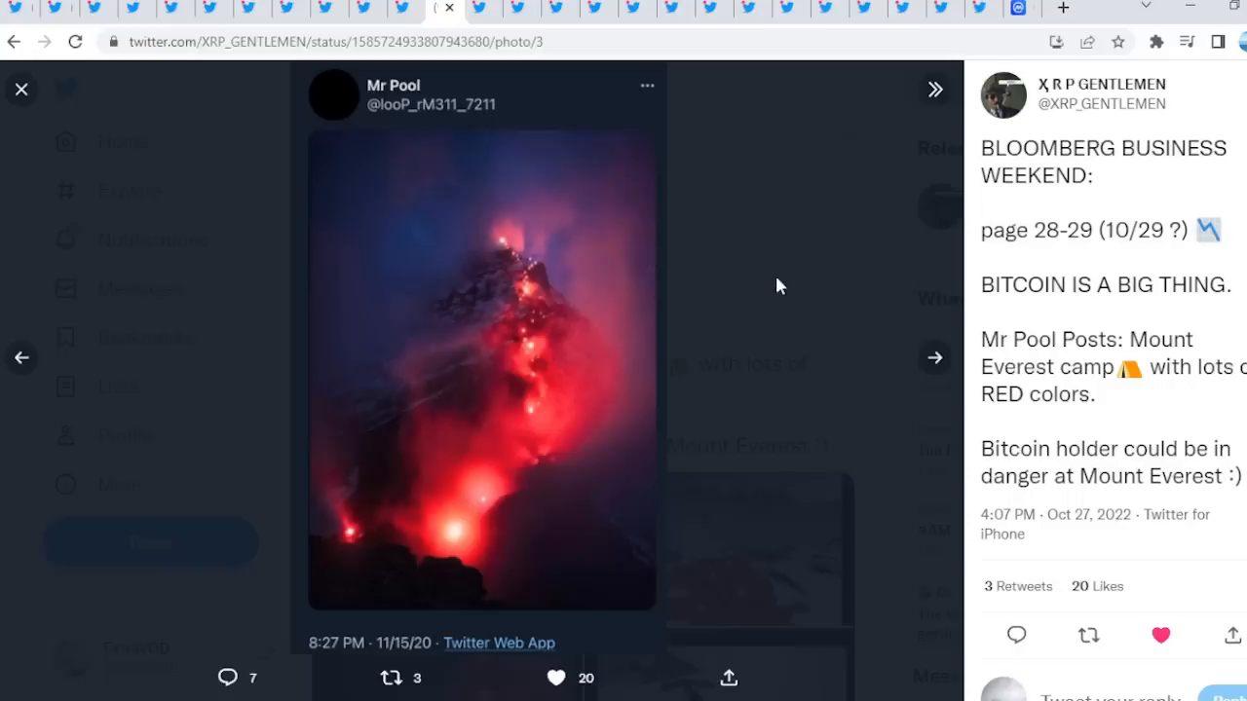
left_click(21, 89)
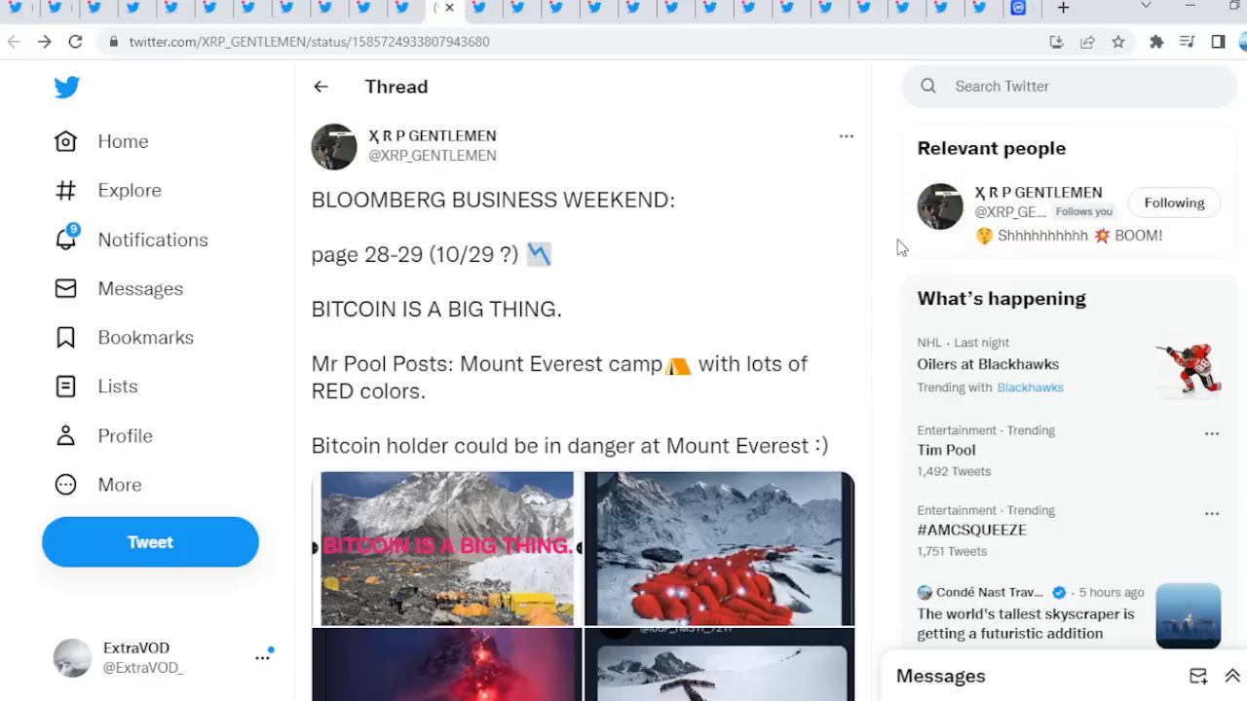
mouse_move(903, 251)
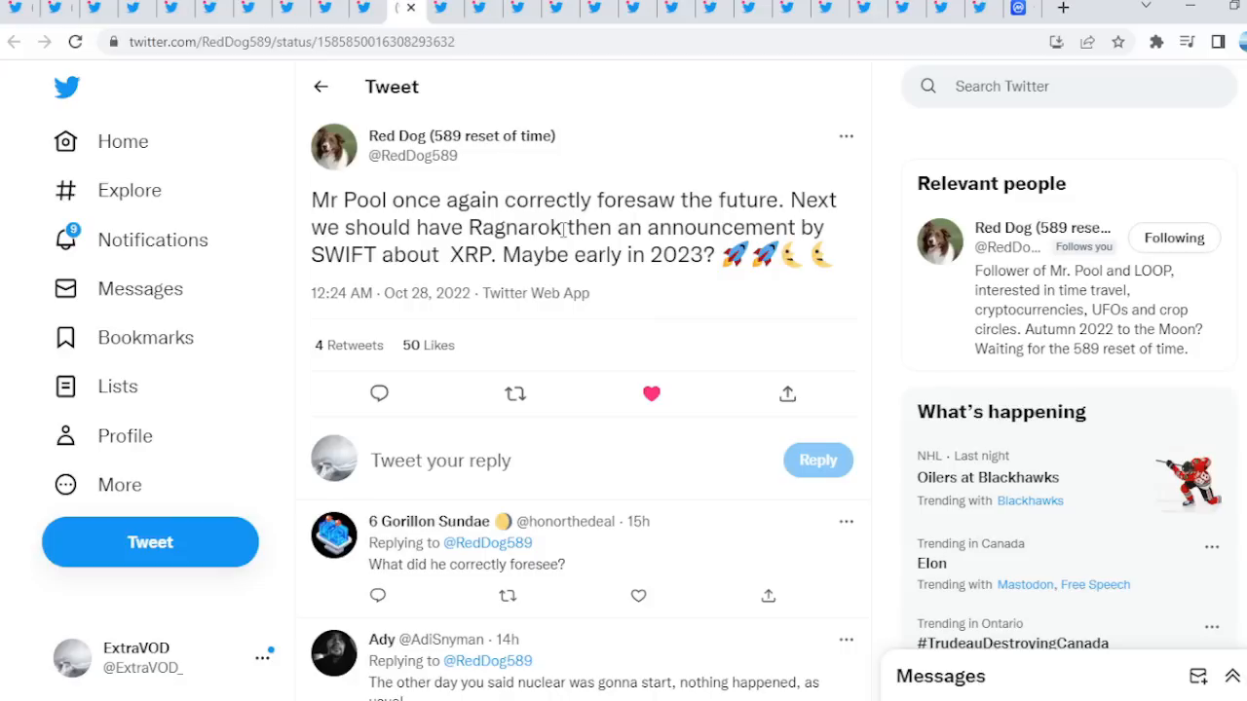
Leave Red Dog's tweet and bring up The 1st's Great Solar Flash tweet
double_click(516, 227)
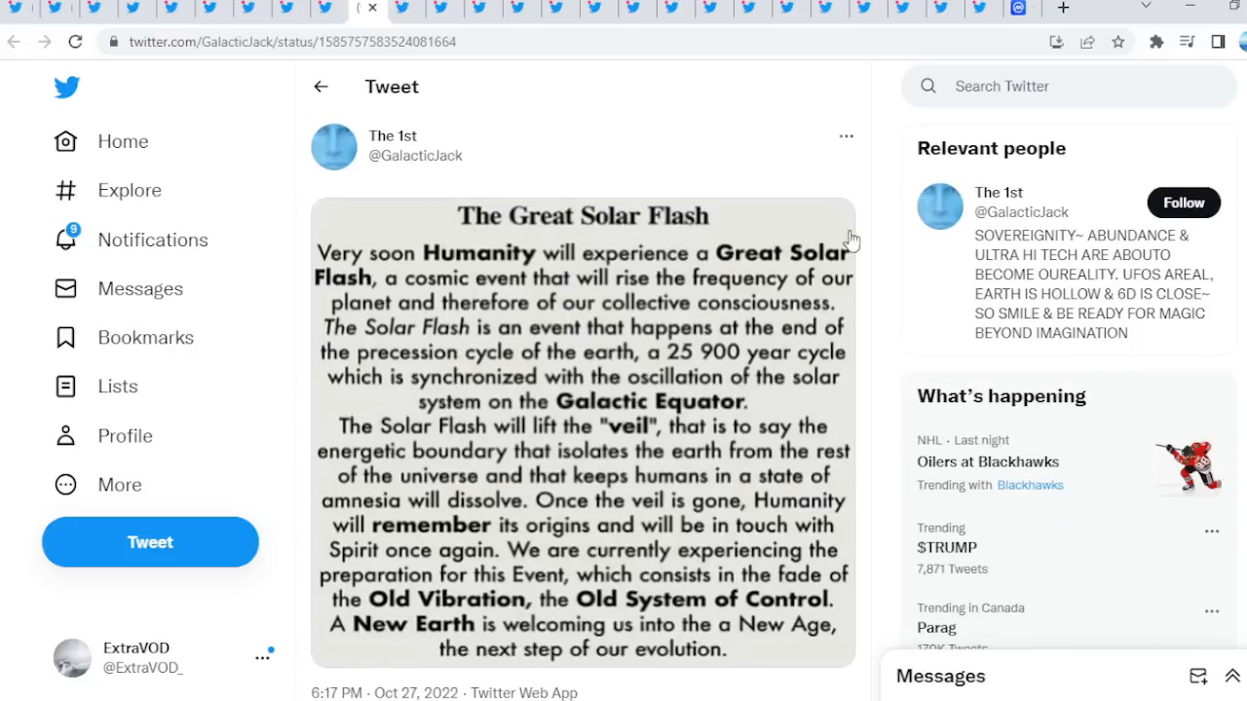
Enlarge the Great Solar Flash text image to read it full-size
left_click(583, 433)
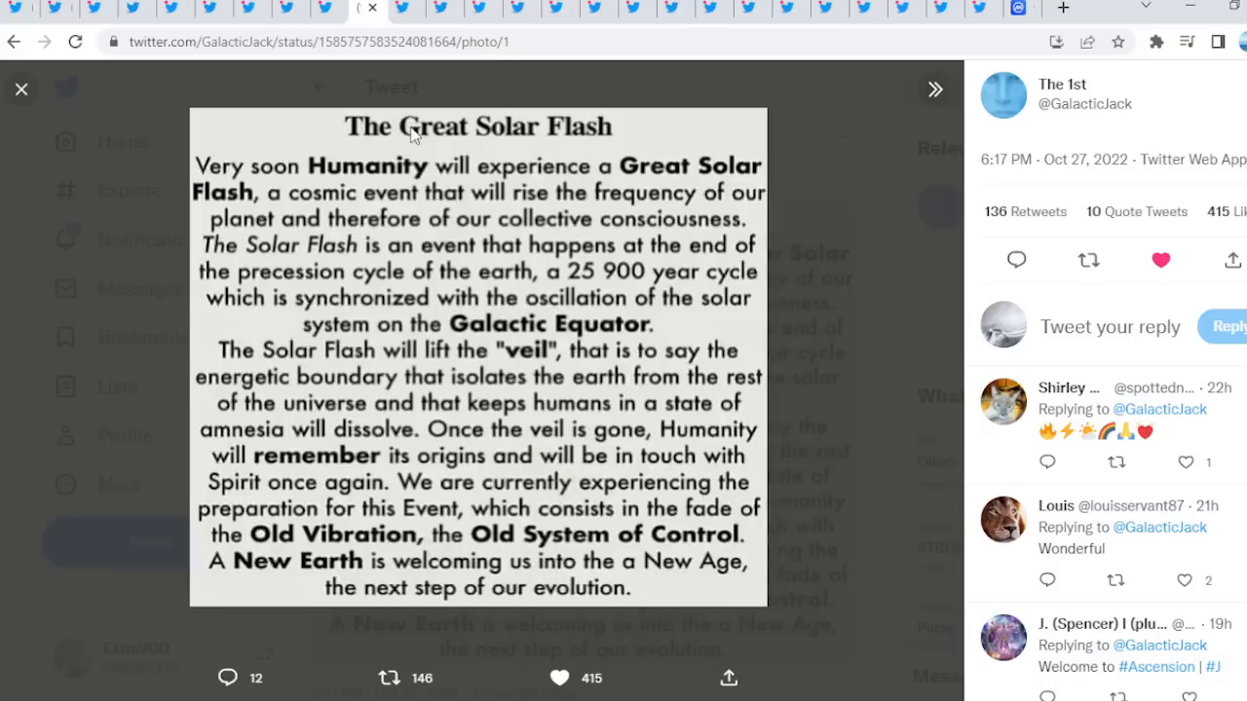
mouse_move(368, 185)
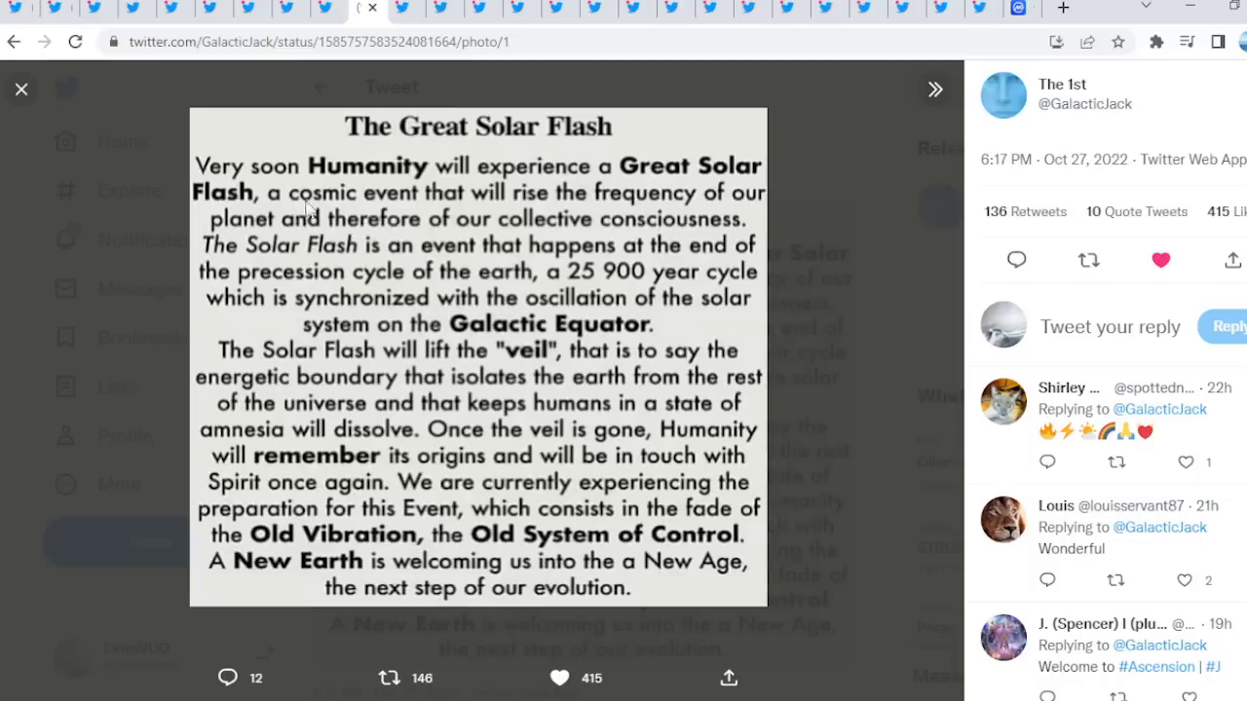
mouse_move(699, 206)
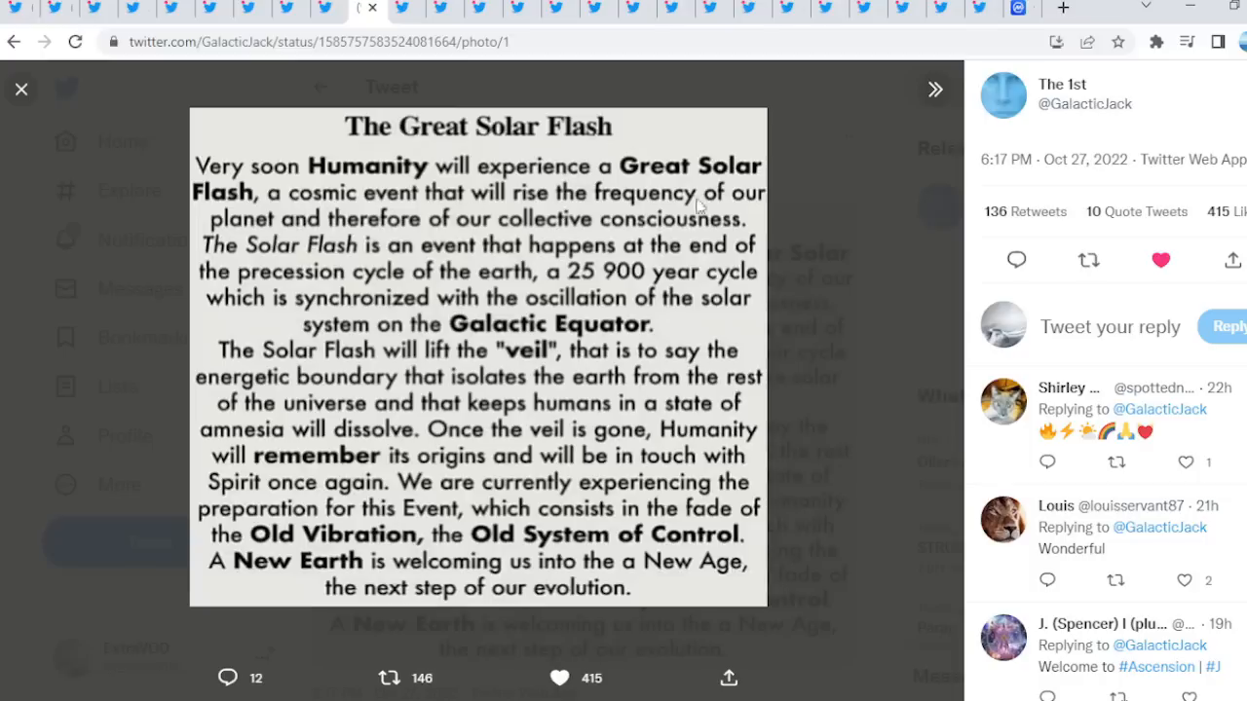
mouse_move(518, 217)
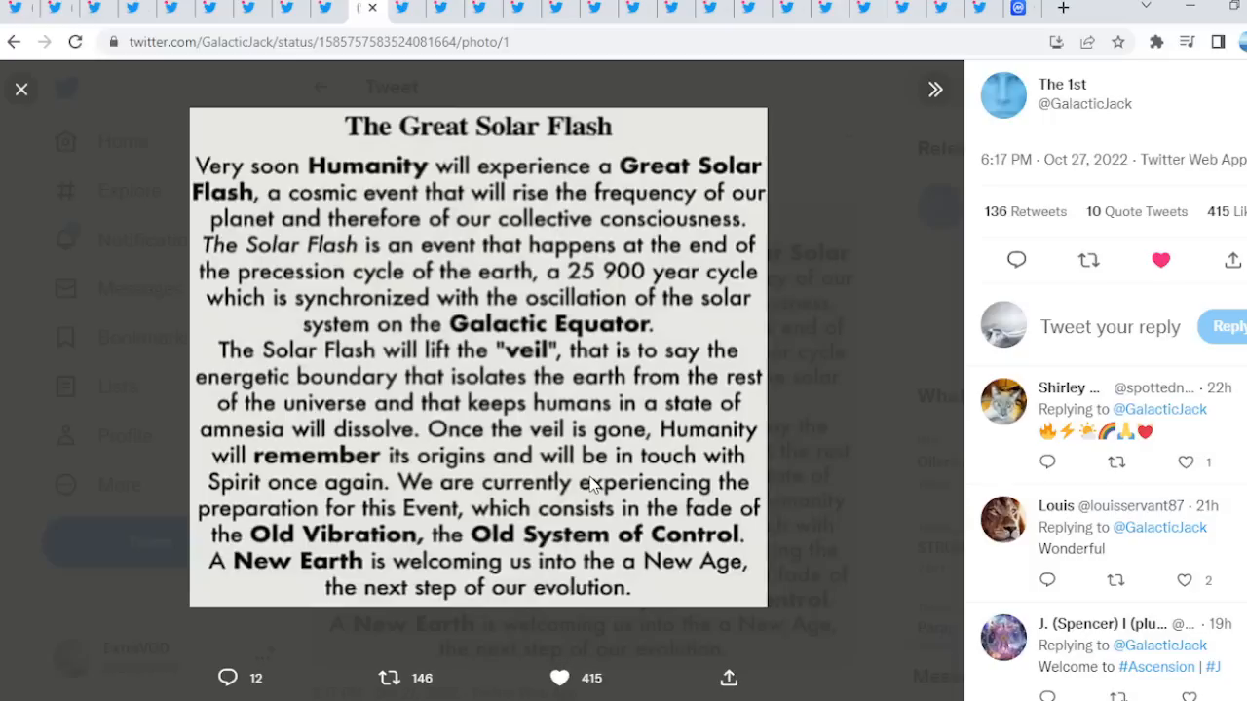
mouse_move(484, 507)
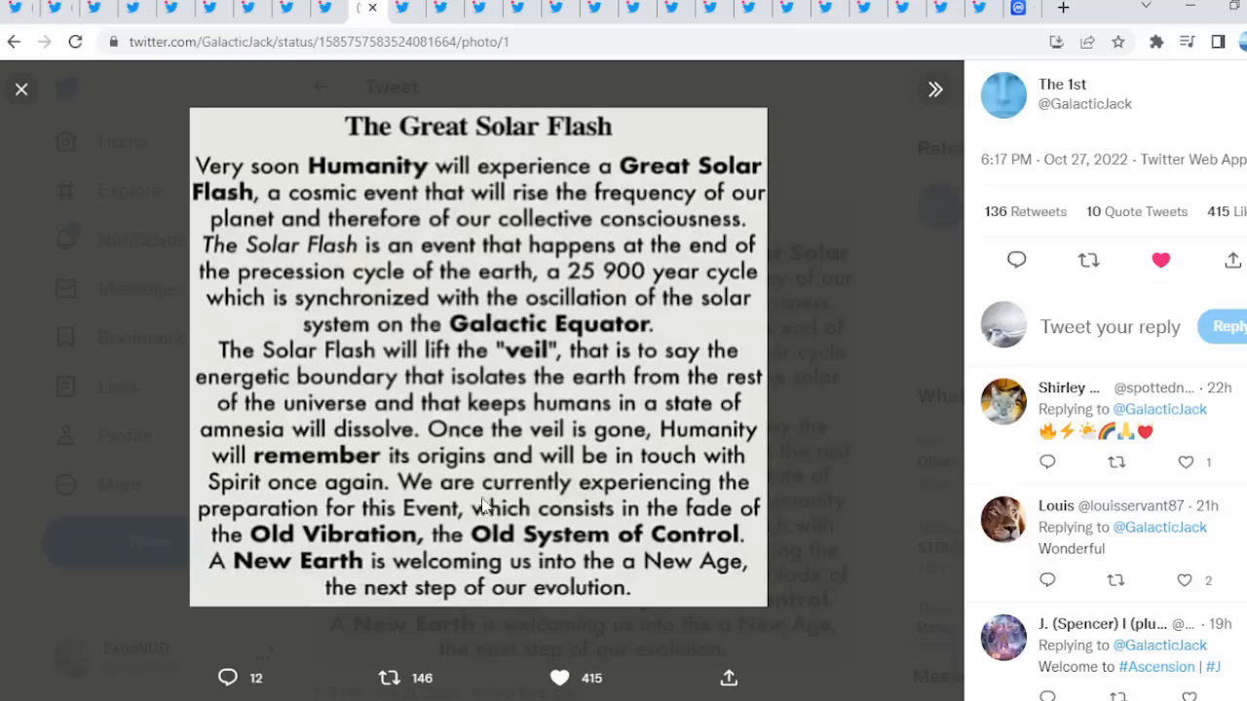
mouse_move(424, 509)
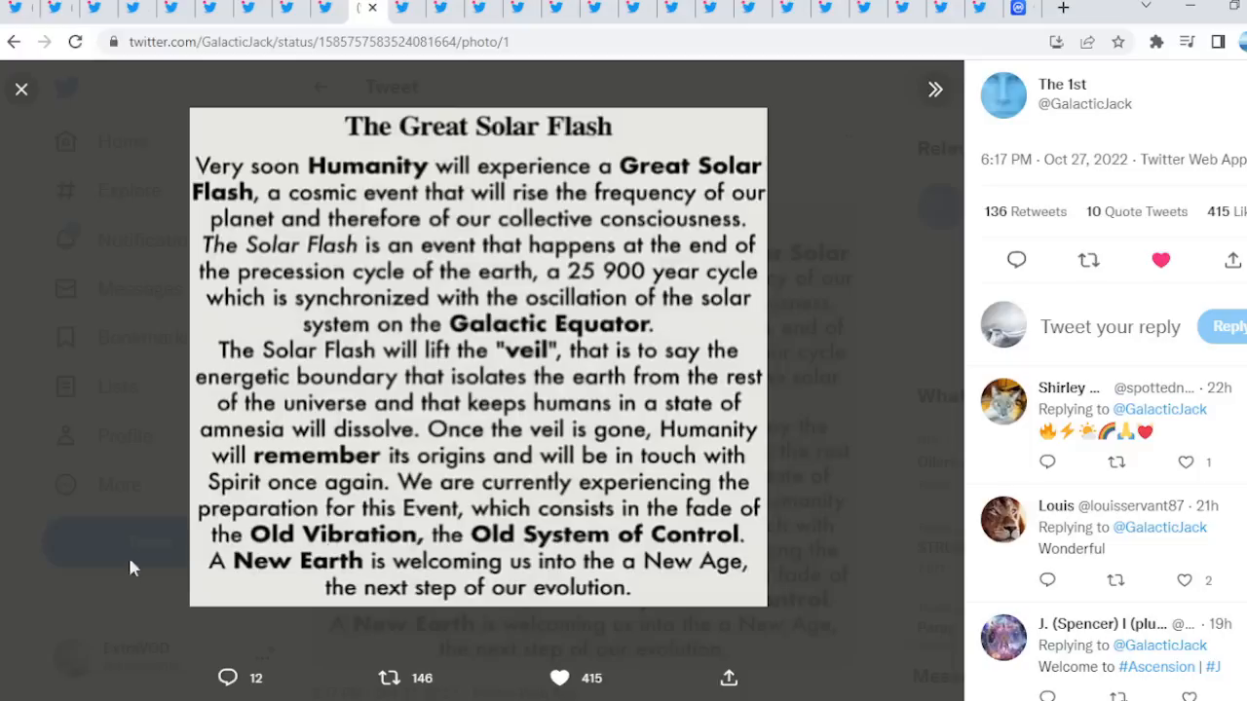
mouse_move(502, 427)
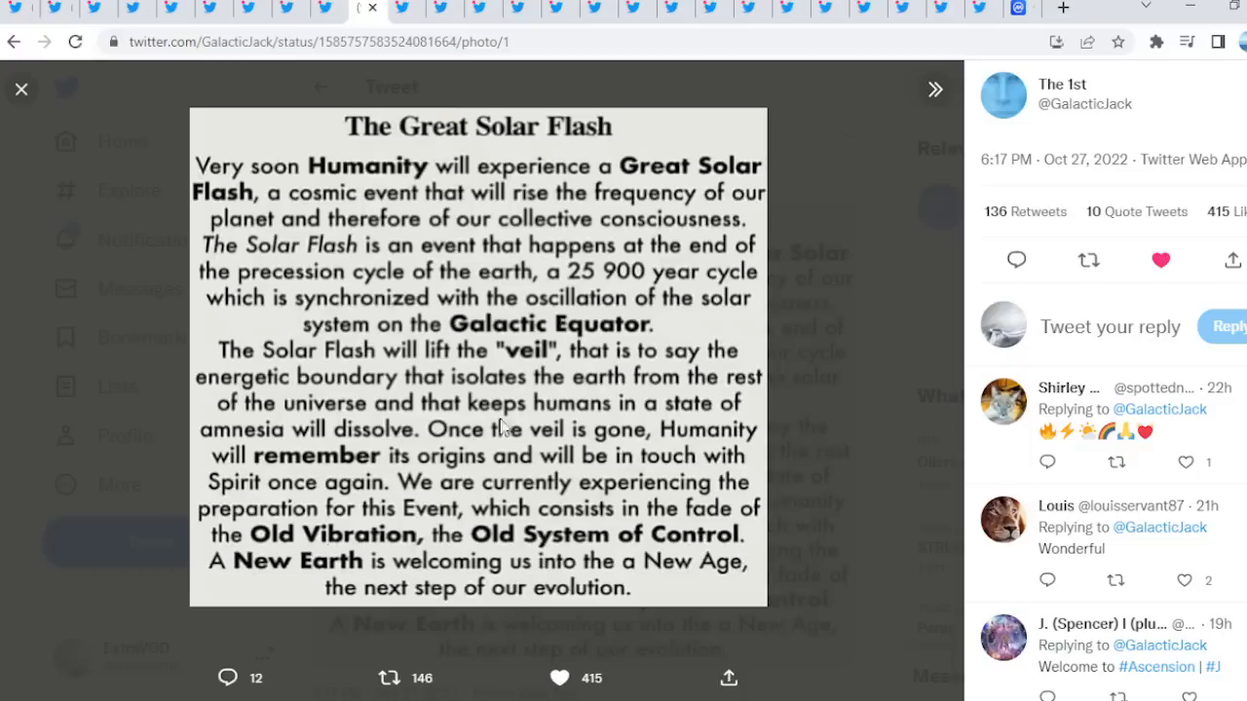
mouse_move(444, 577)
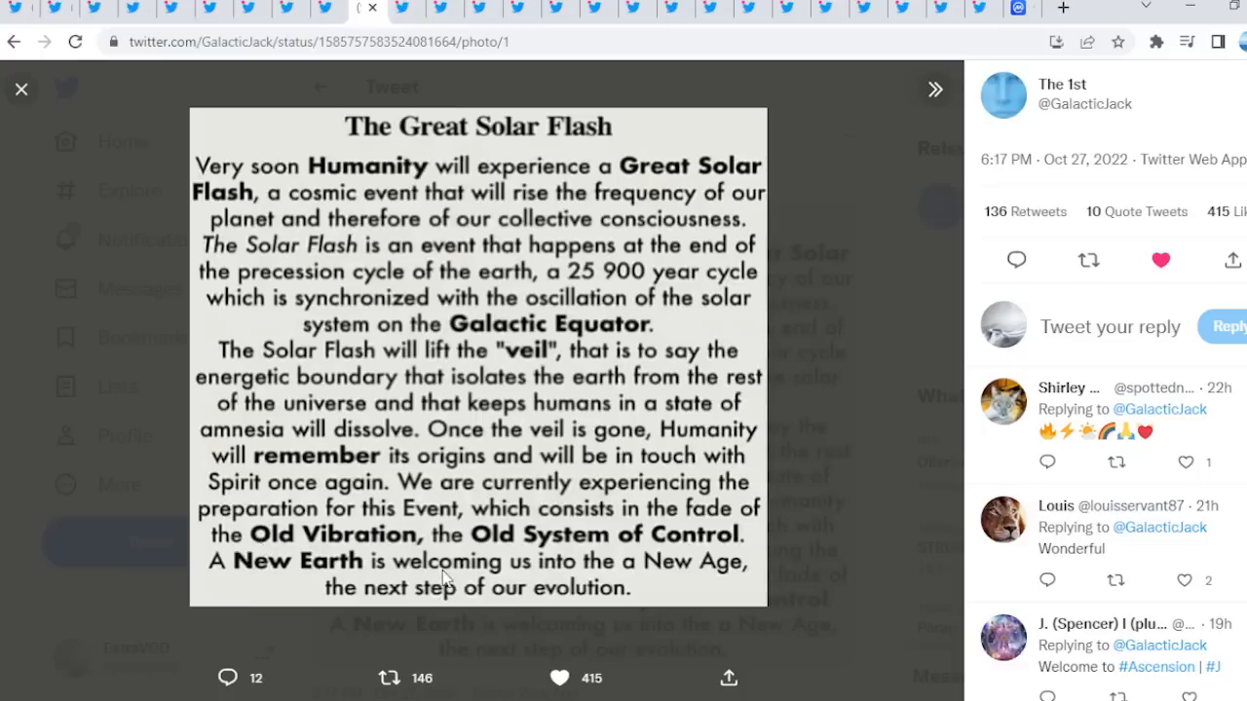
mouse_move(10, 265)
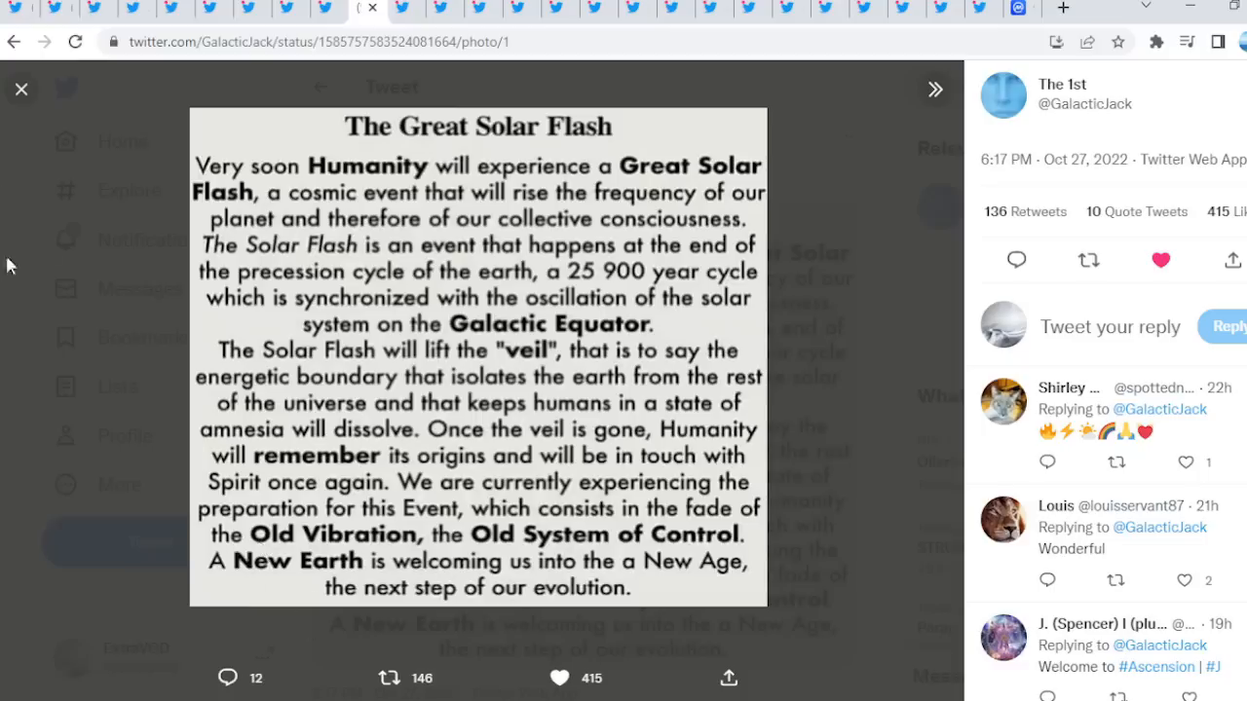
mouse_move(792, 263)
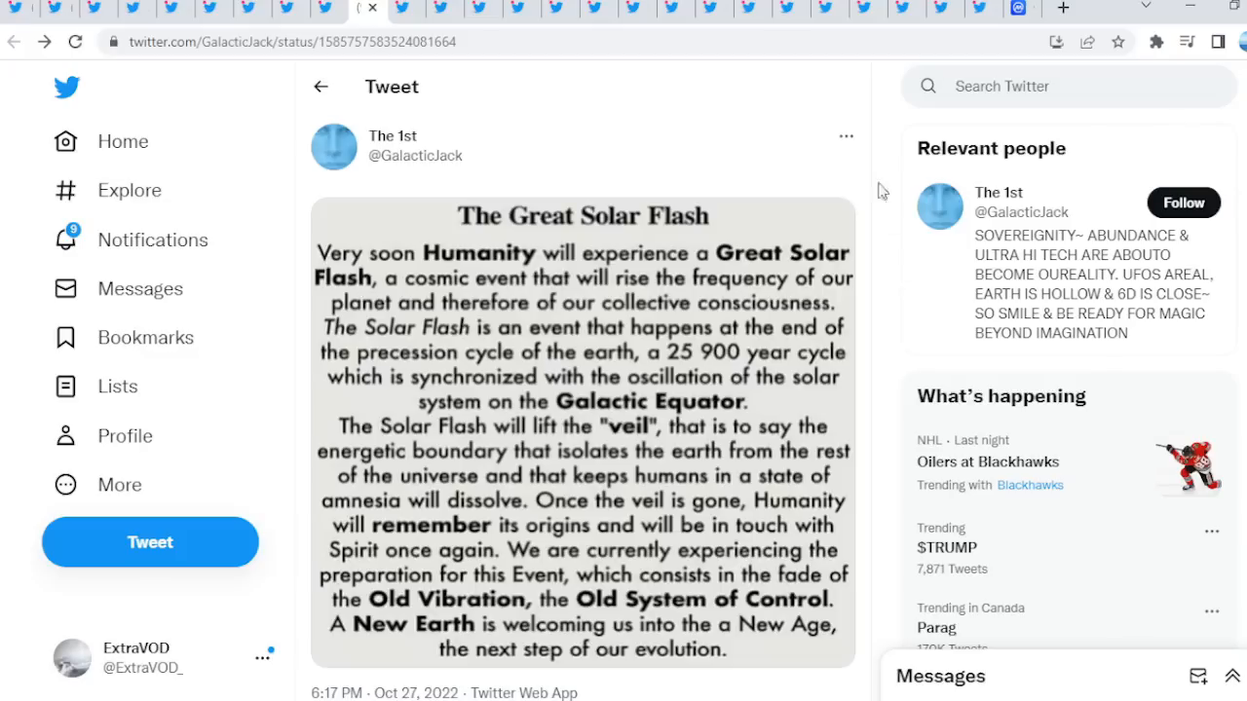
mouse_move(891, 171)
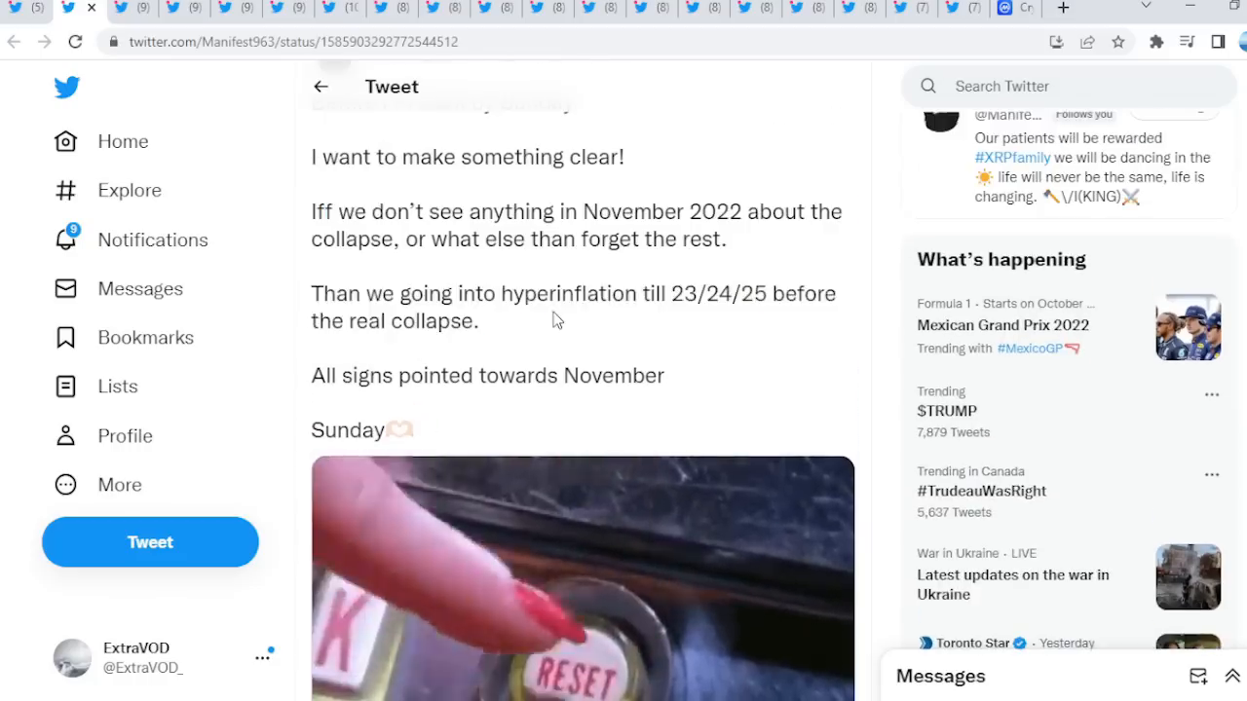
left_click_drag(504, 293, 478, 320)
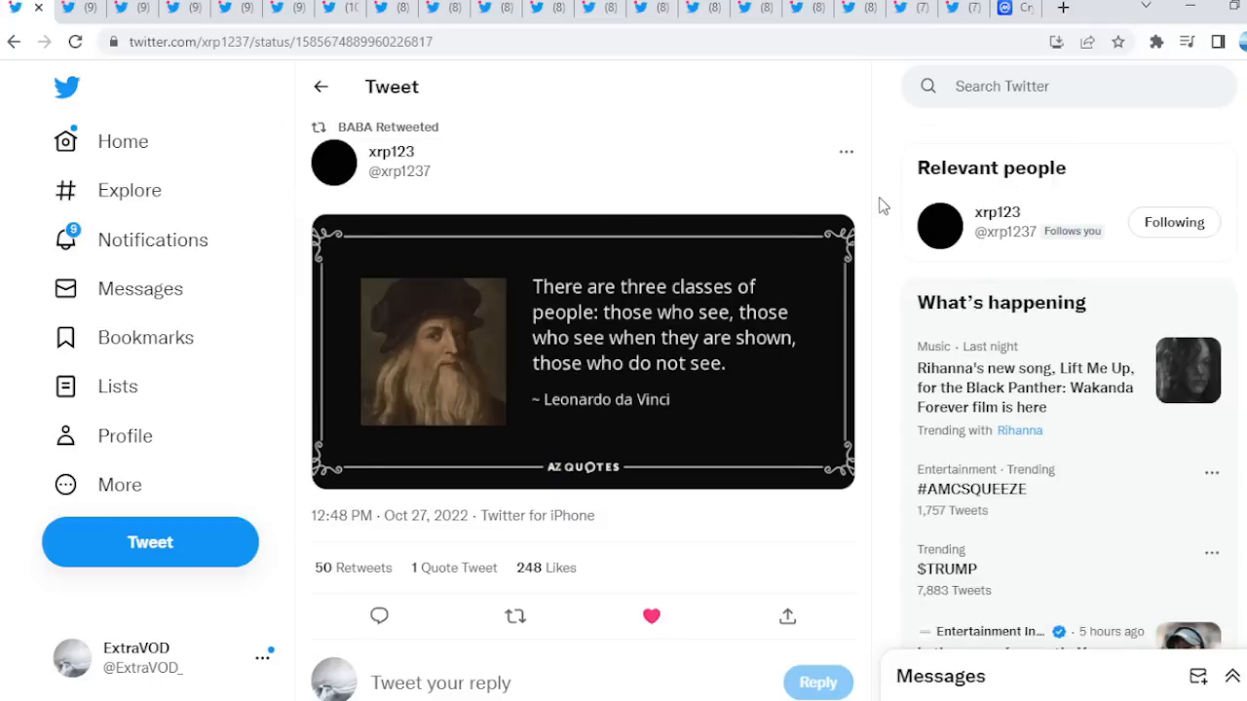
left_click(582, 352)
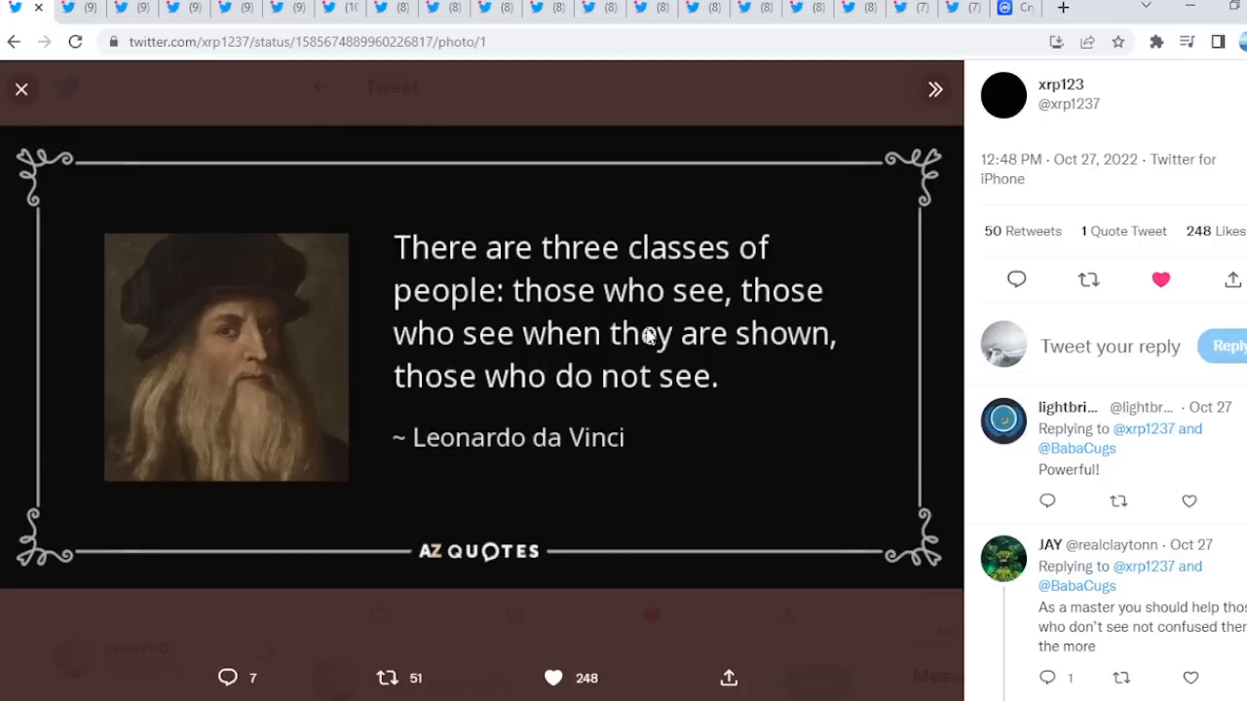
mouse_move(682, 400)
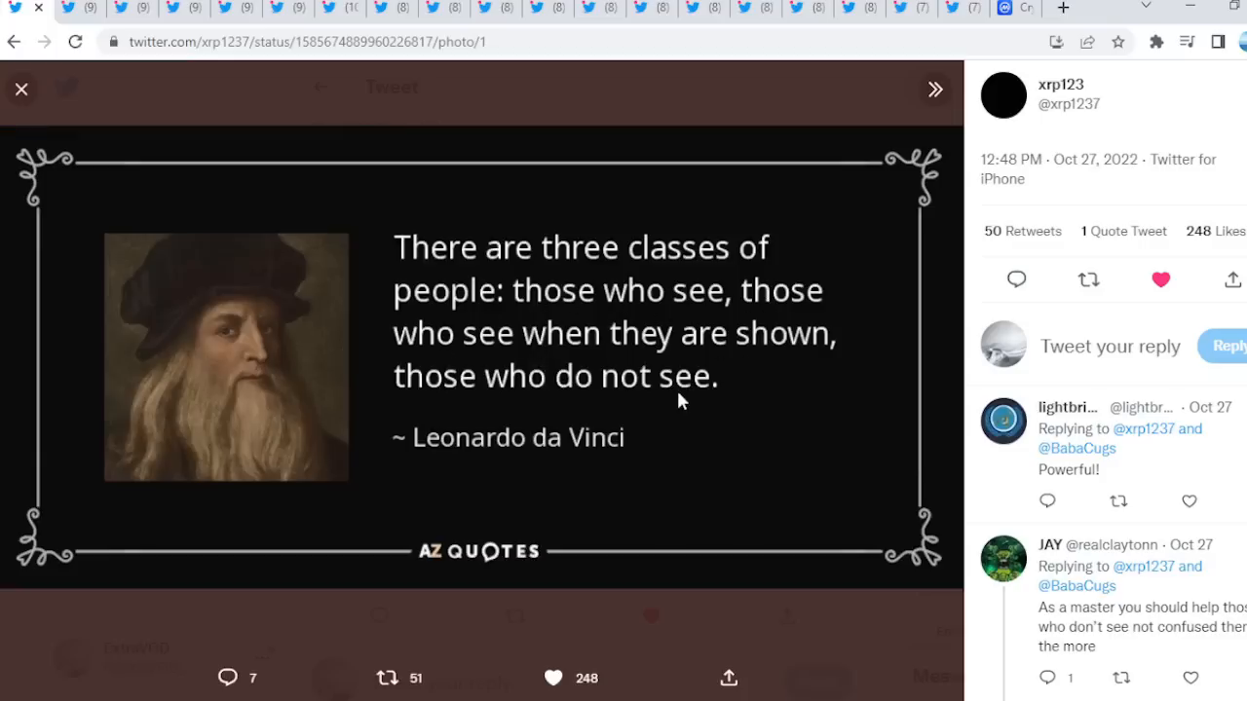
mouse_move(384, 439)
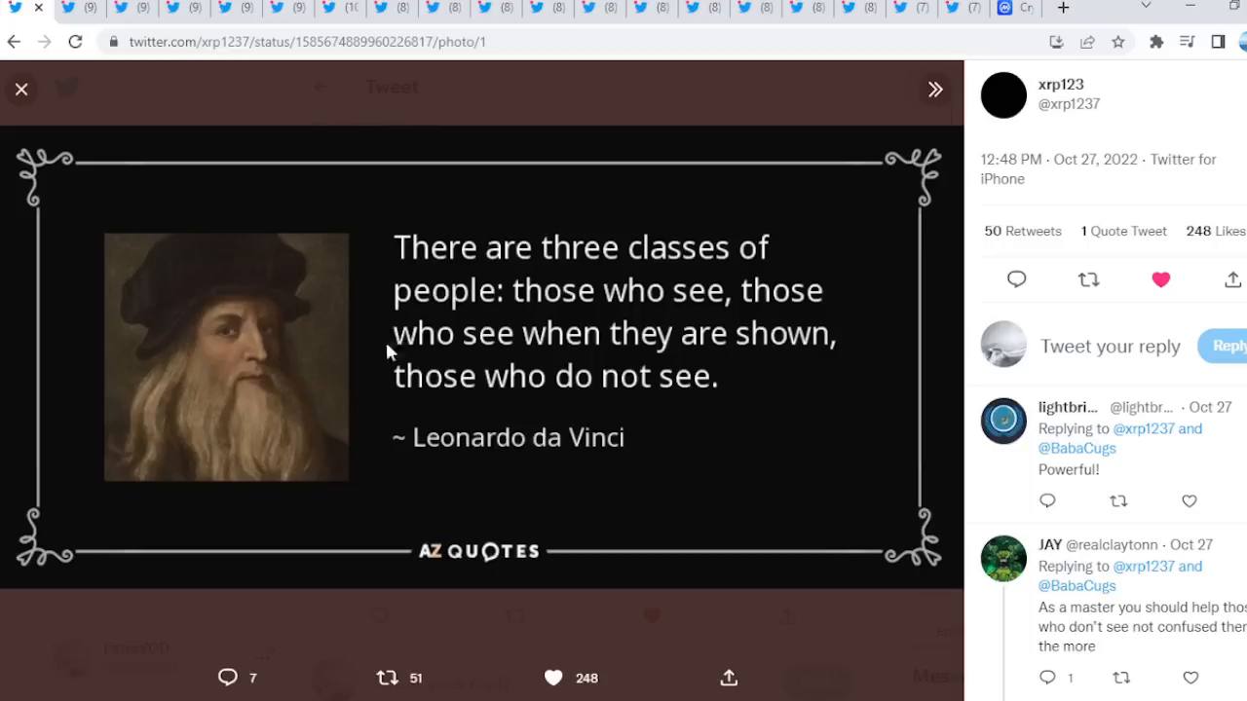
mouse_move(394, 297)
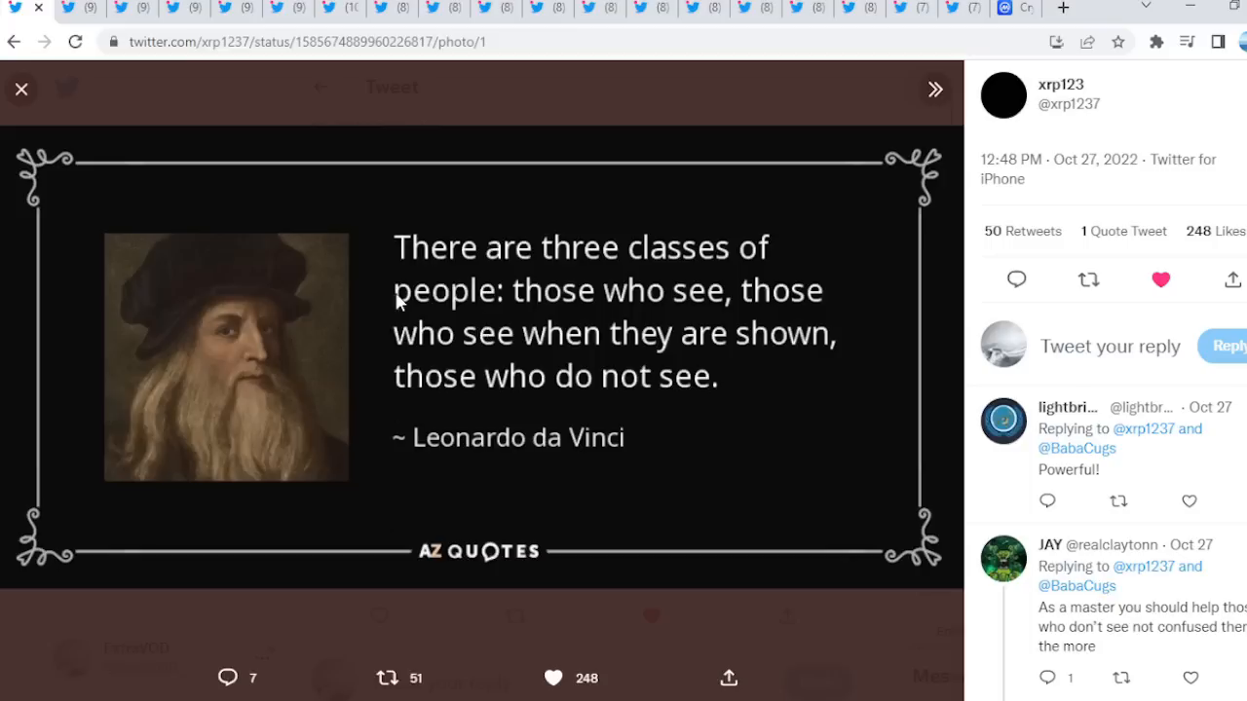
mouse_move(887, 635)
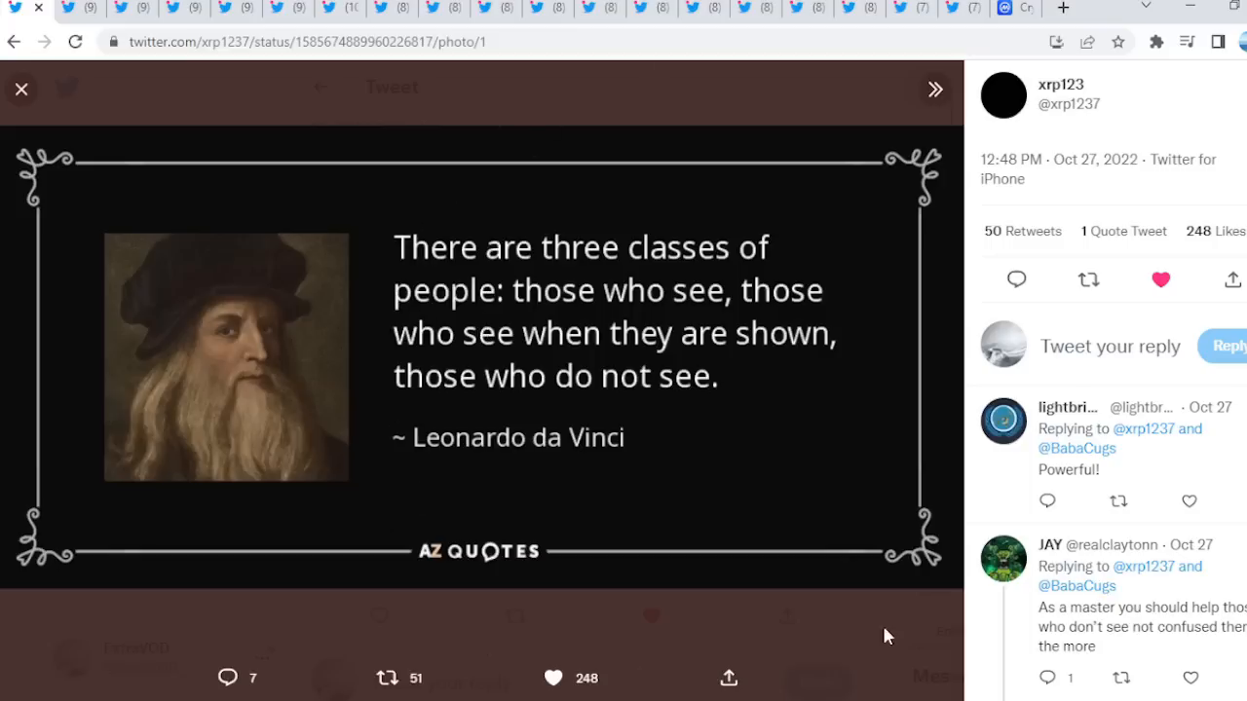
left_click(20, 89)
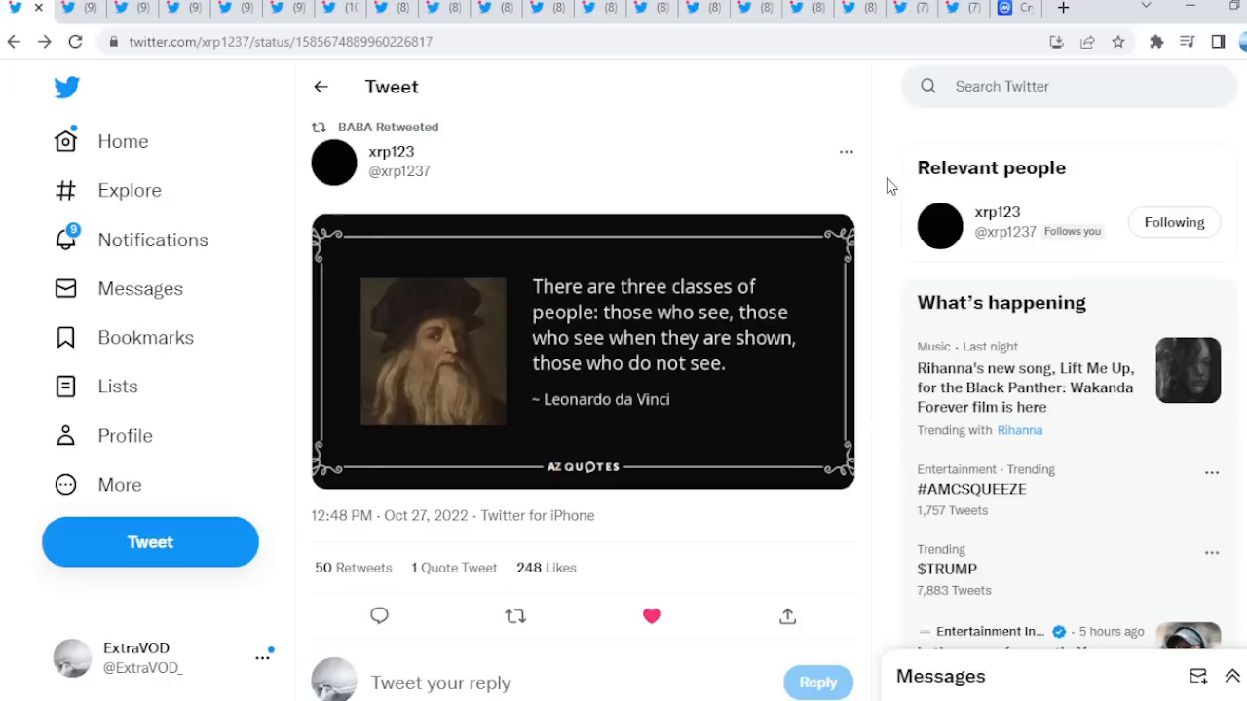